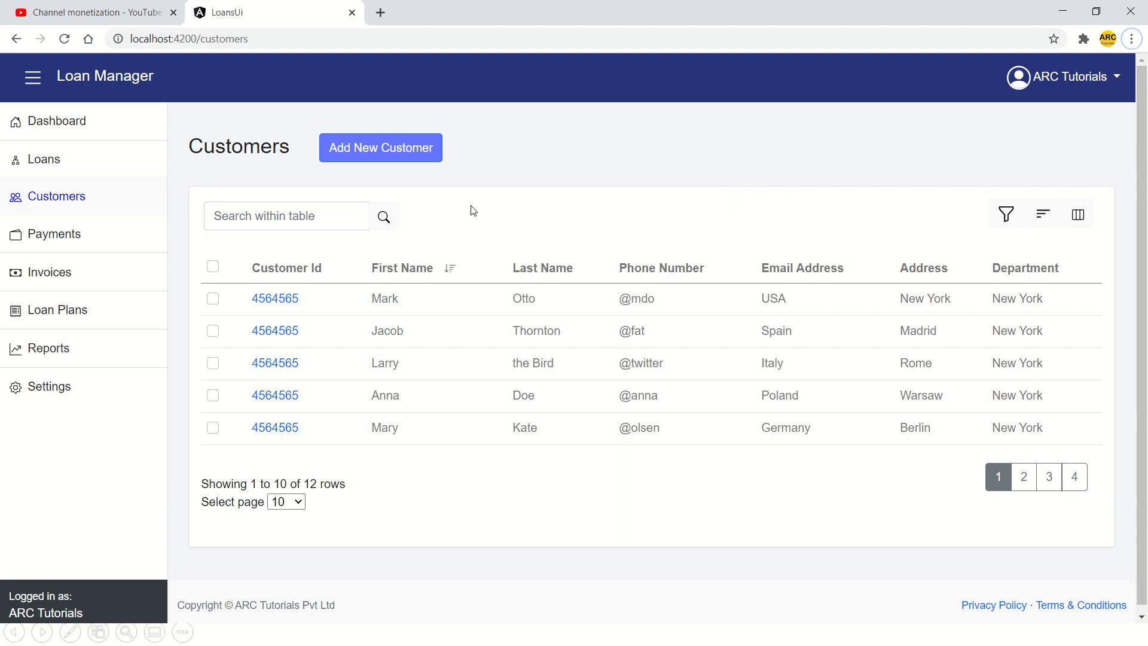
mouse_move(74, 177)
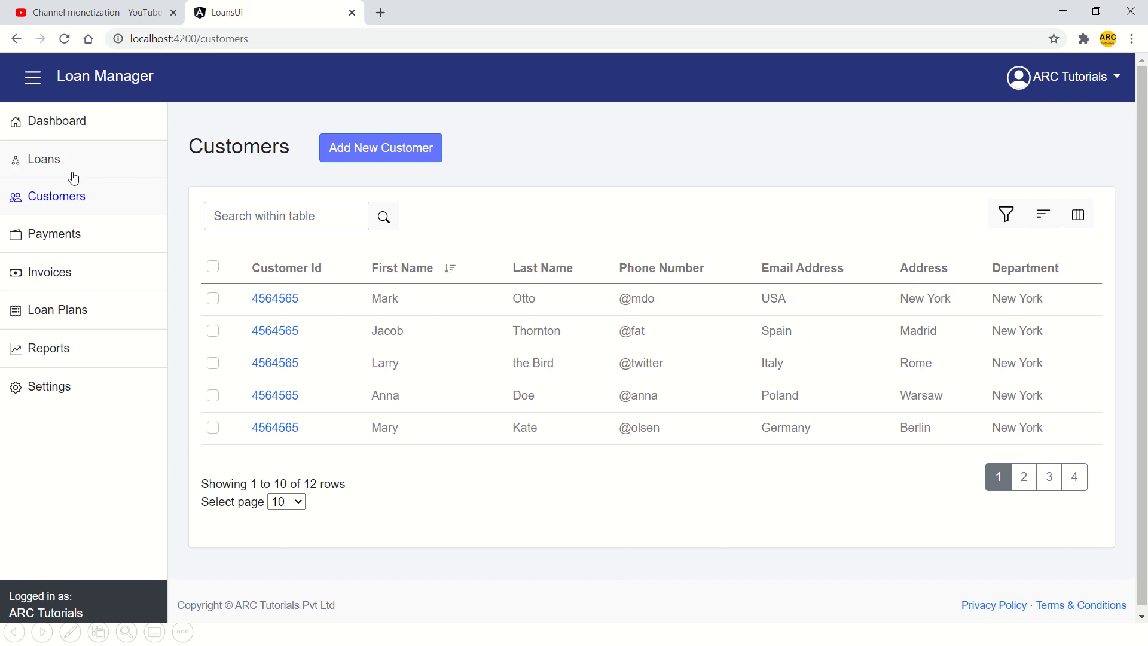
Browse the Loans and Dashboard pages, return to Customers, then bring up the window switcher
left_click(43, 159)
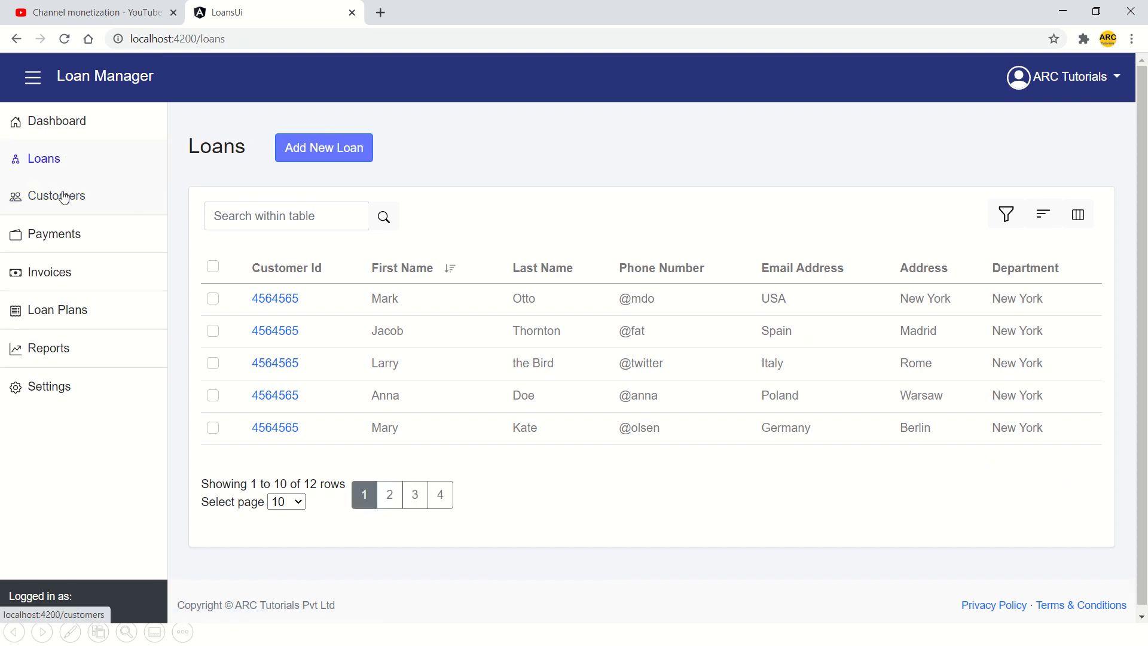
left_click(56, 121)
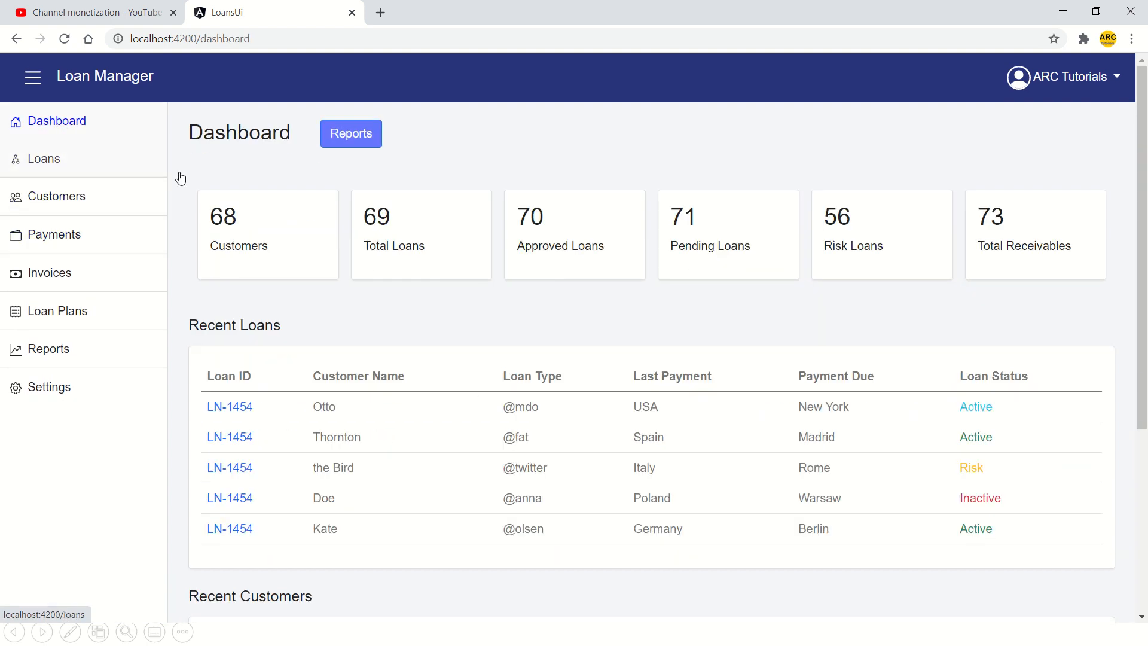
left_click(57, 196)
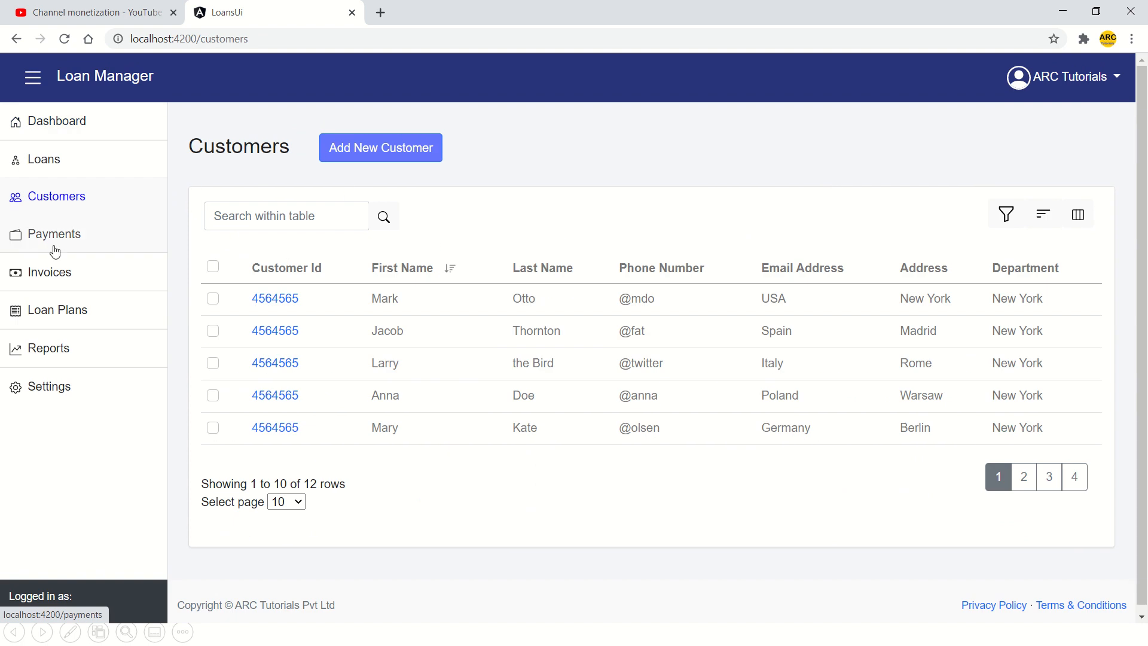
mouse_move(544, 284)
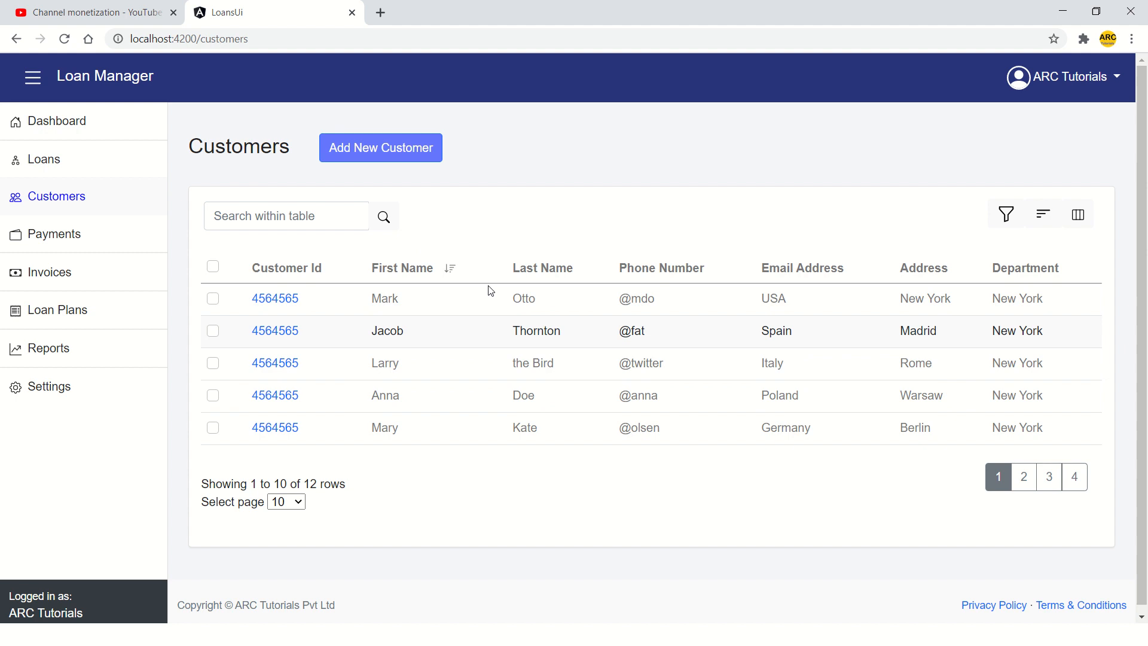
mouse_move(738, 405)
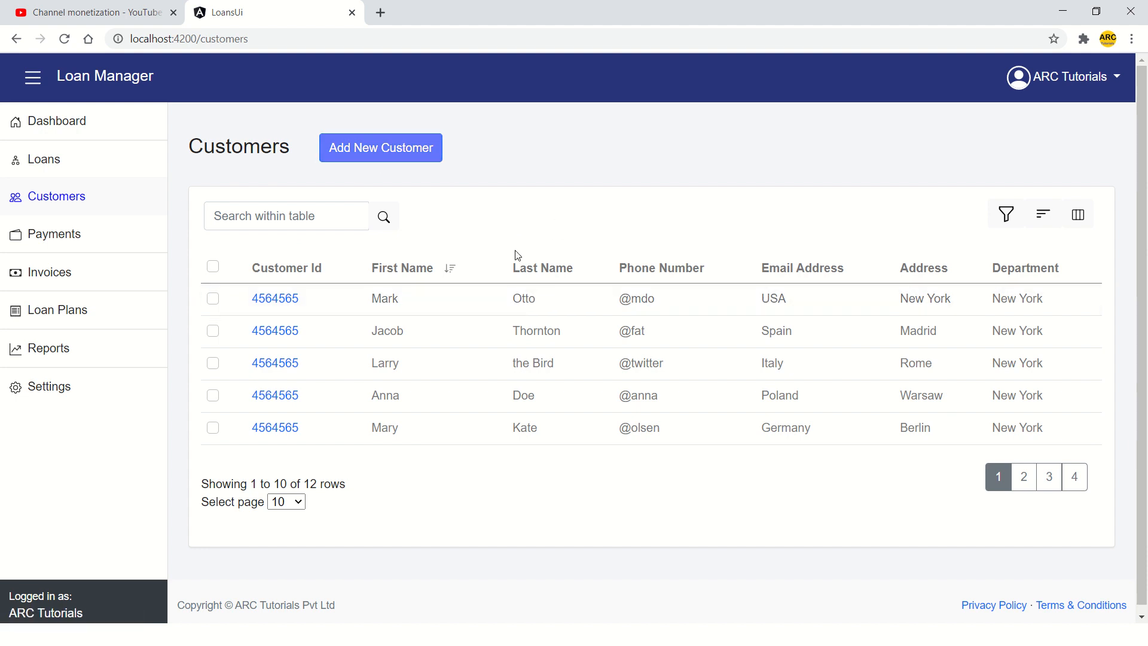
key("alt+tab")
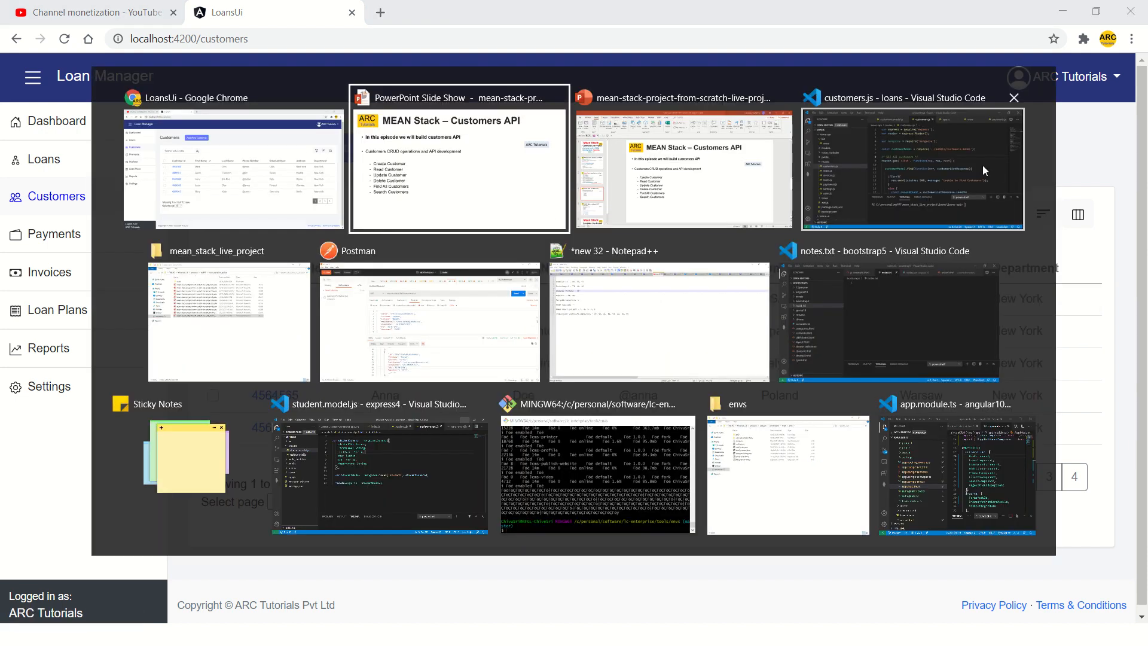
Switch to the customers.js window and fold the route handlers, including the delete route
left_click(909, 170)
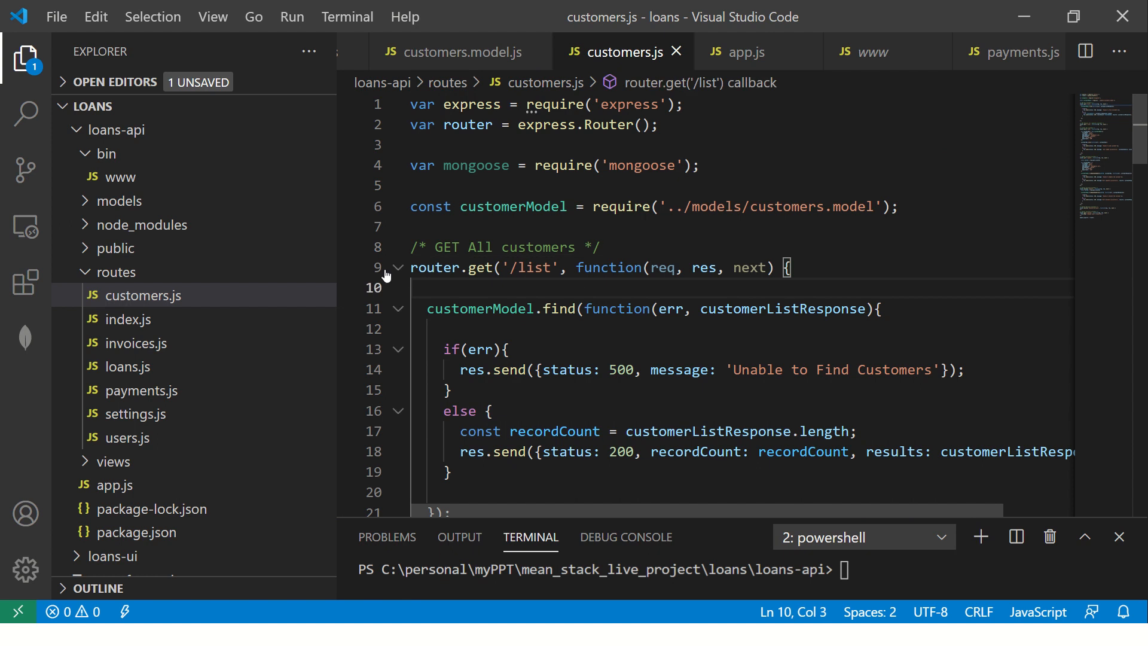
left_click(397, 268)
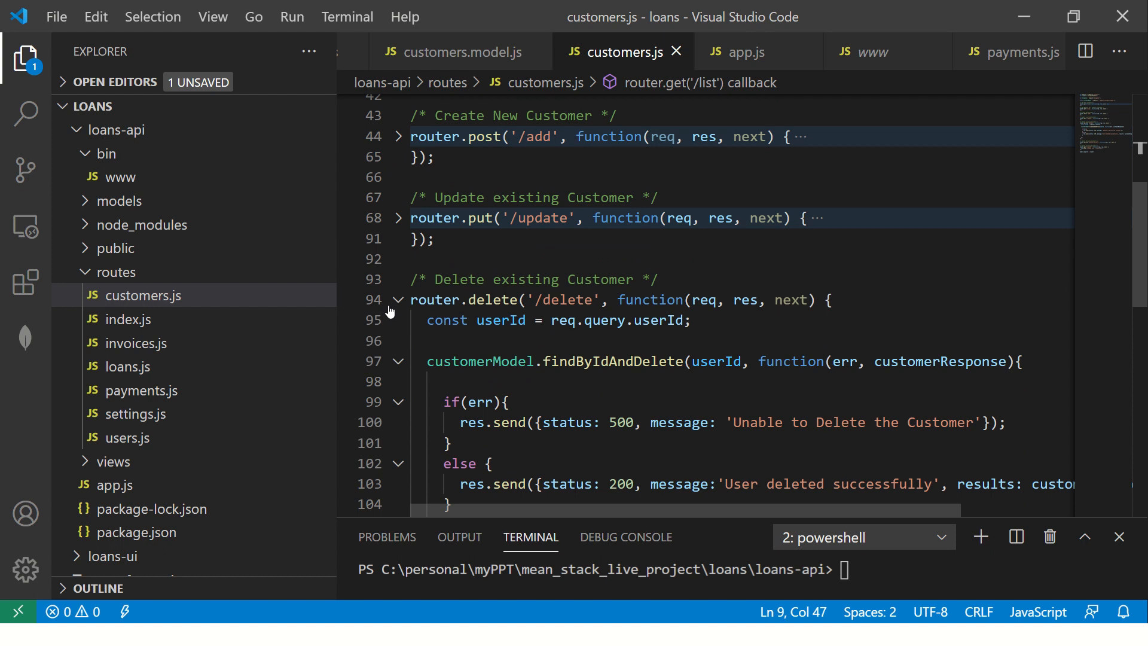
left_click(397, 299)
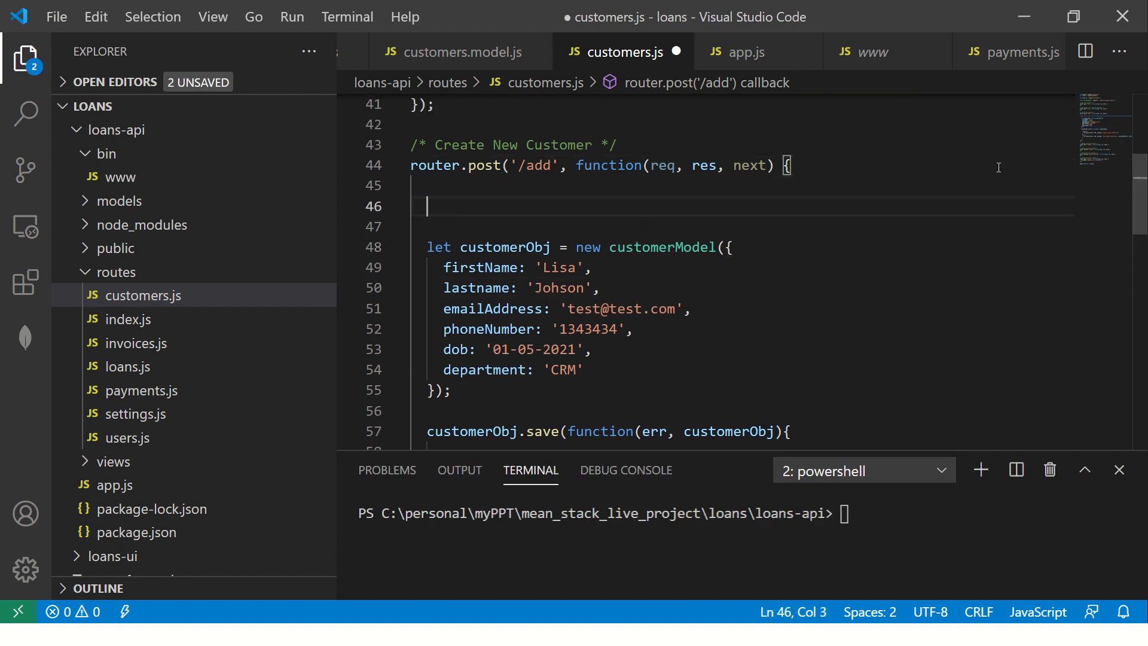
Add 'const firstNameVal = req.body.firstName;' to the add route and duplicate it into five lines
type("const")
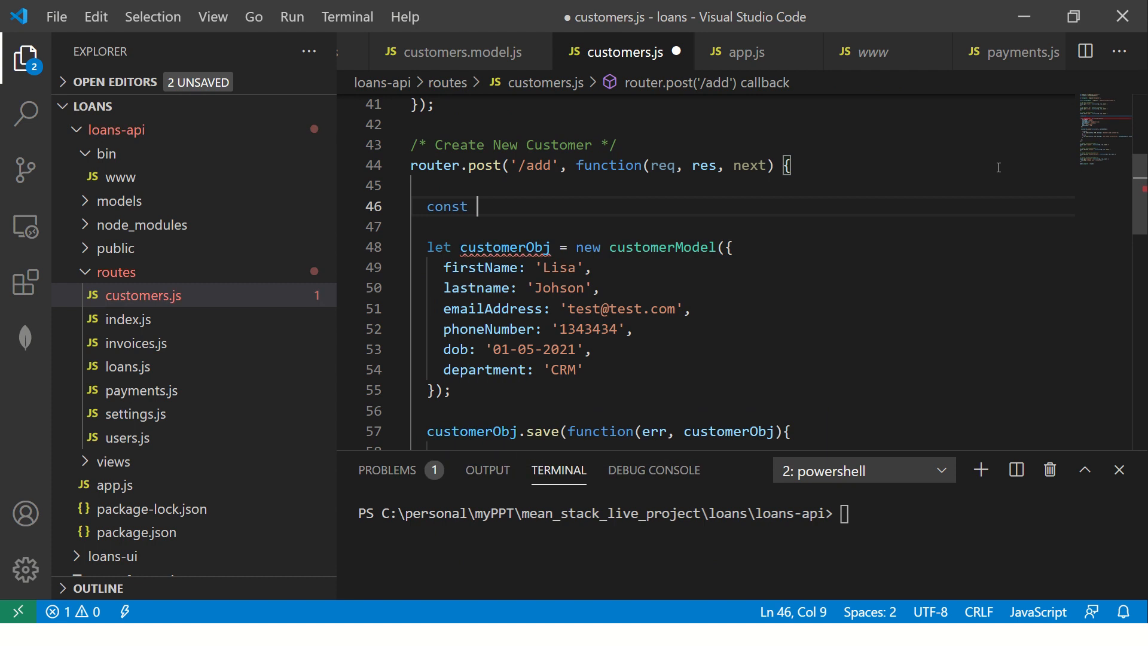
type("first")
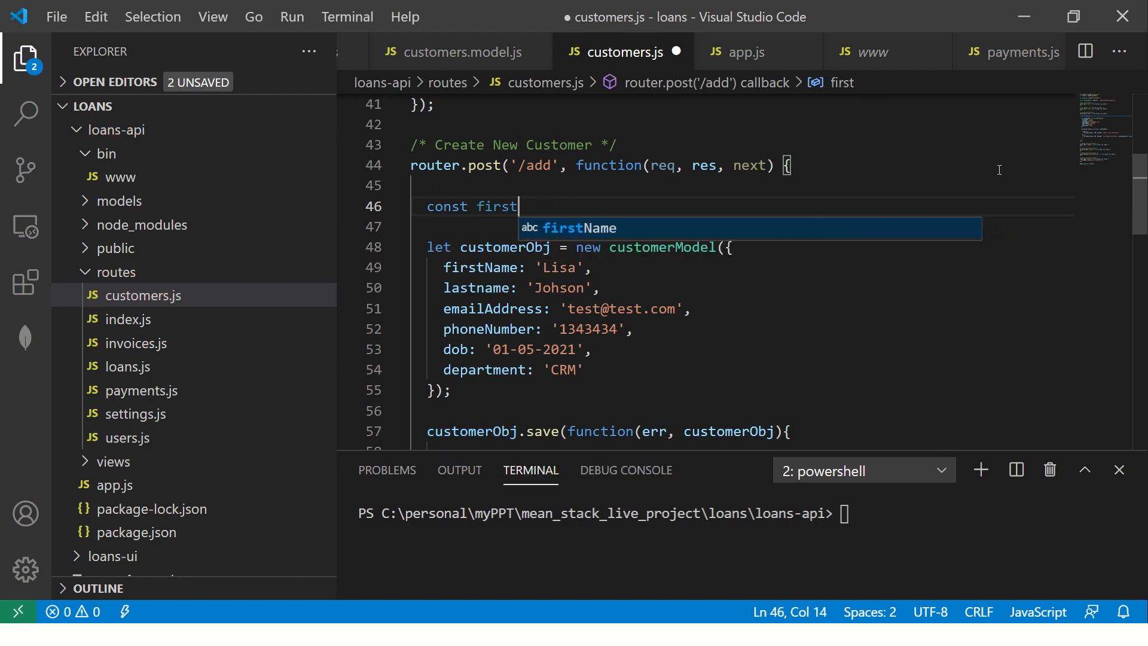
type("NameVal =")
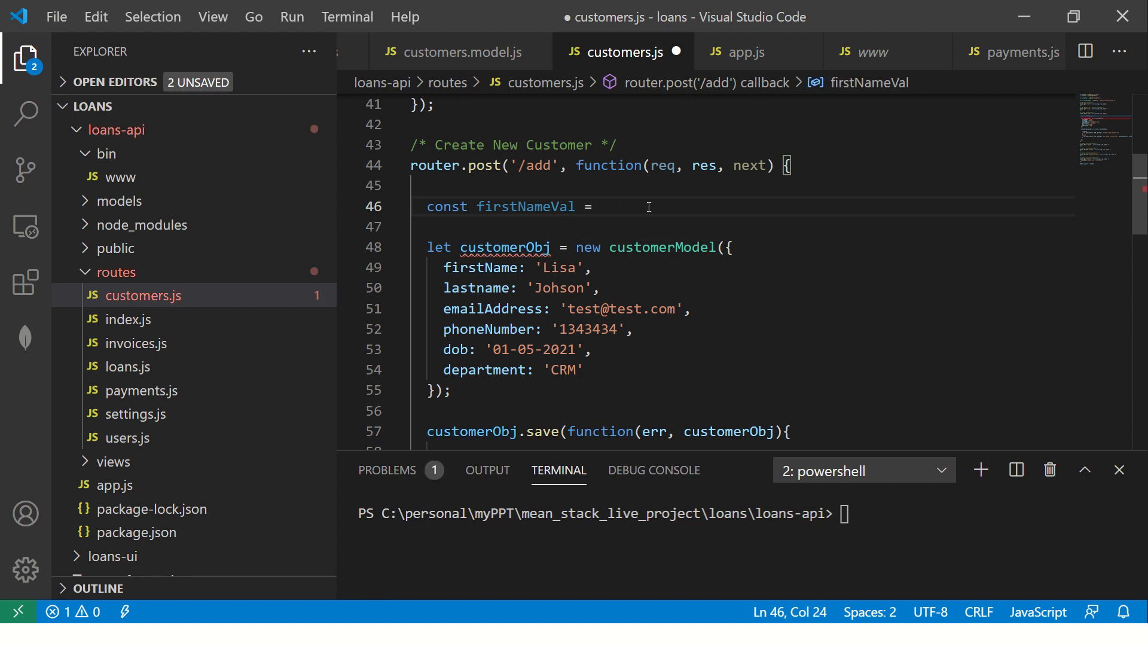
type("req.body")
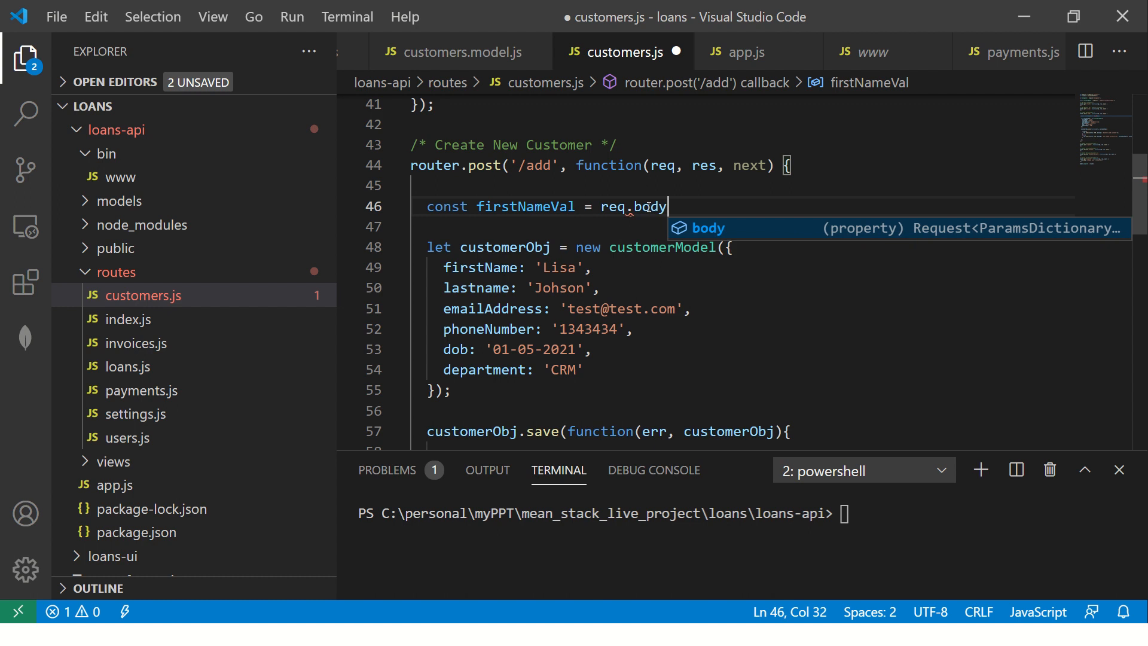
type(".firstName;")
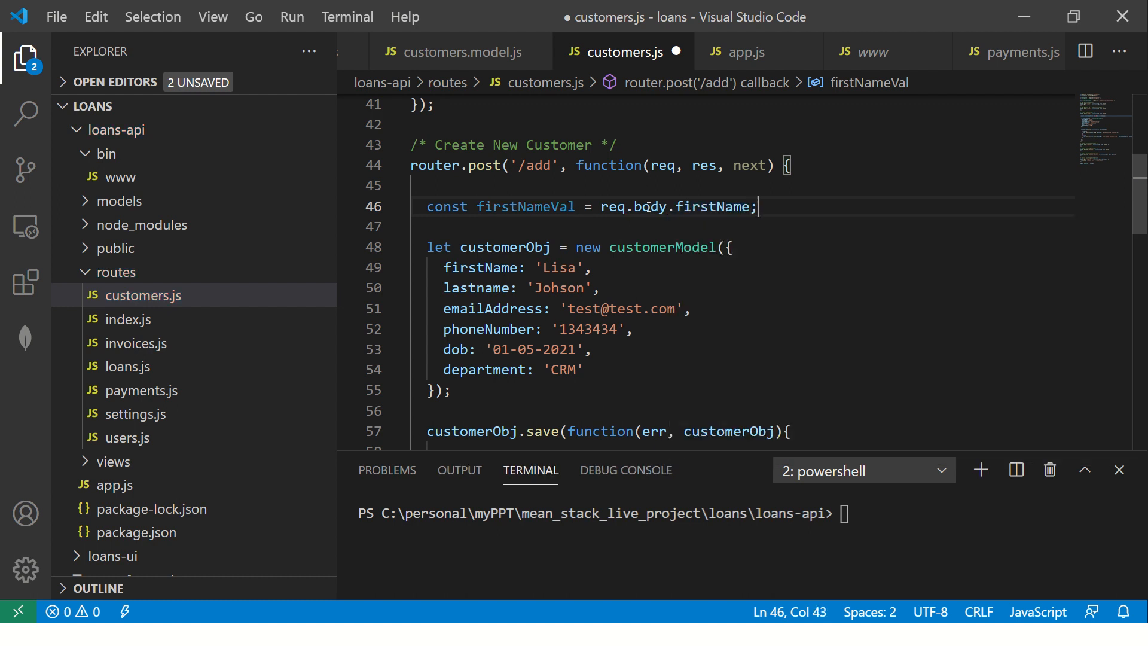
key("Ctrl+S")
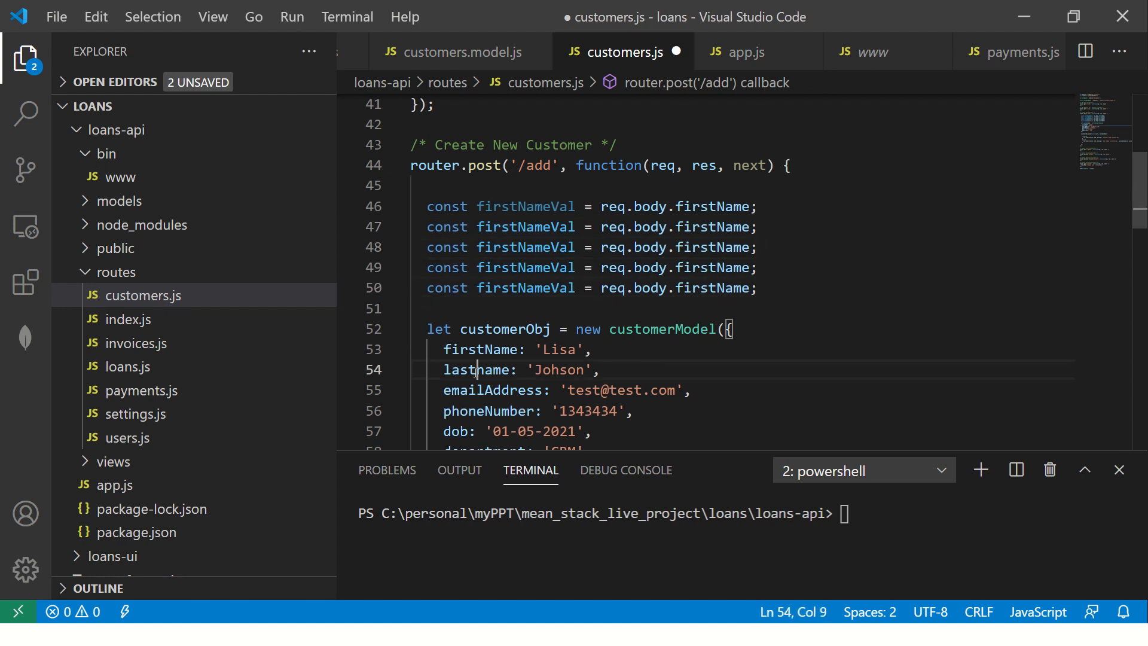
Rename the second duplicated line to read lastname from req.body.lastname
double_click(526, 227)
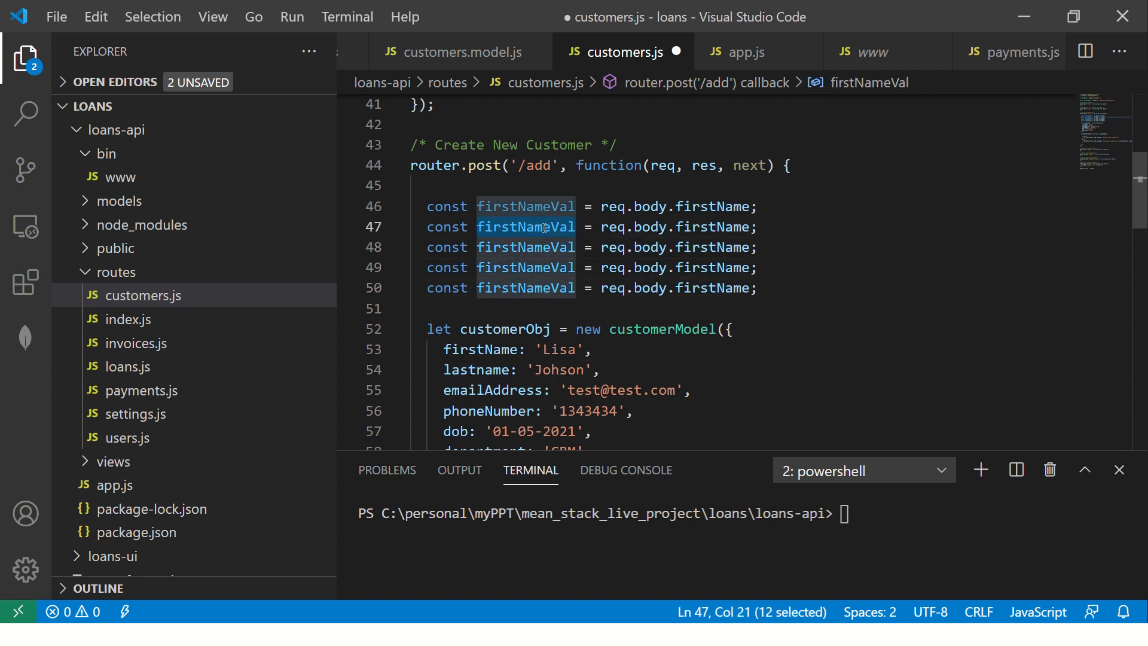
type("lastname")
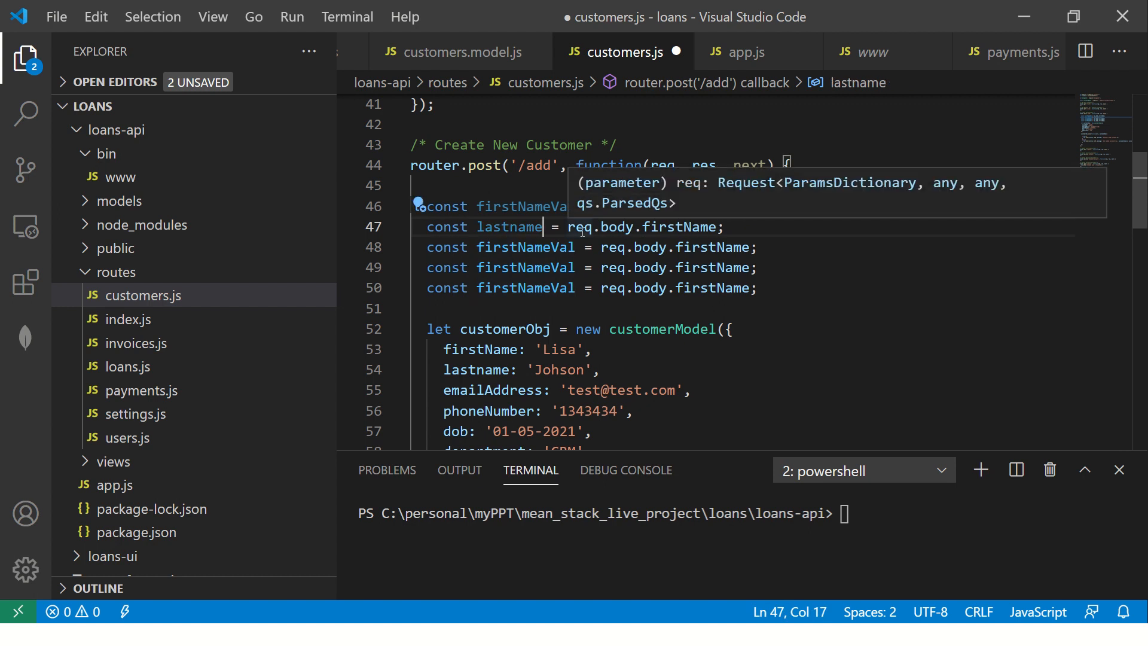
double_click(679, 227)
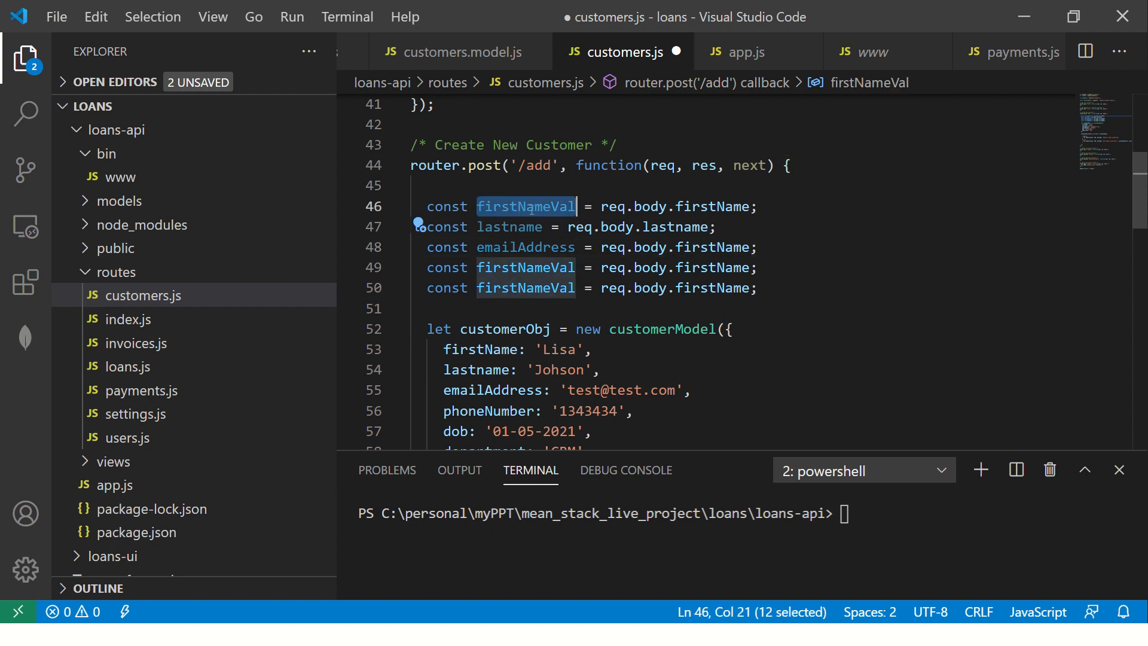
double_click(711, 206)
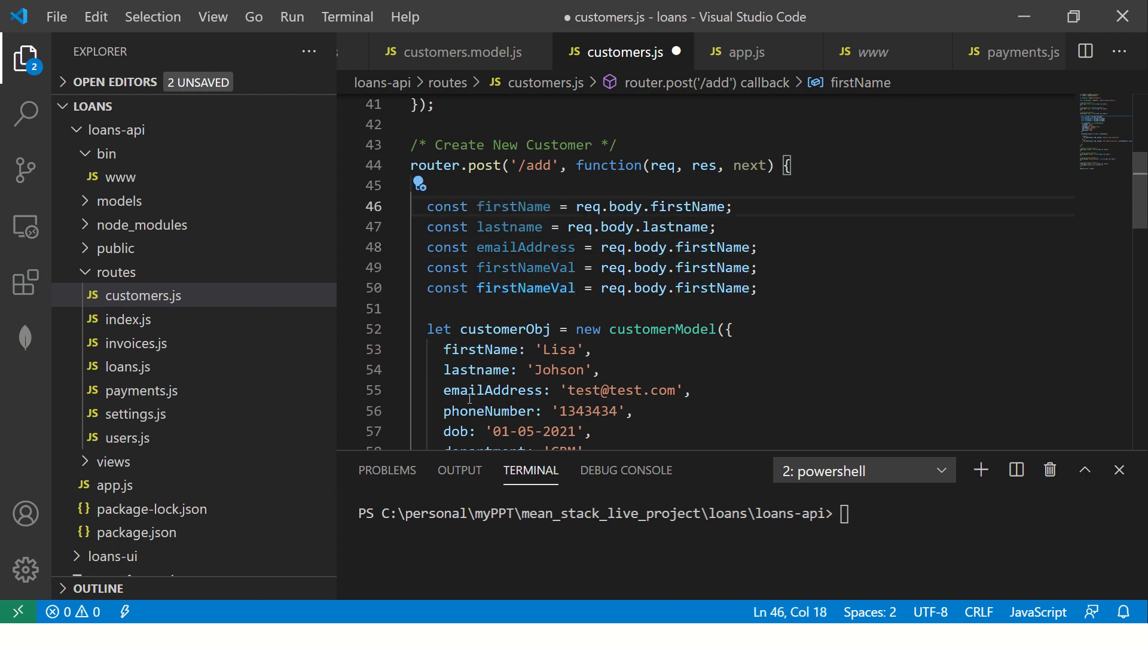
Rename the remaining lines to emailAddress, phoneNumber, dob and department from req.body
double_click(488, 411)
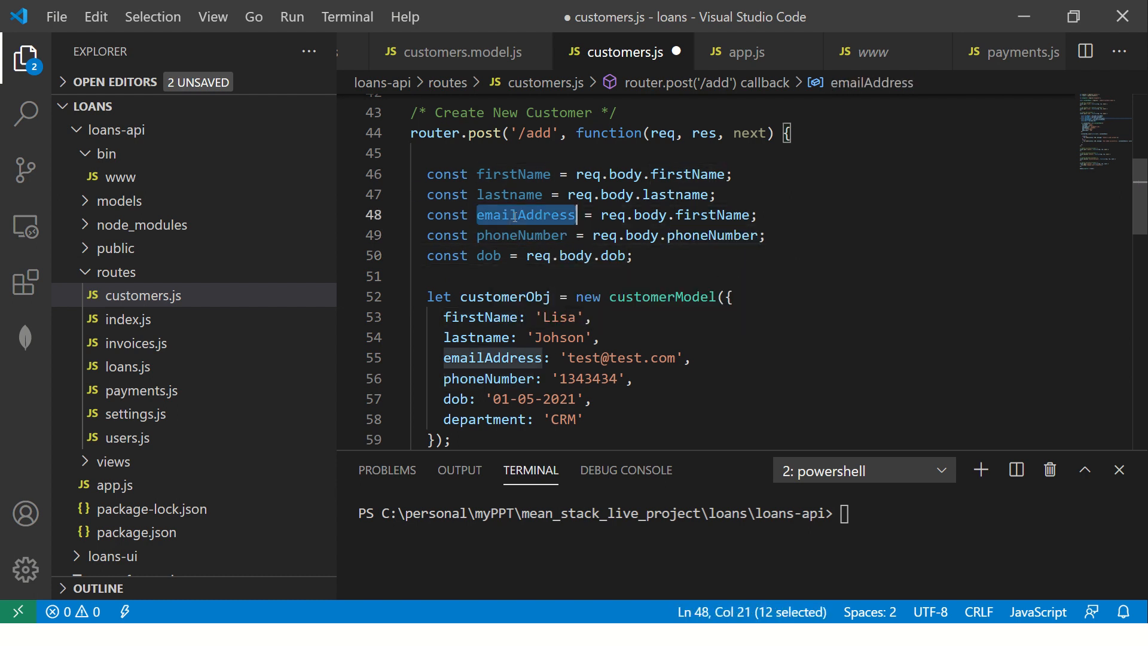
type("emailAddress")
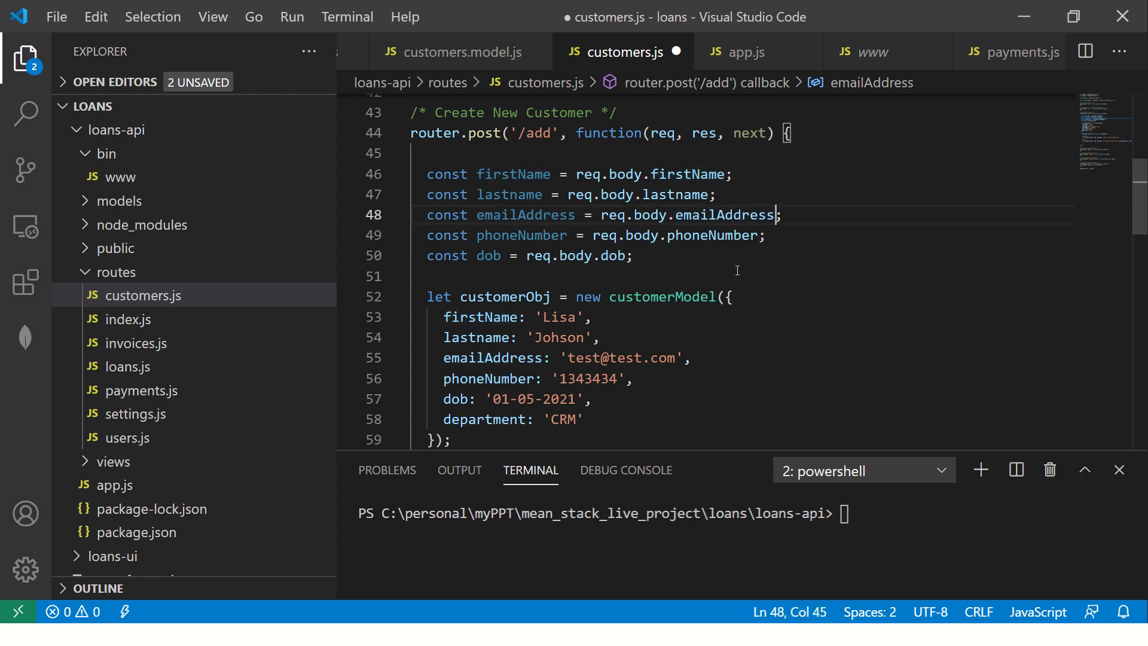
triple_click(531, 256)
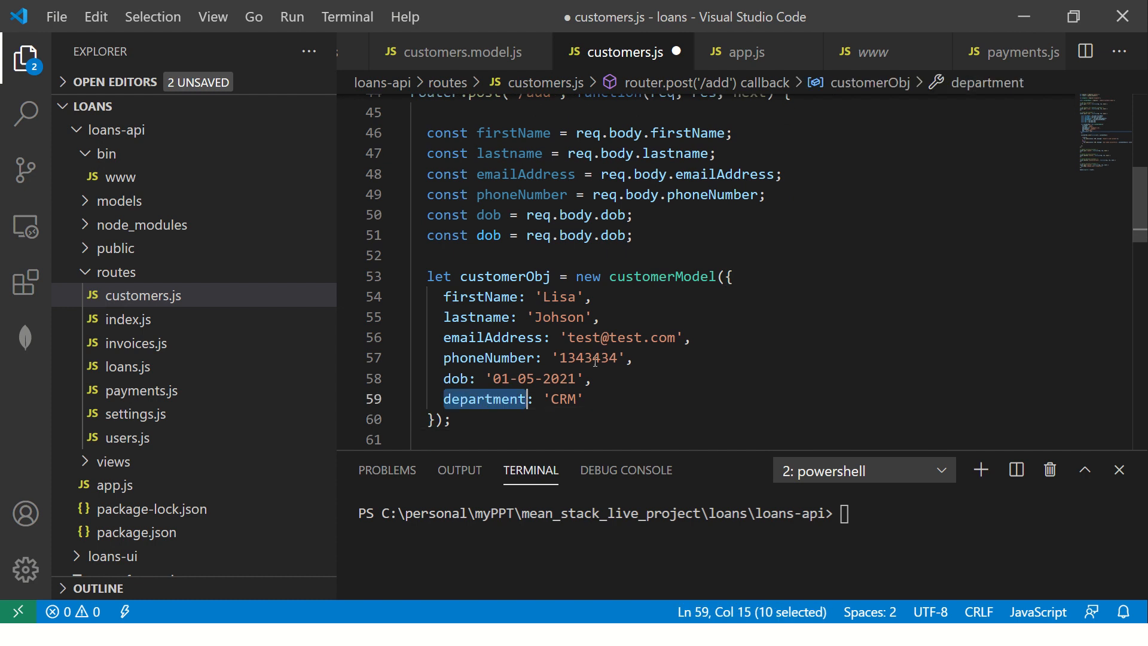
type("department")
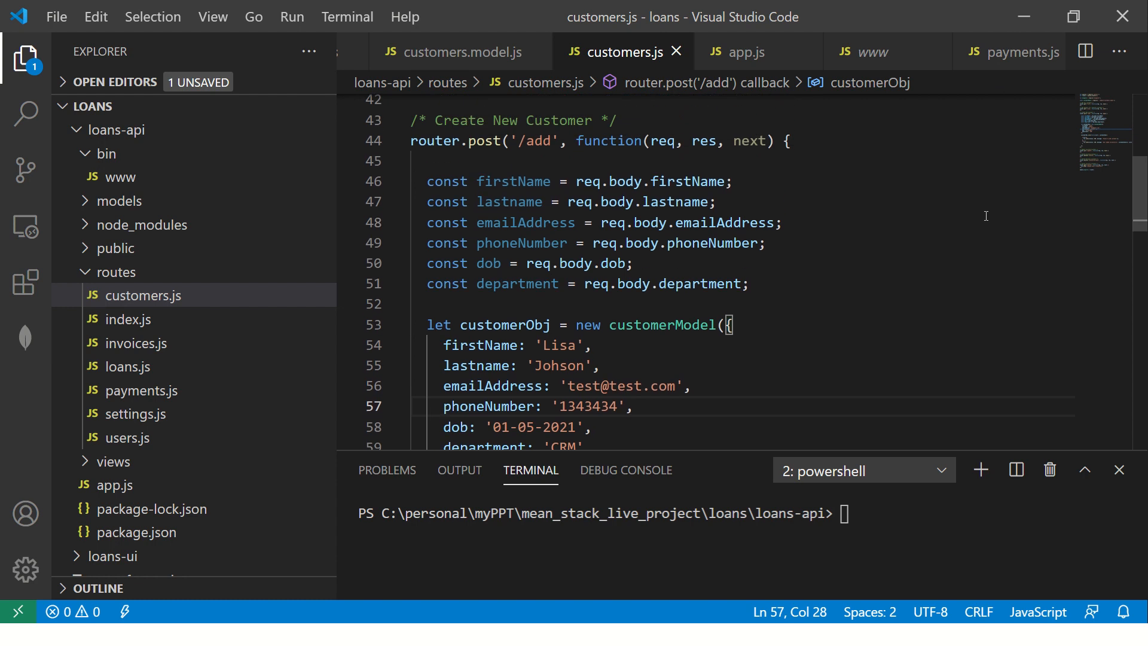
Fill the customerModel object from the request constants, replacing hard-coded '01-05-2021' and 'CRM' with dob and department
double_click(512, 181)
type("lastnam")
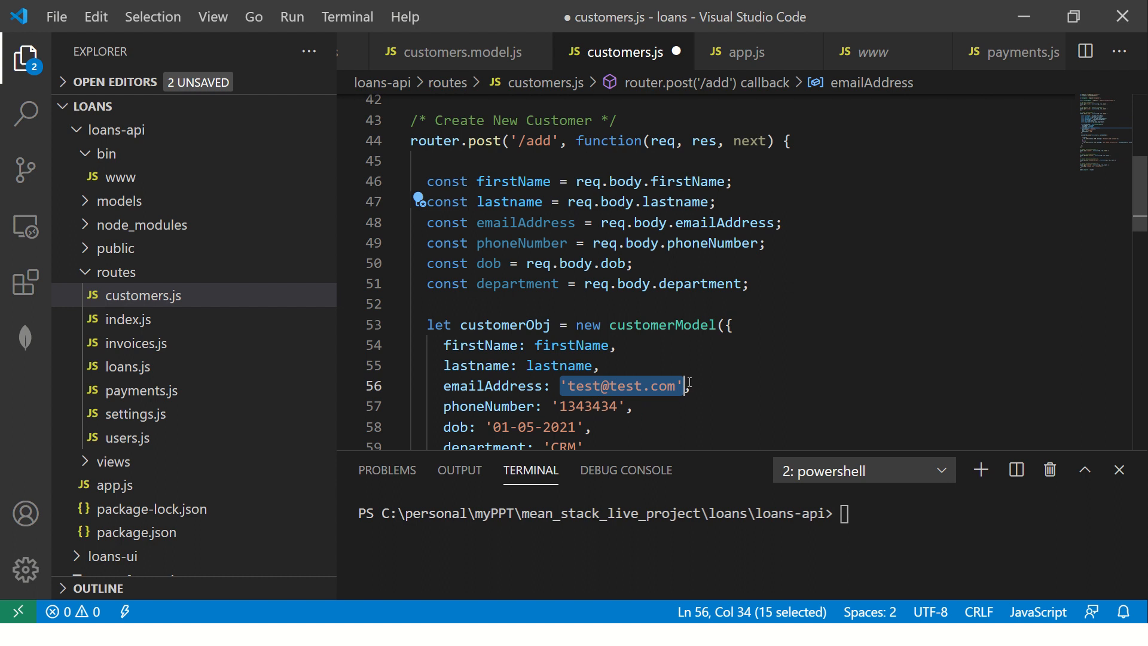
type("emailAddress")
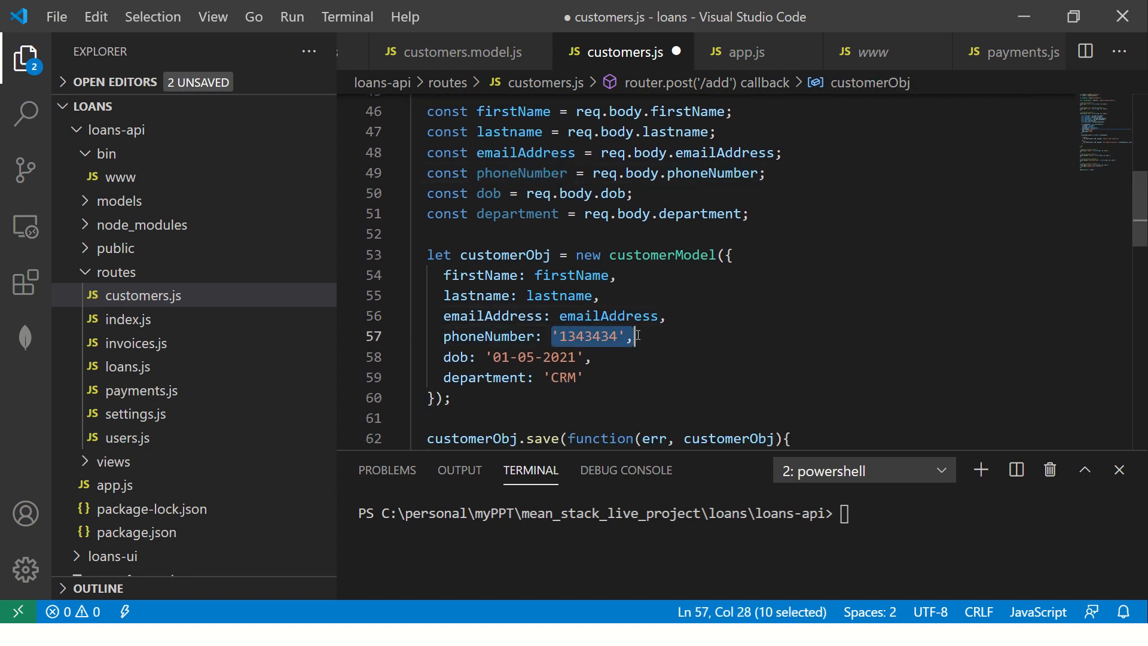
type("phoneNumber")
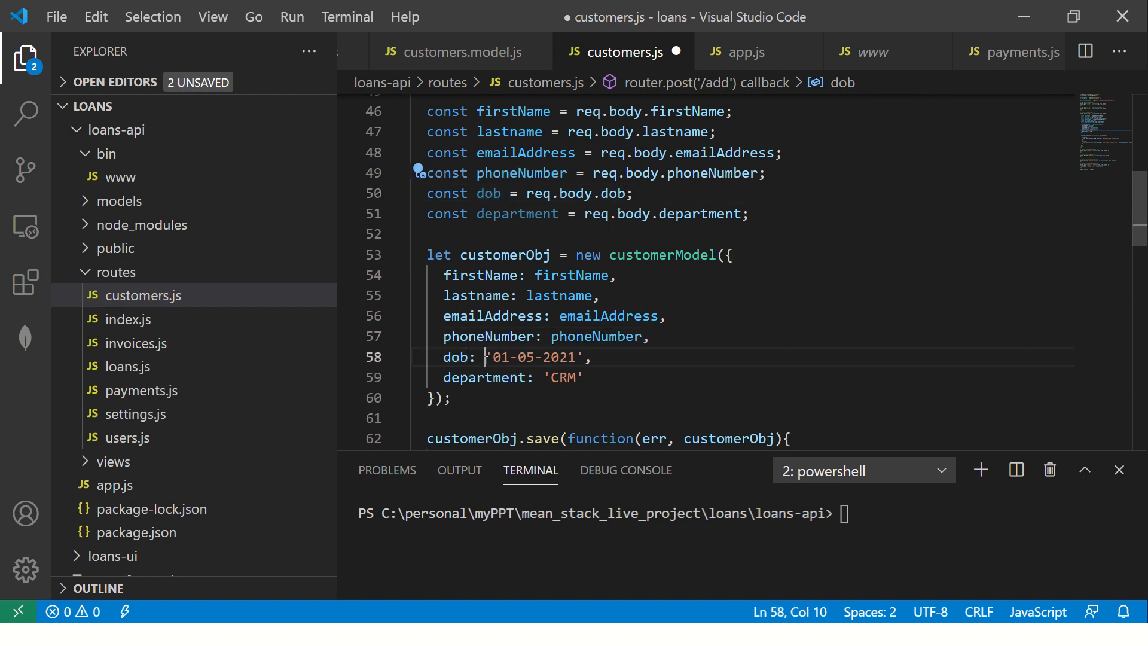
type("dob: dob,")
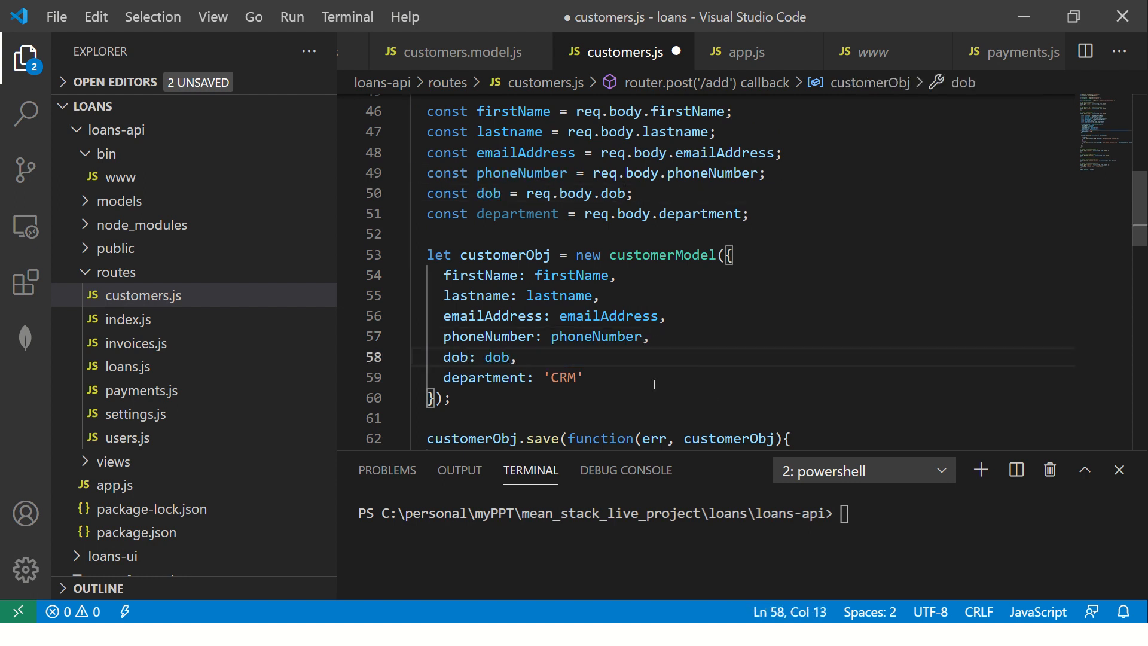
key("Backspace")
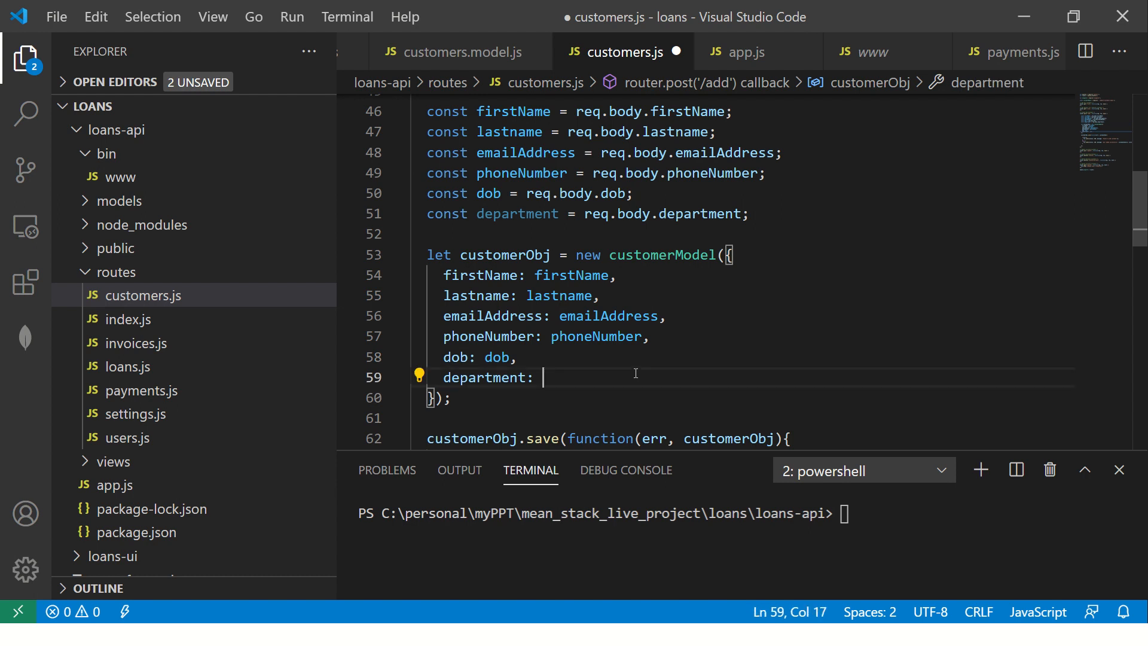
type("req.body.")
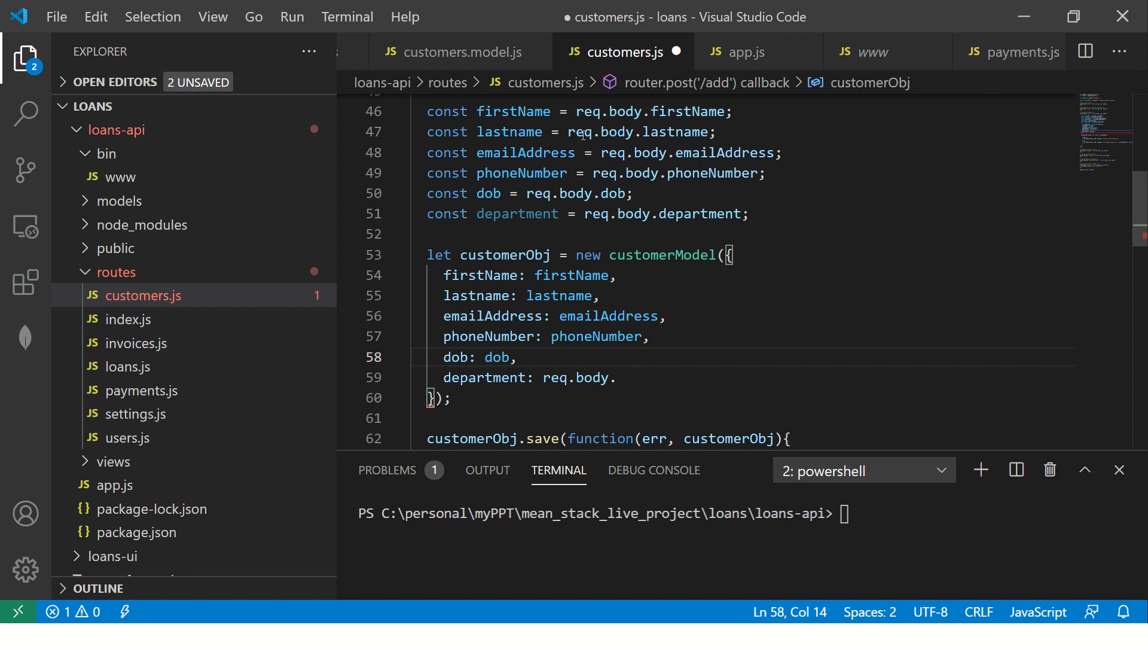
double_click(517, 213)
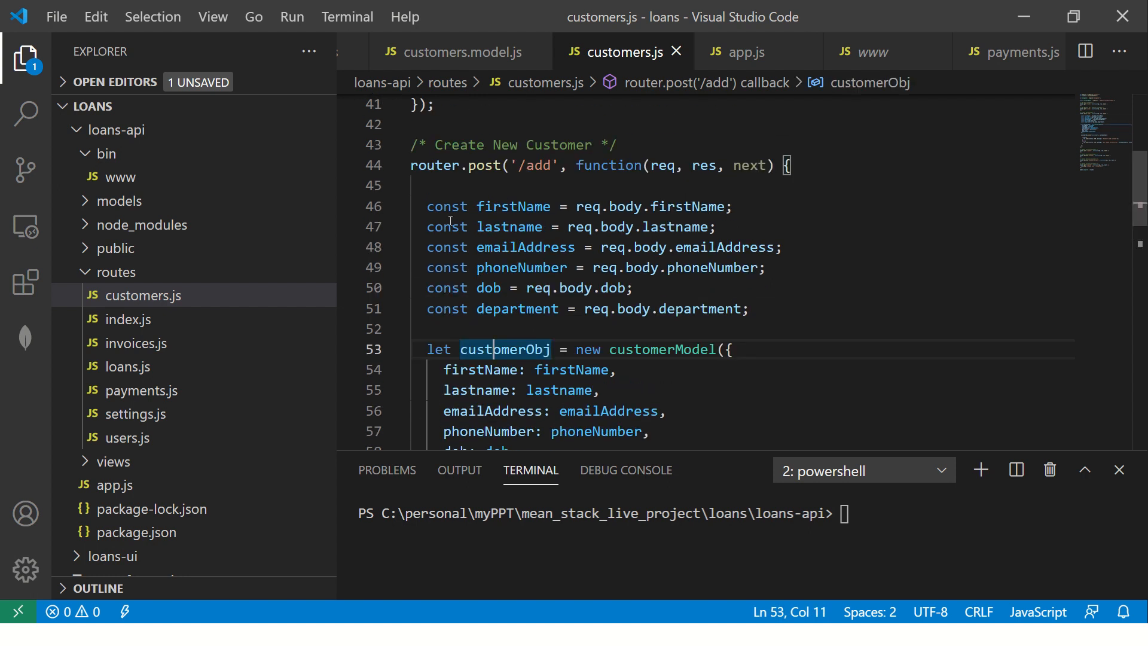
Change the request-field declarations to let and restore 'phoneNumber = req.body.phoneNumber;'
type("let")
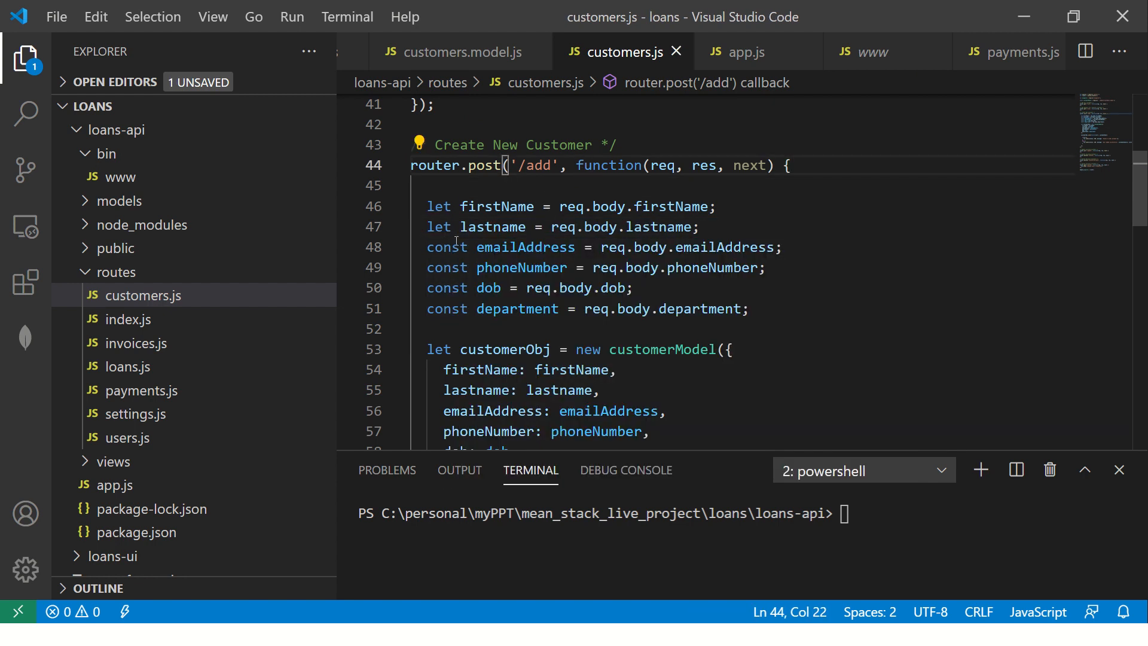
type("let")
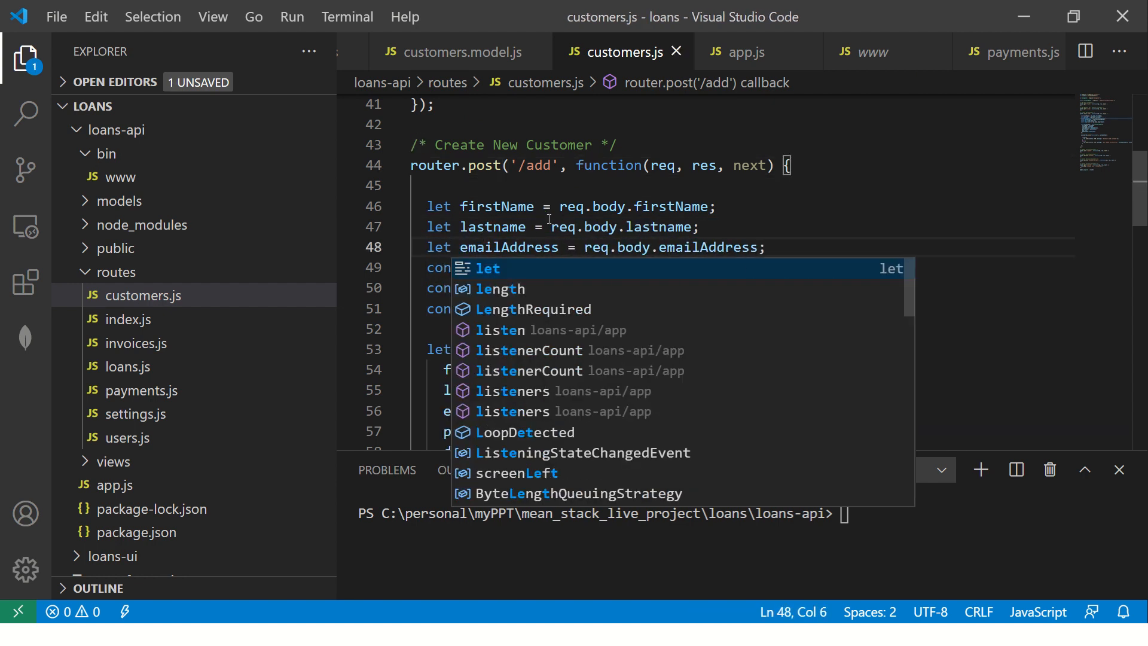
type("phoneNumber = req.body.phoneNumber;")
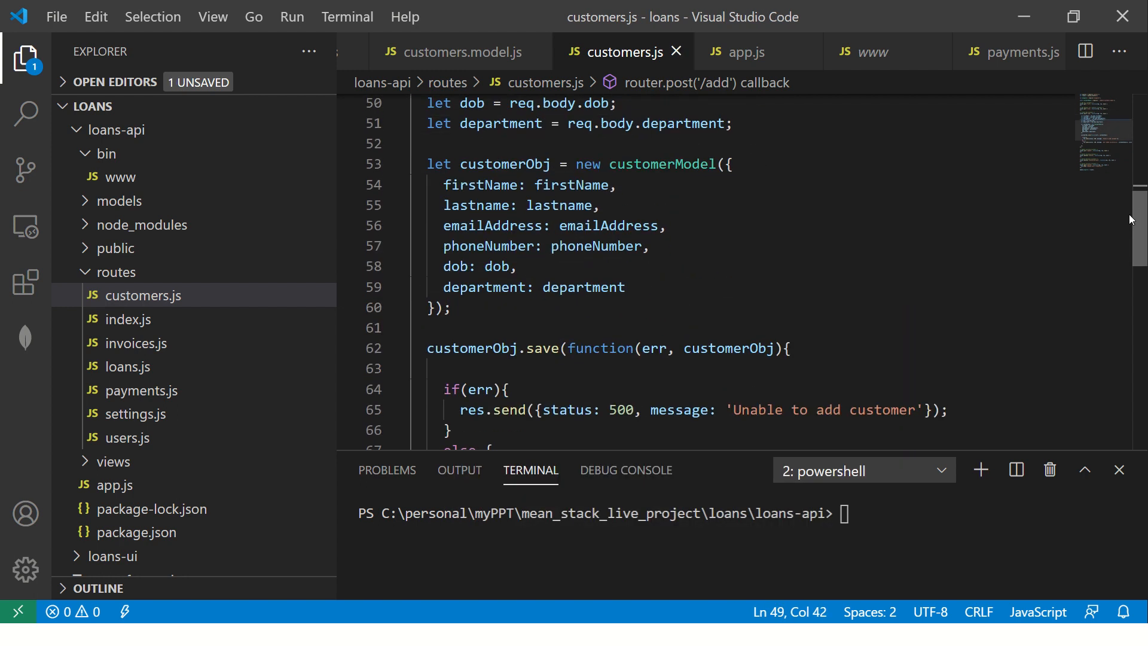
double_click(504, 163)
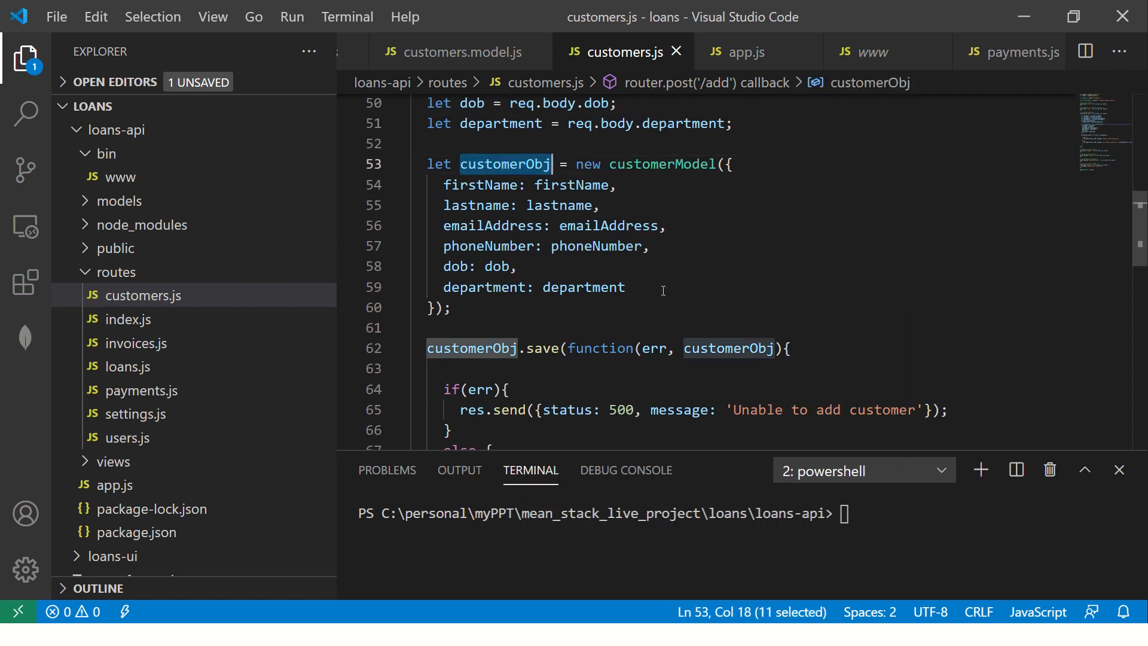
left_click(457, 307)
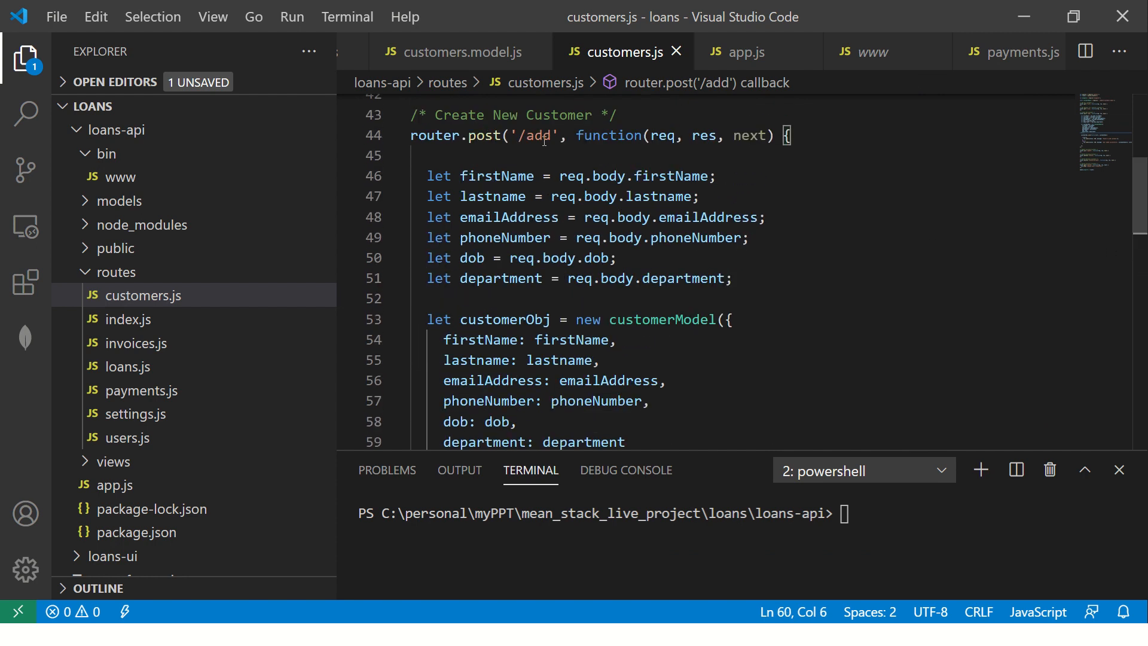
Review the six declarations and the customerObj mapping further down the route
left_click_drag(428, 176, 732, 278)
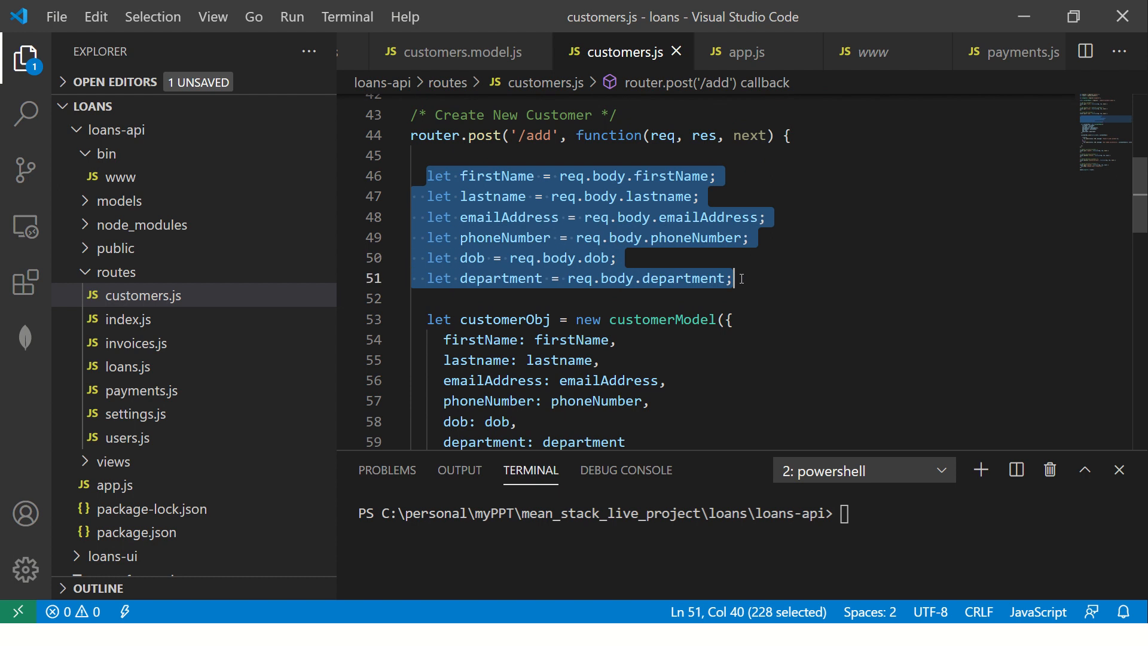
left_click(710, 278)
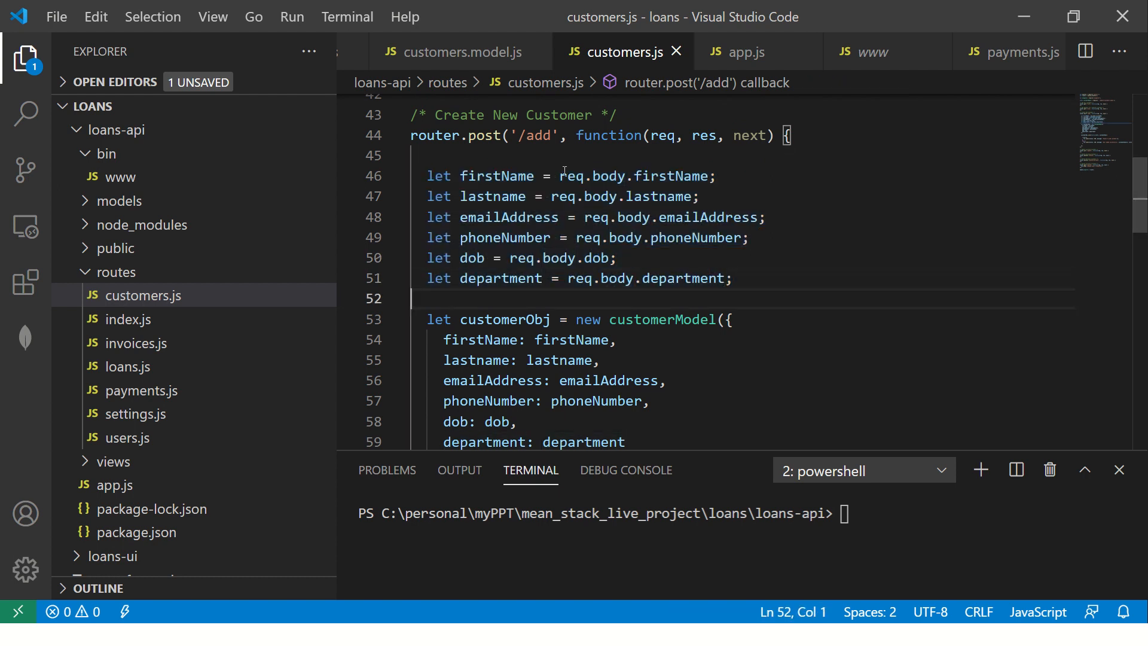
scroll("down", 3)
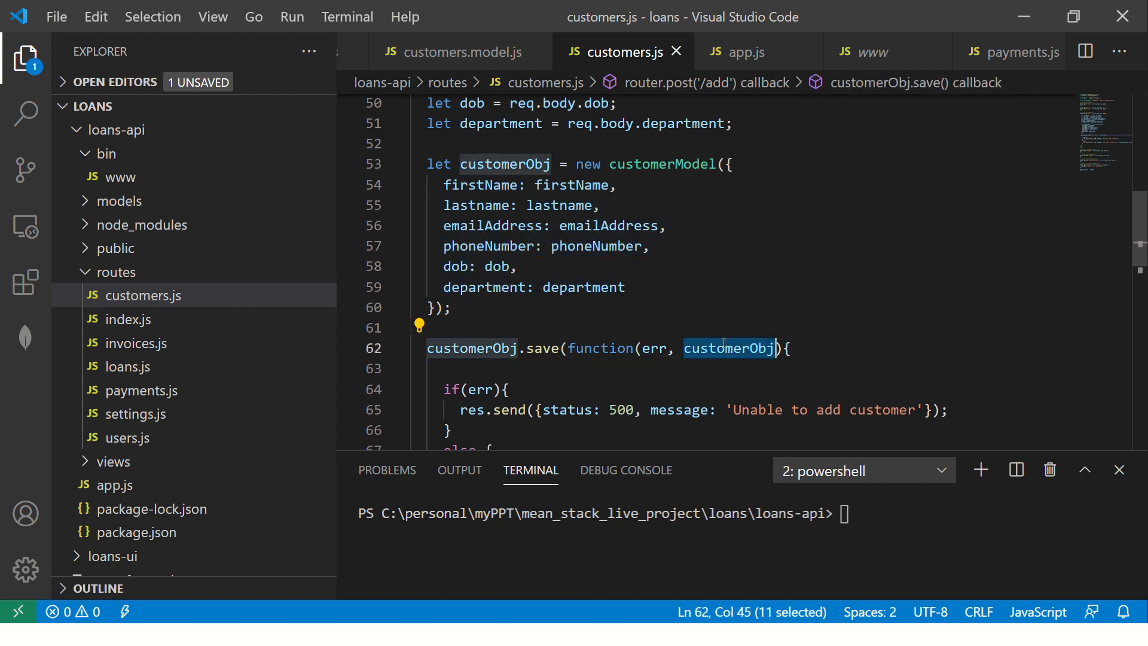
scroll("down", 3)
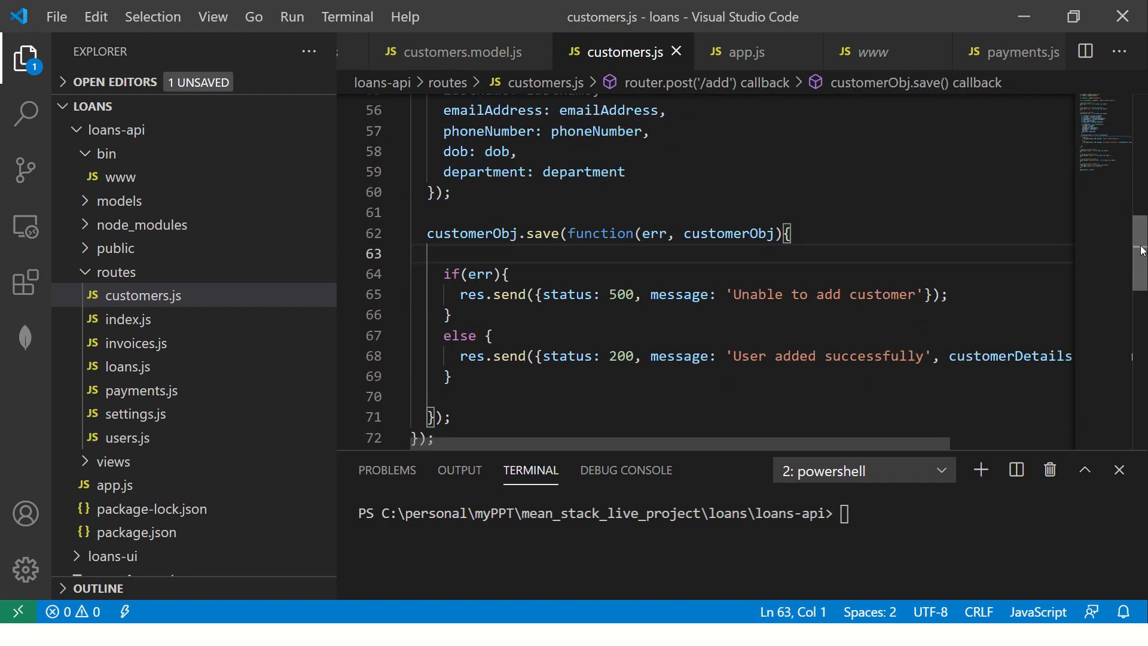
mouse_move(667, 448)
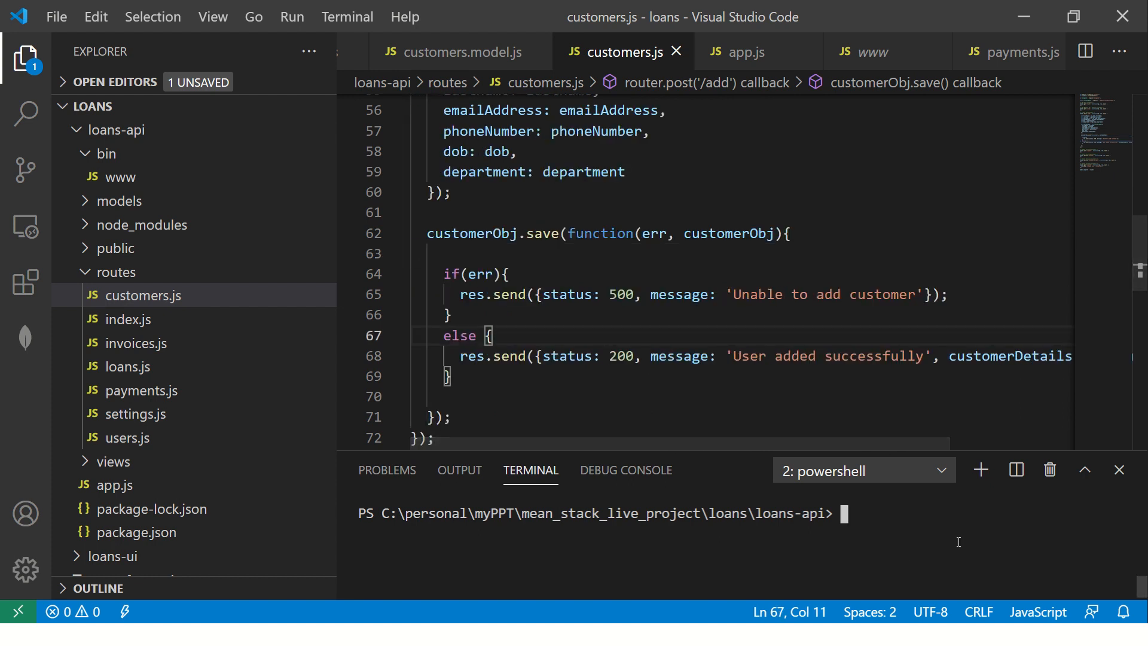
Run 'npm run start' in the terminal to start the loans-api server, then switch to Postman
type("npm run star")
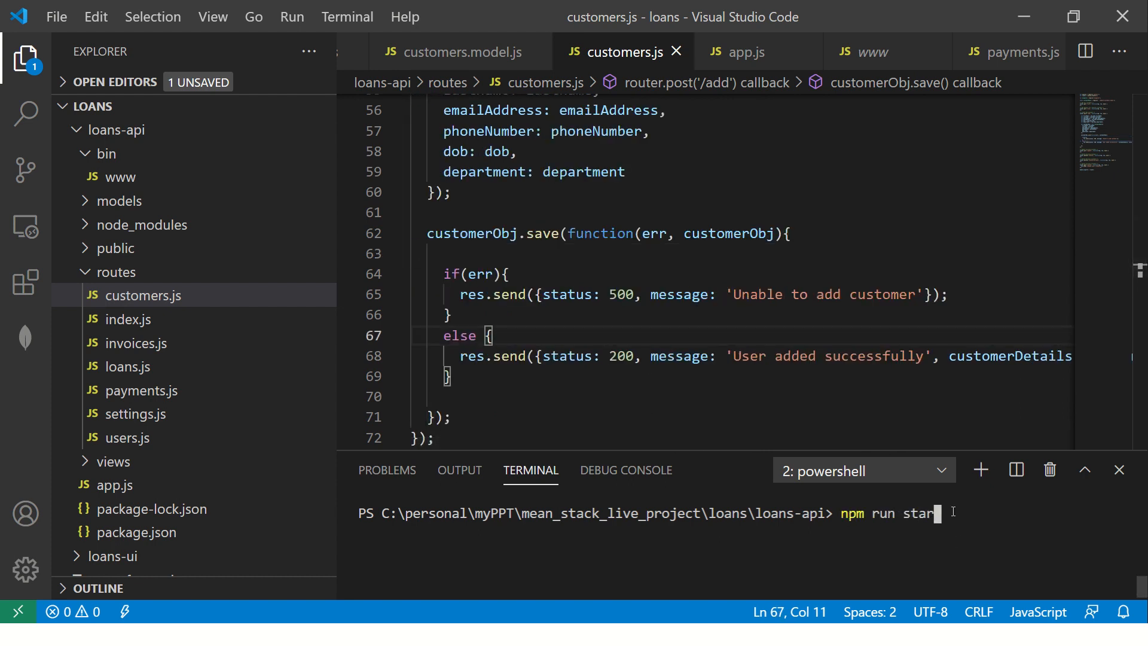
key("Enter")
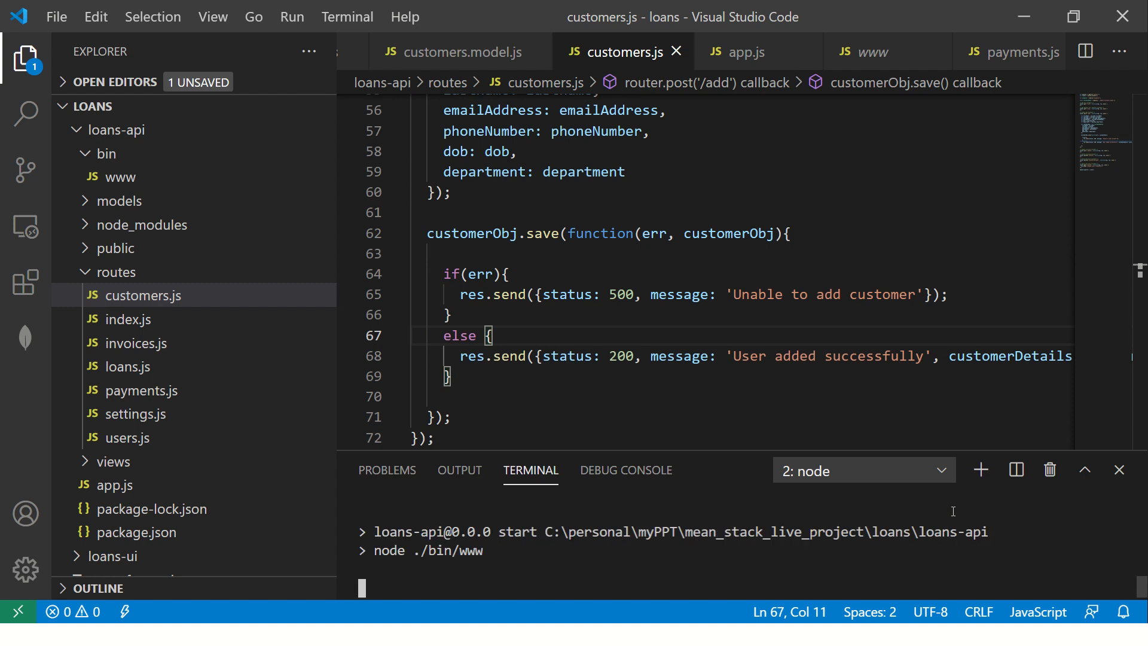
key("Alt+Tab")
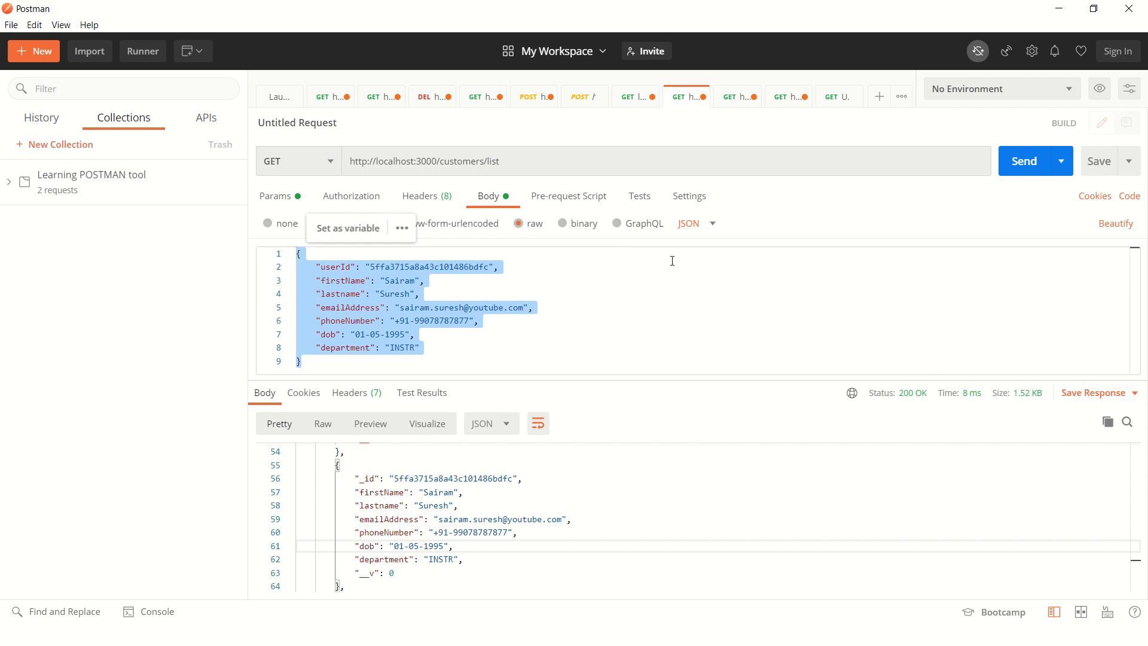
Set the request to POST /customers/add with body values Ram, Kiran and department PROD
left_click(299, 160)
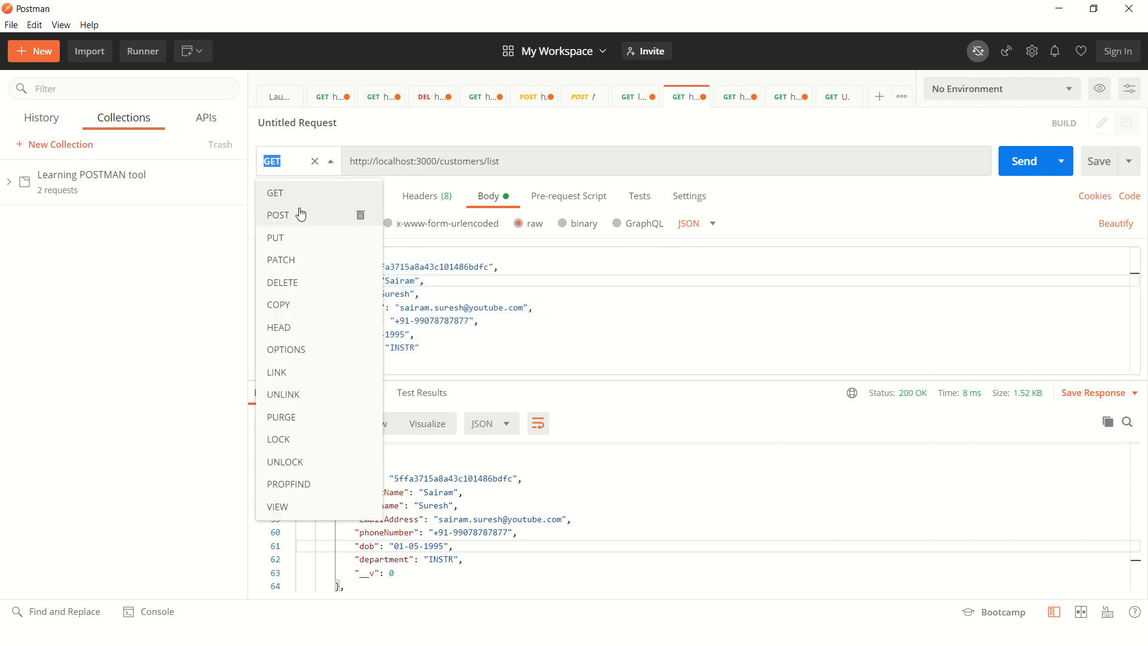
left_click(278, 215)
type("add")
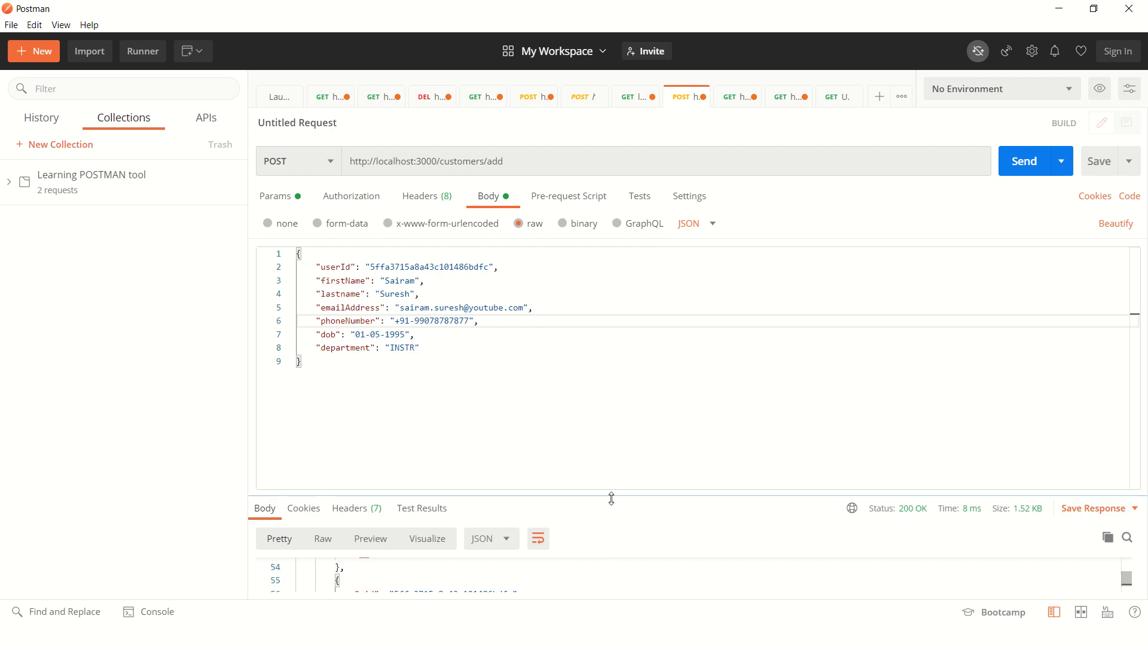
double_click(401, 280)
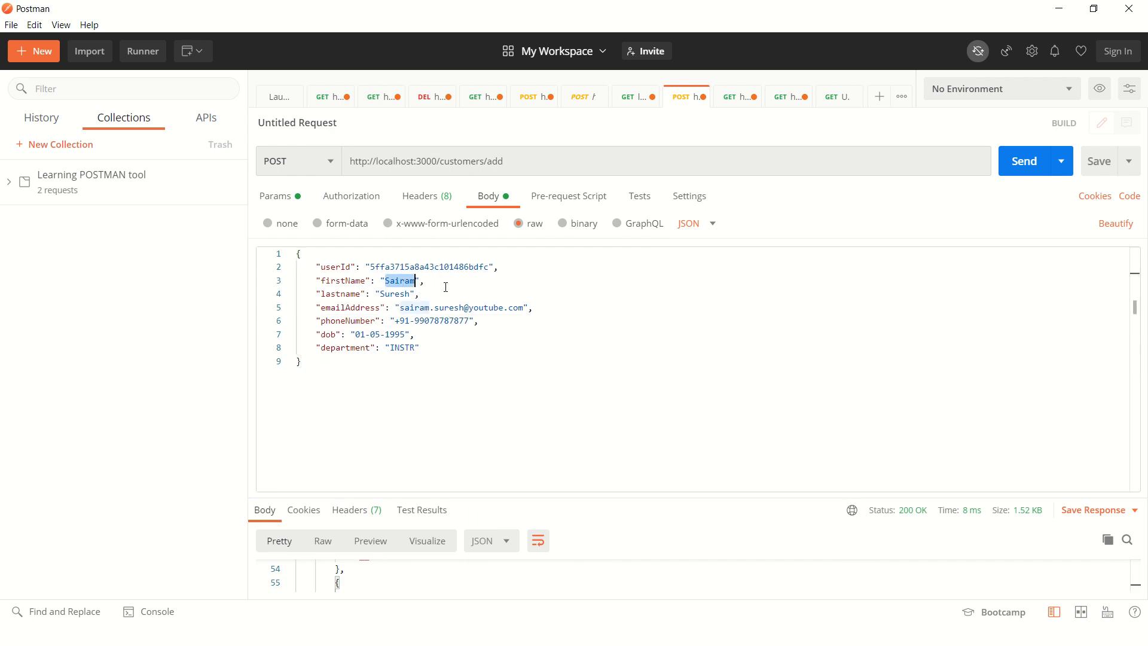
type("Ram")
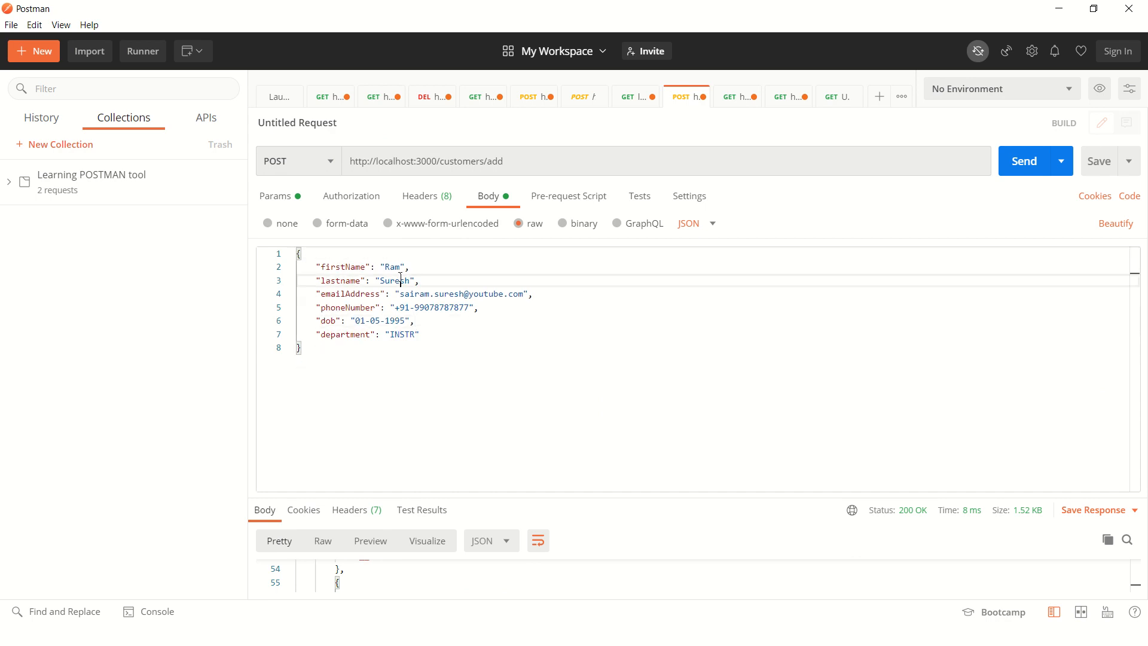
type("Kiran")
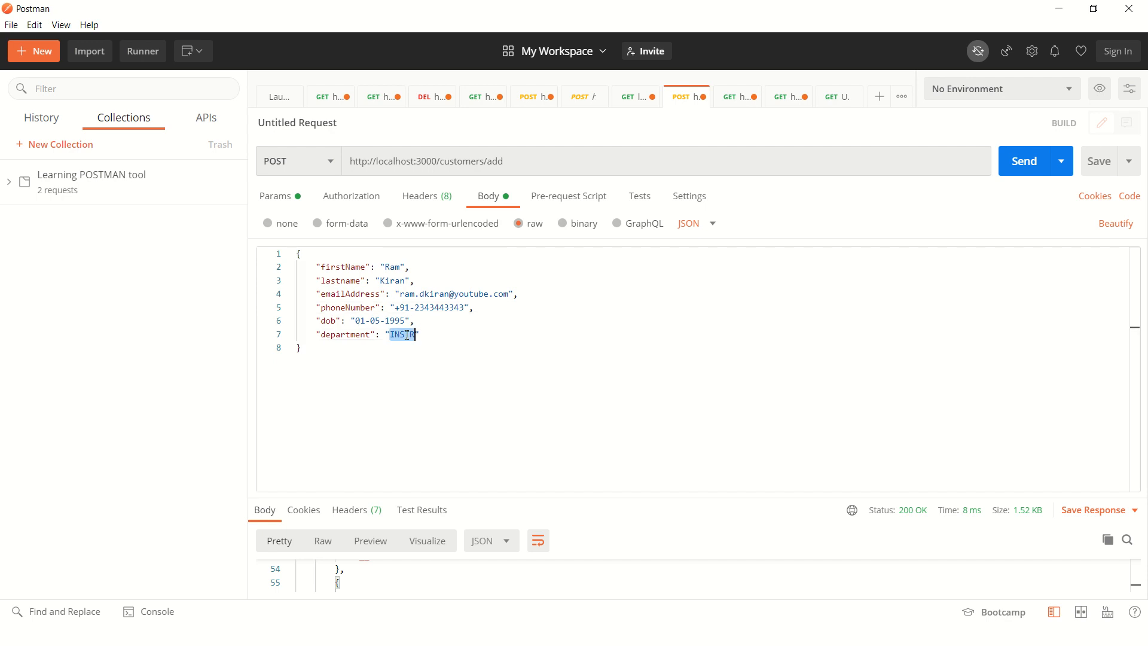
type("PROD")
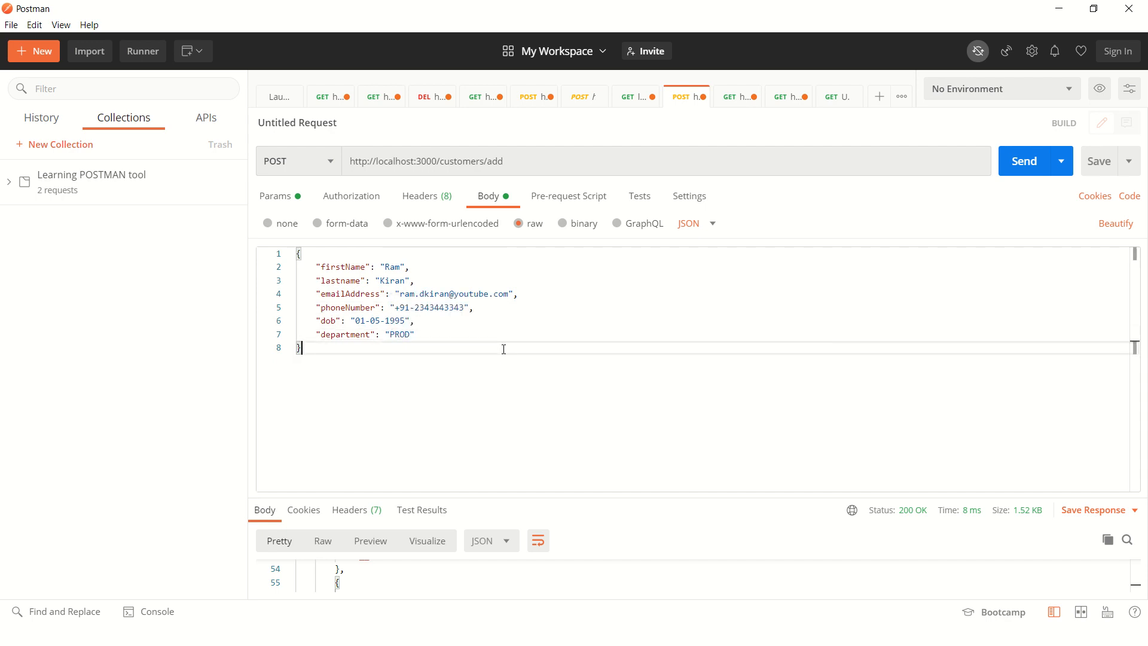
mouse_move(511, 335)
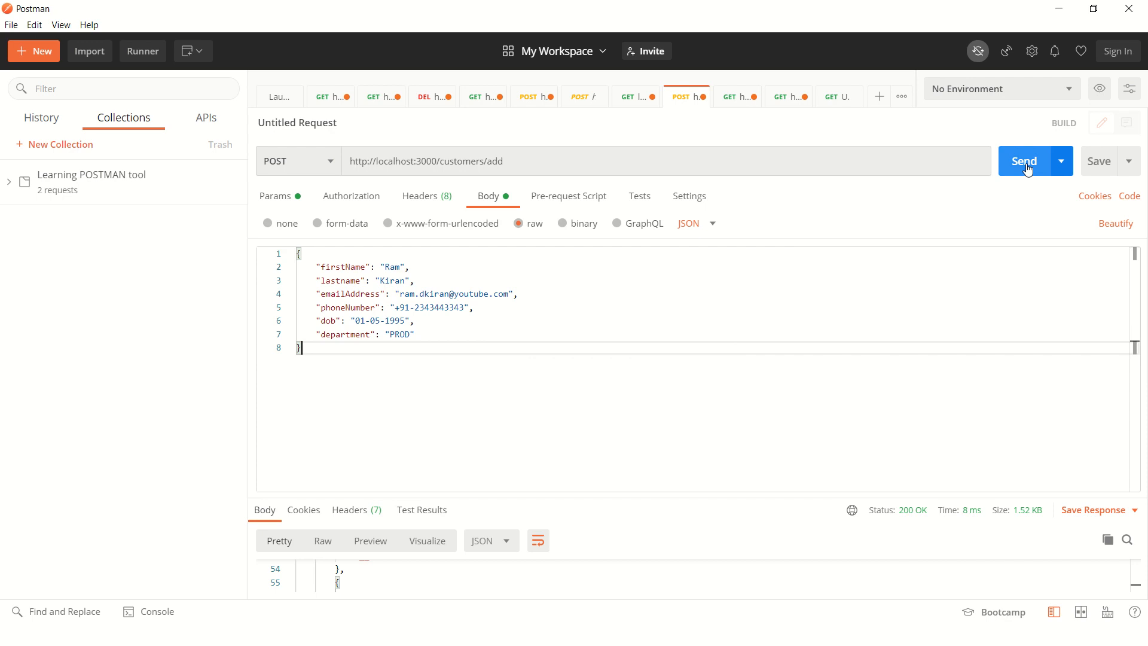
Send the add-customer request and get 200 'User added successfully'
left_click(1024, 161)
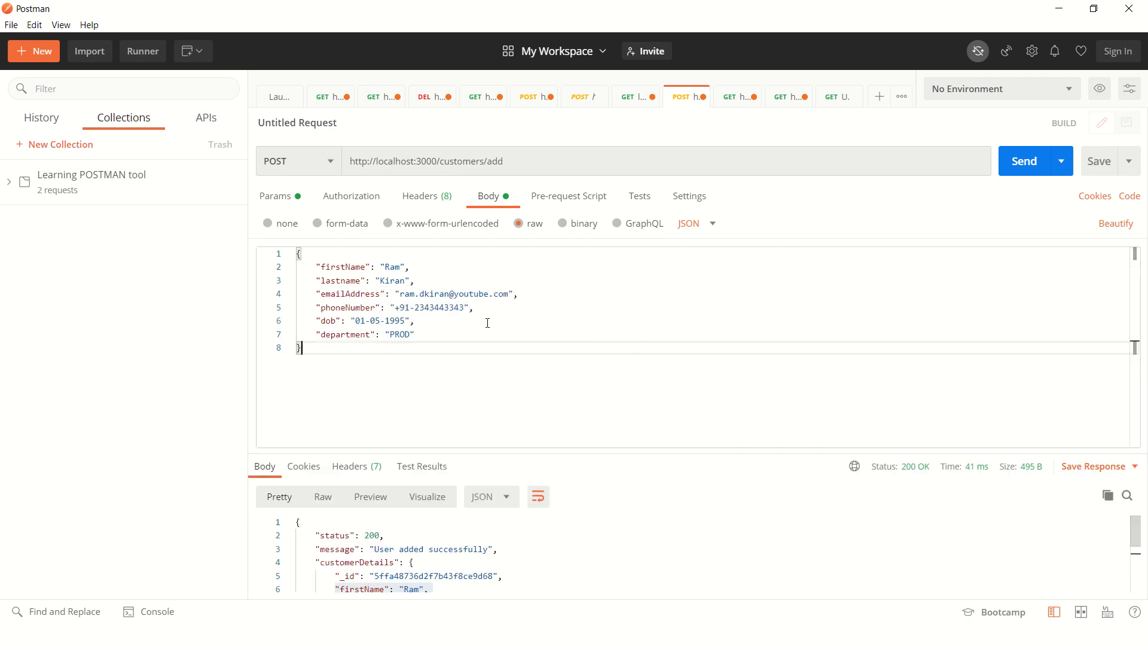
left_click(299, 160)
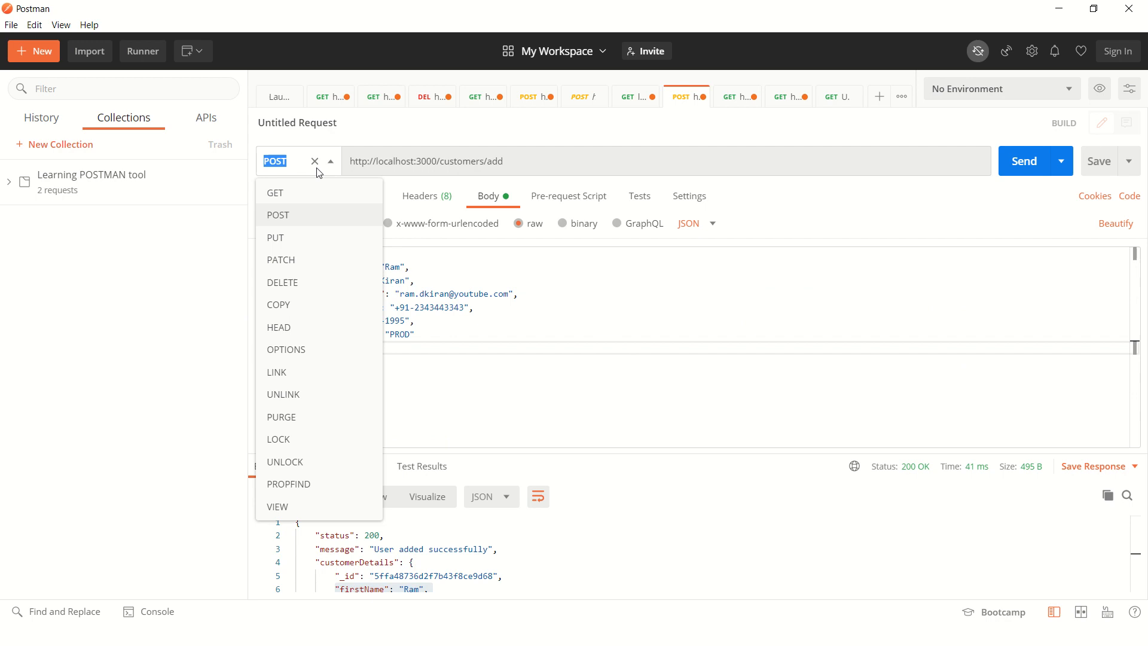
left_click(276, 192)
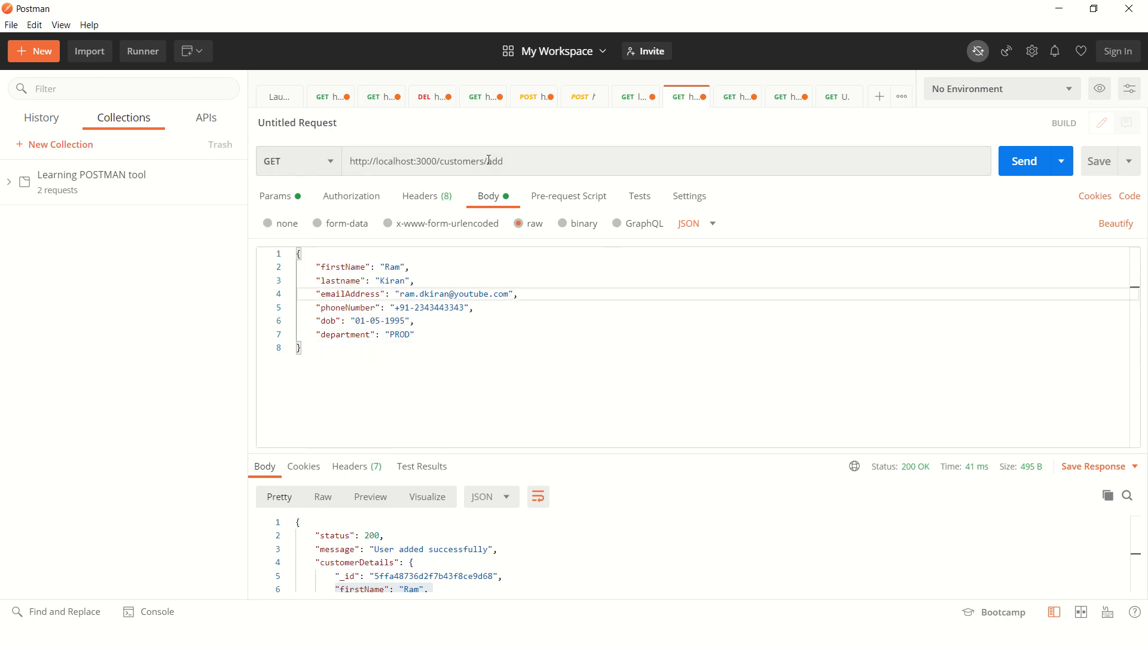
left_click(1023, 160)
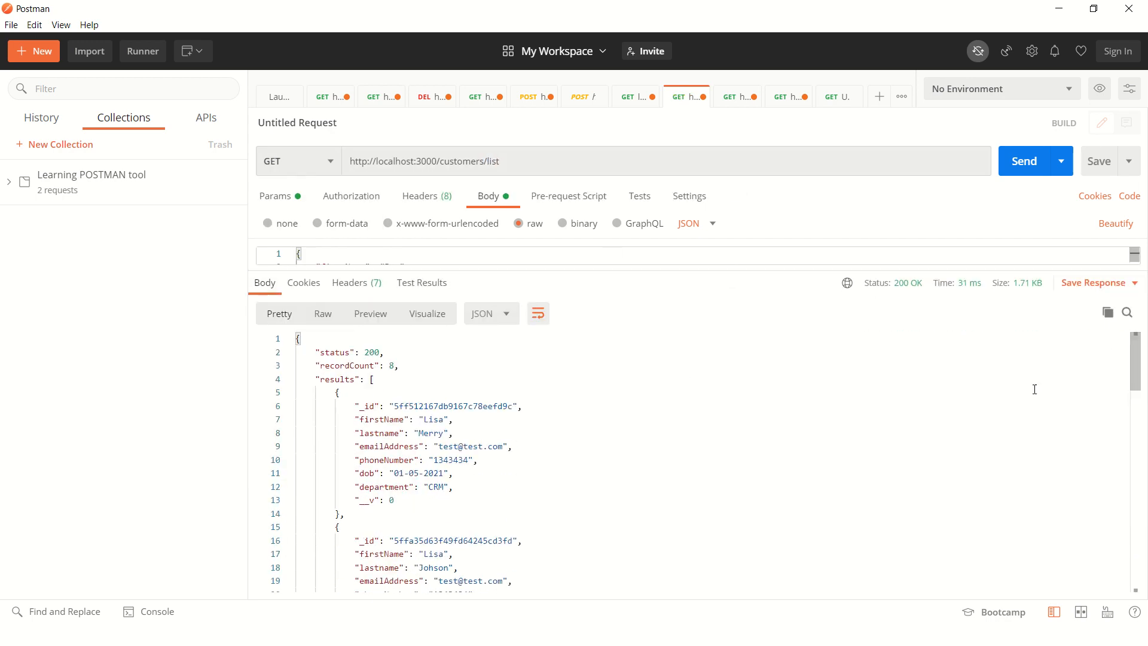
scroll("down", 3)
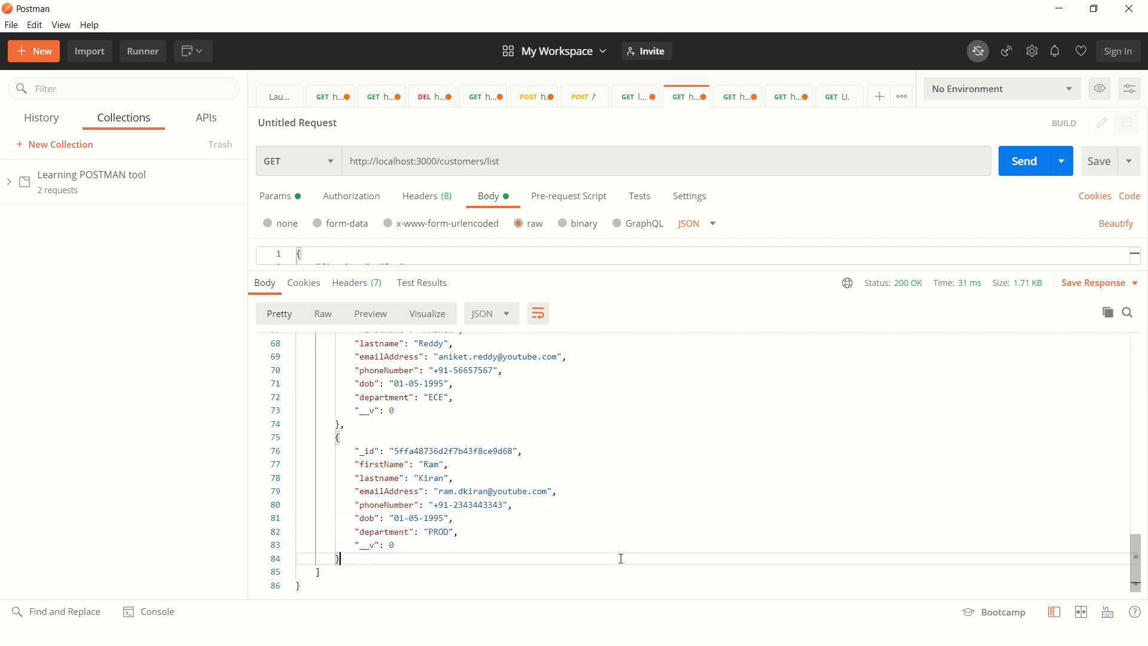
mouse_move(328, 442)
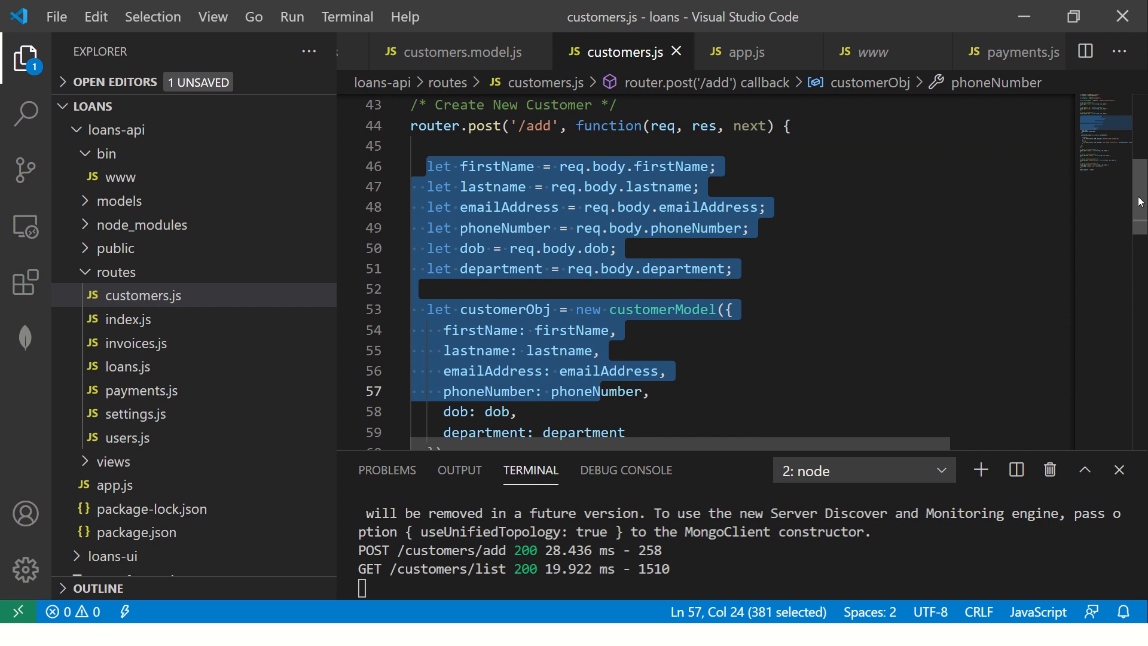
scroll("down", 3)
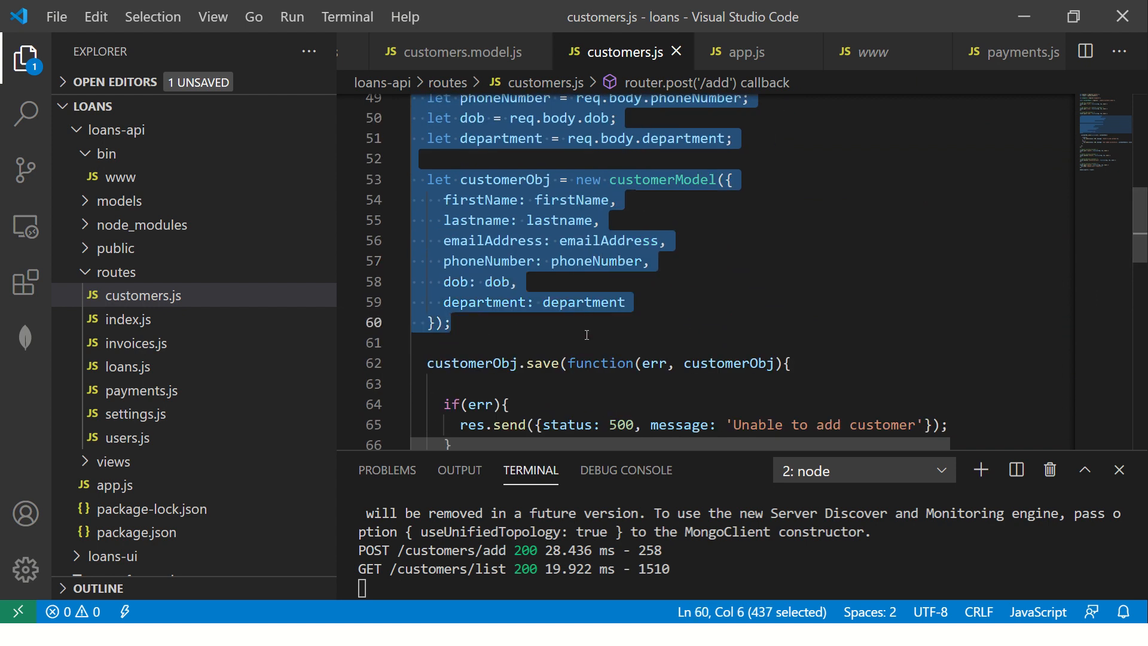
scroll("down", 3)
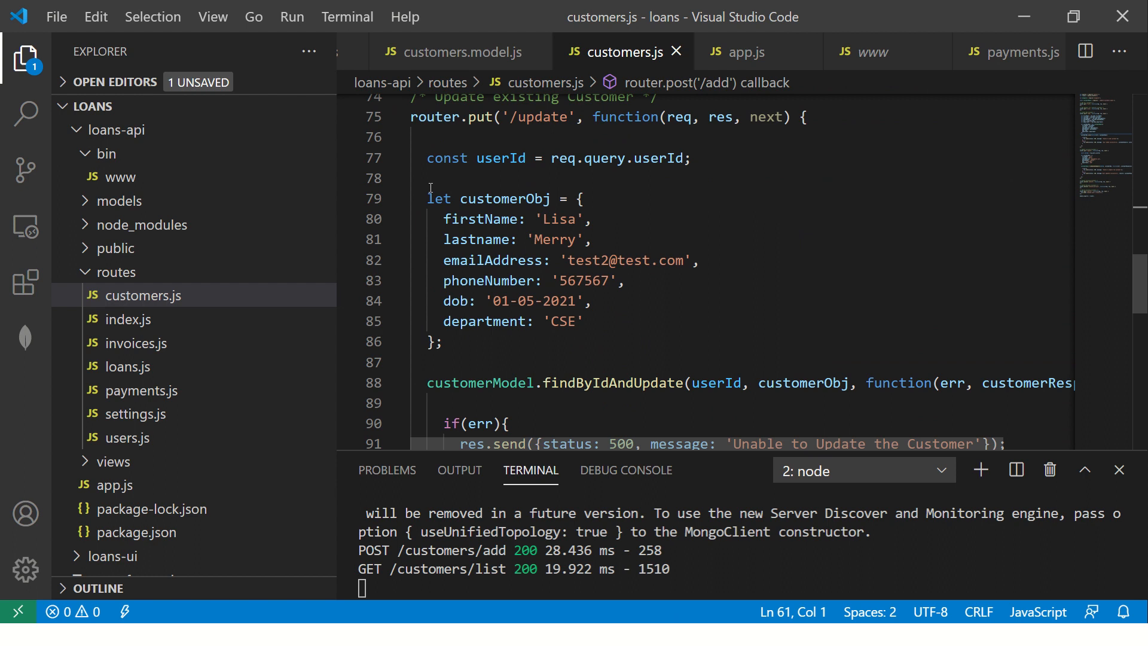
Replace the hardcoded customerObj with req.body fields and read userId from req.body.userId
left_click_drag(427, 199, 445, 341)
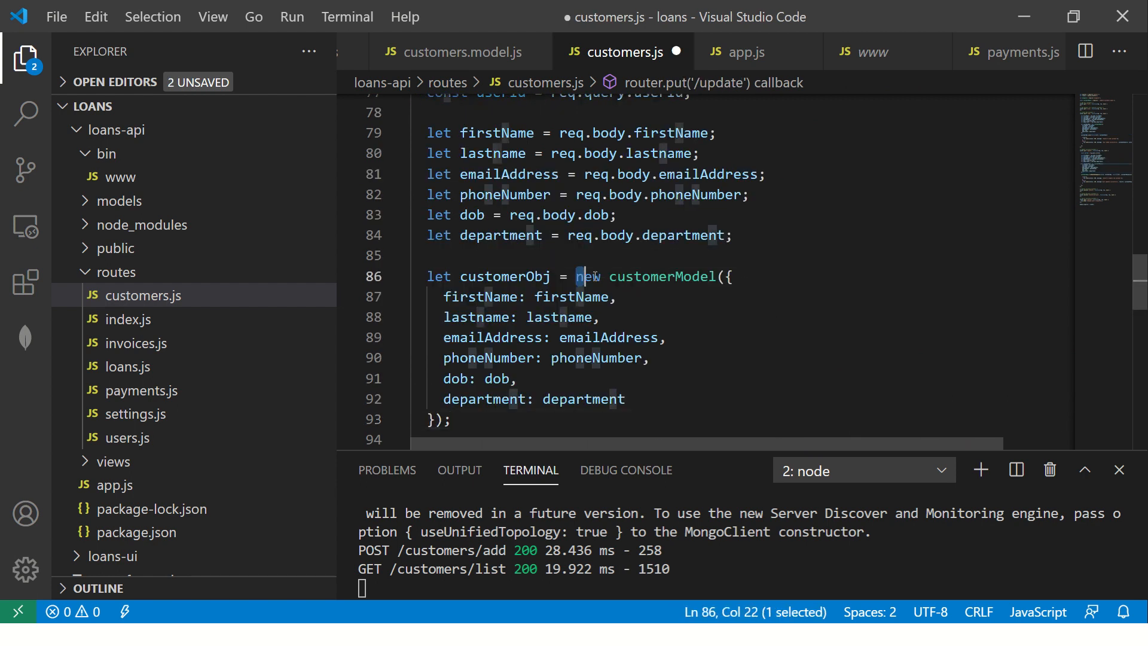
key("Delete")
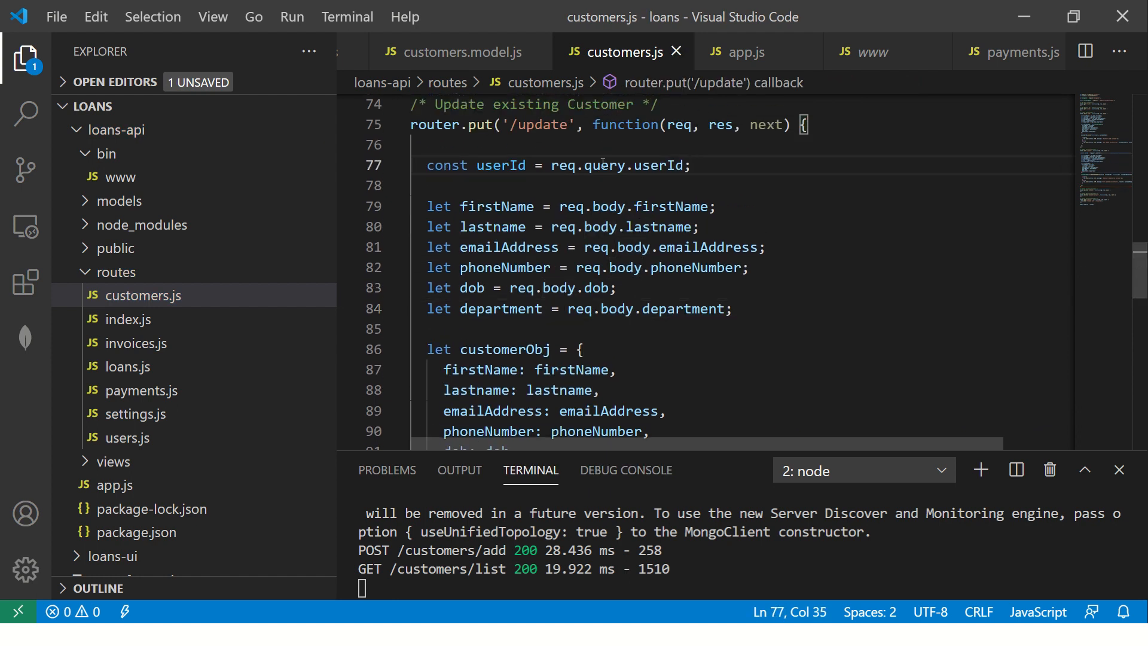
type("body")
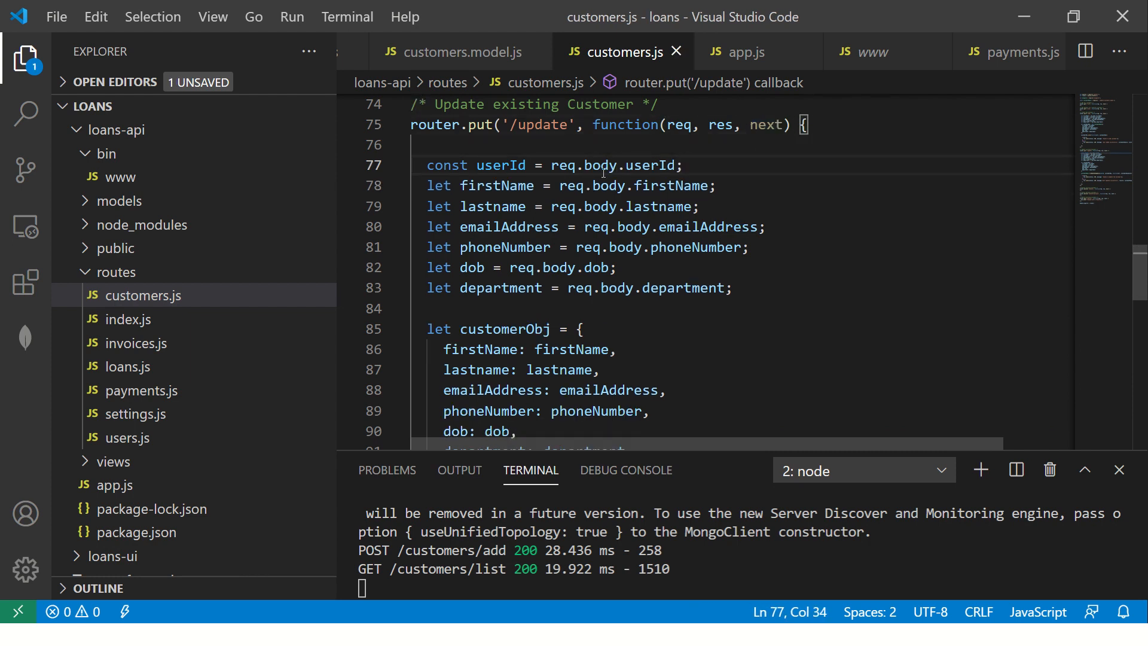
double_click(480, 125)
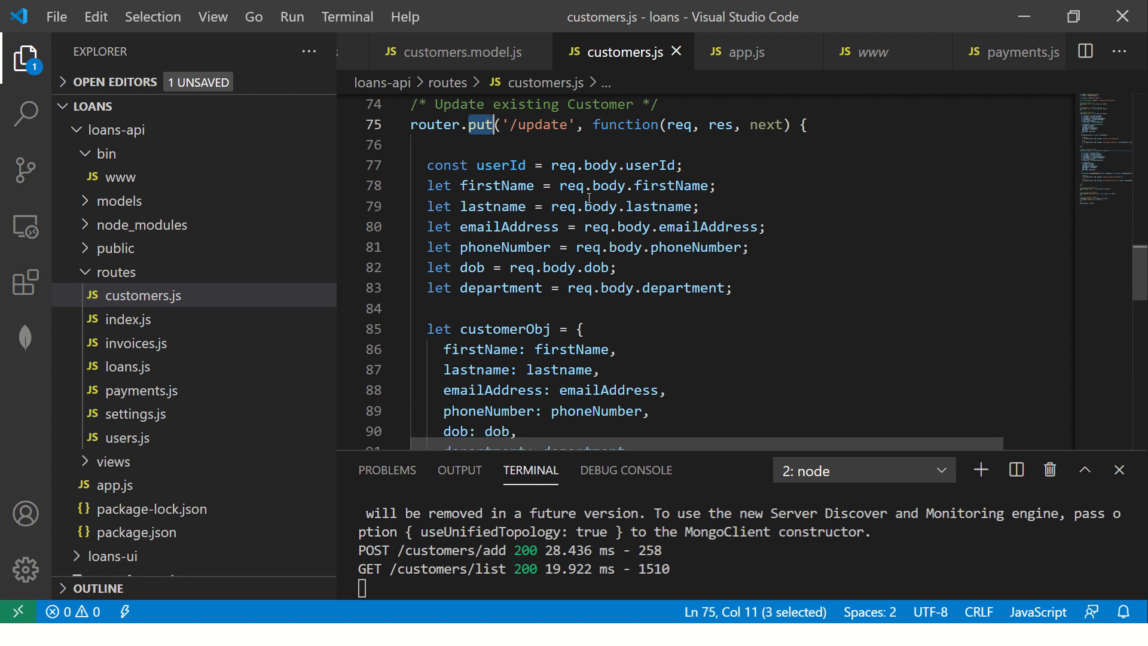
double_click(602, 165)
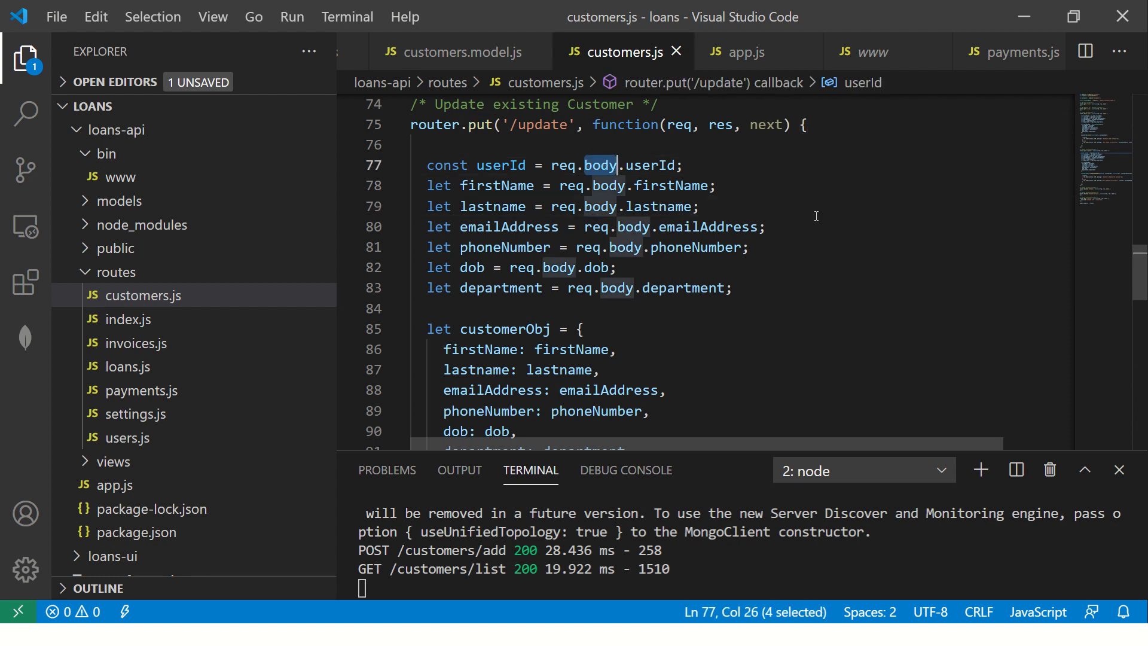
scroll("down", 3)
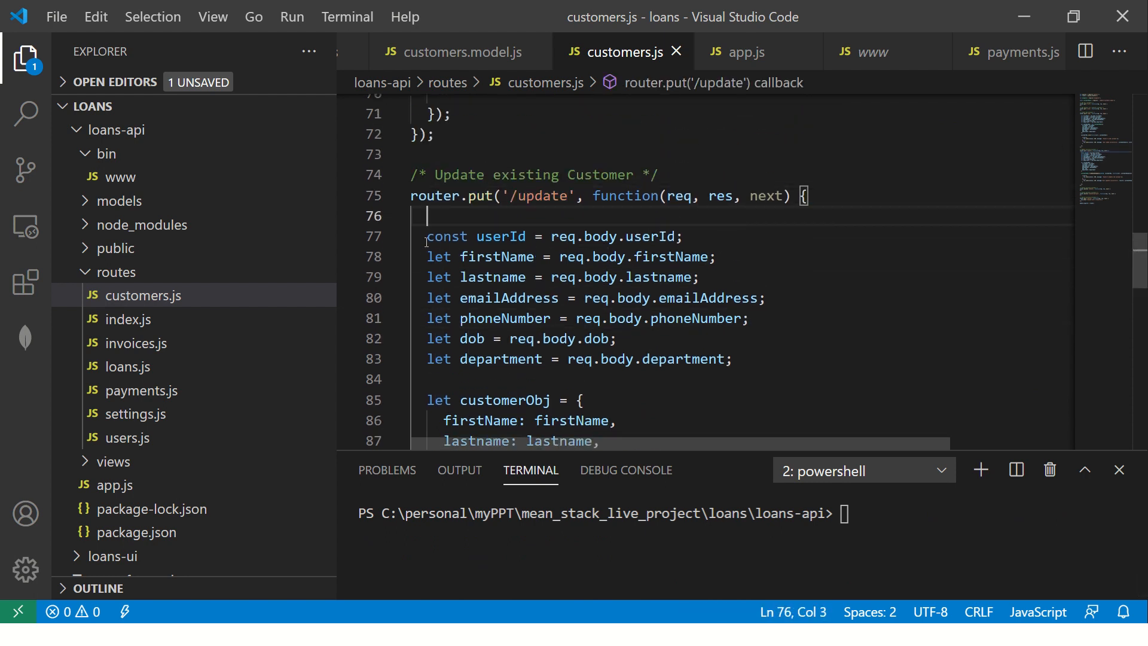
Review the findByIdAndUpdate(userId, customerObj) call and restart the server with npm run start
left_click(749, 318)
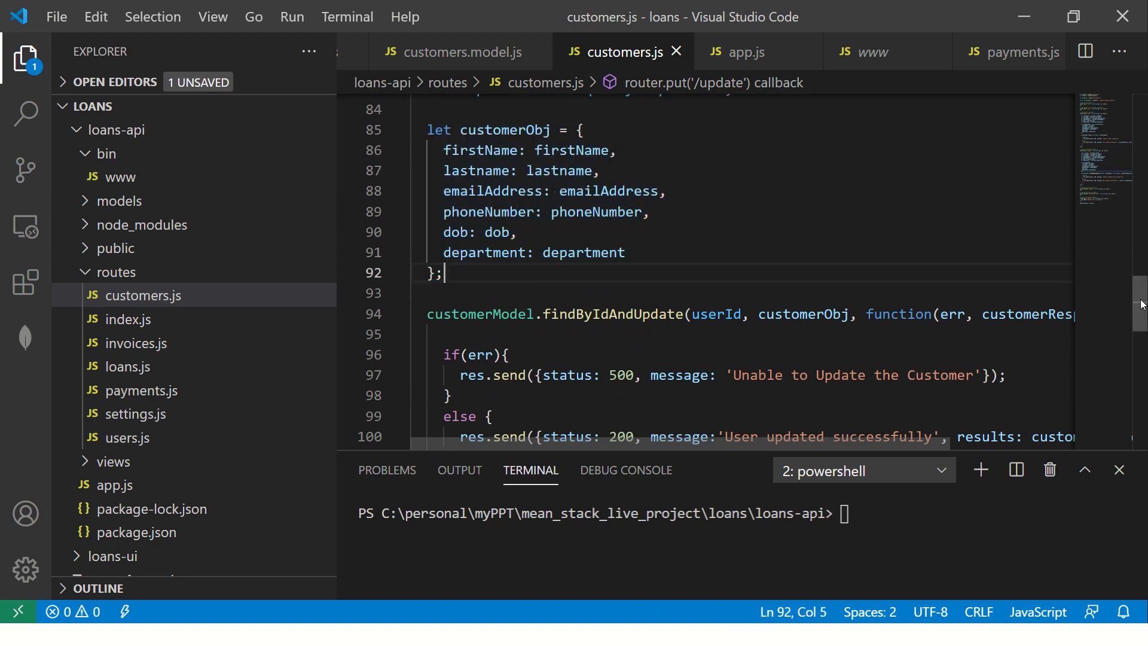
double_click(611, 213)
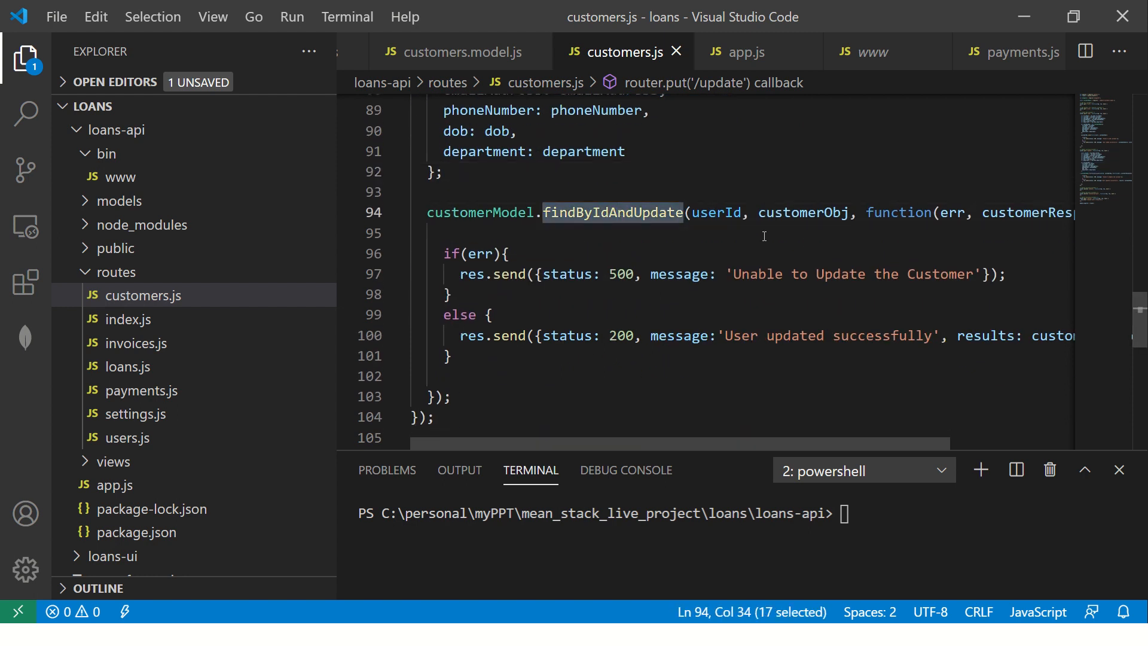
double_click(804, 213)
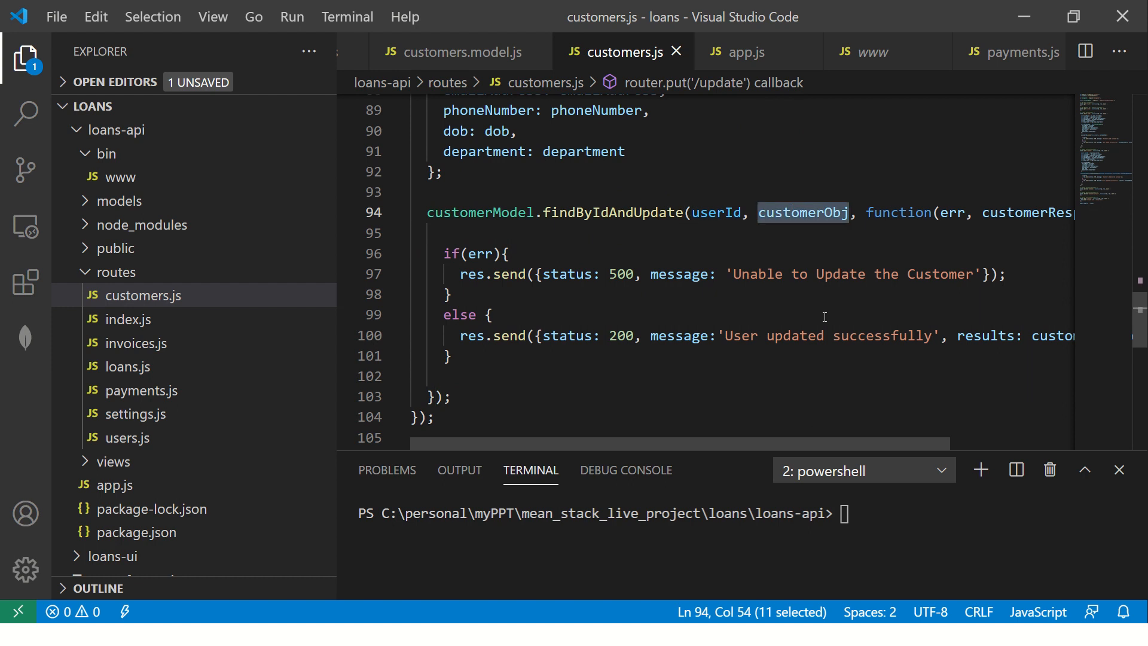
left_click(431, 376)
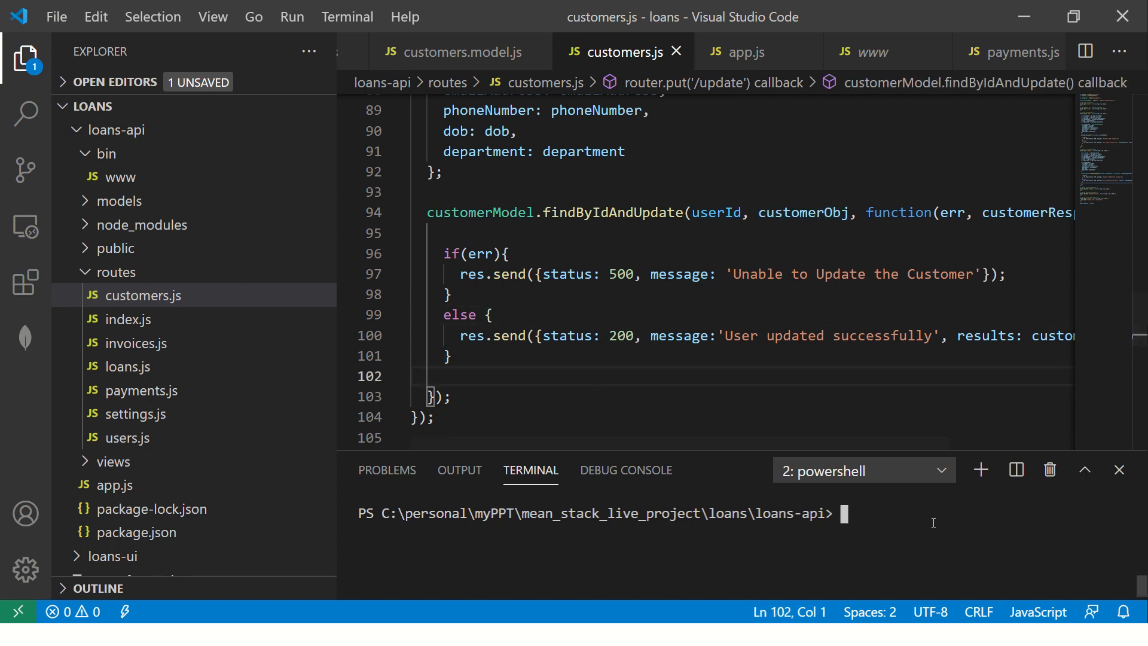
type("npm run sta")
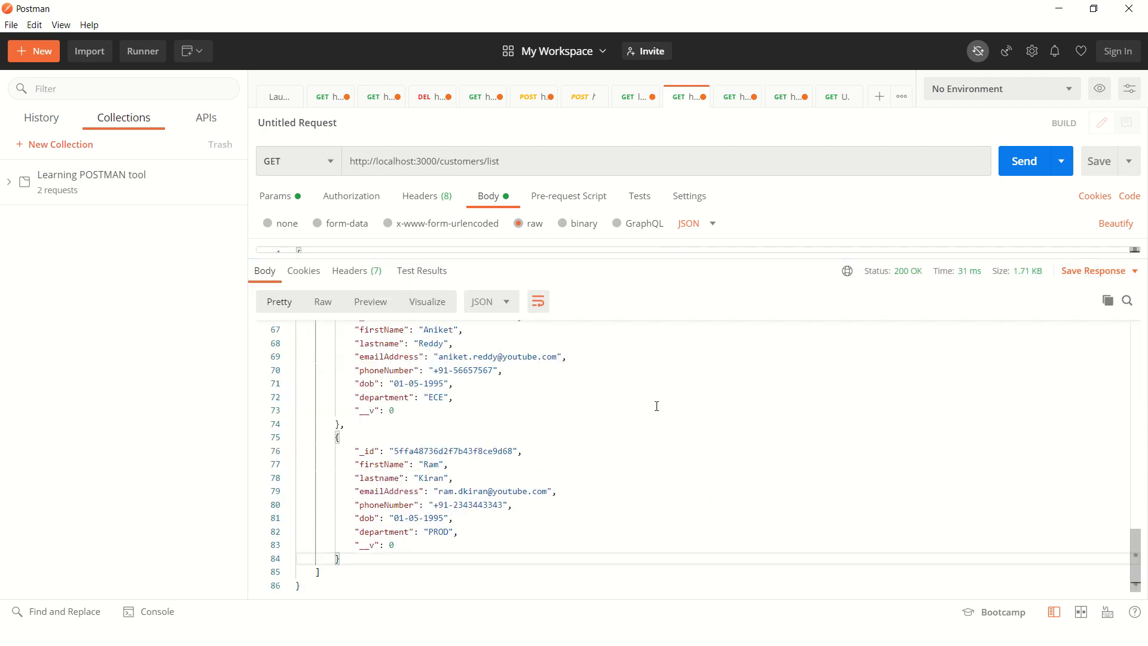
Copy the customer's _id into the body as userId and switch the method to PUT
double_click(452, 451)
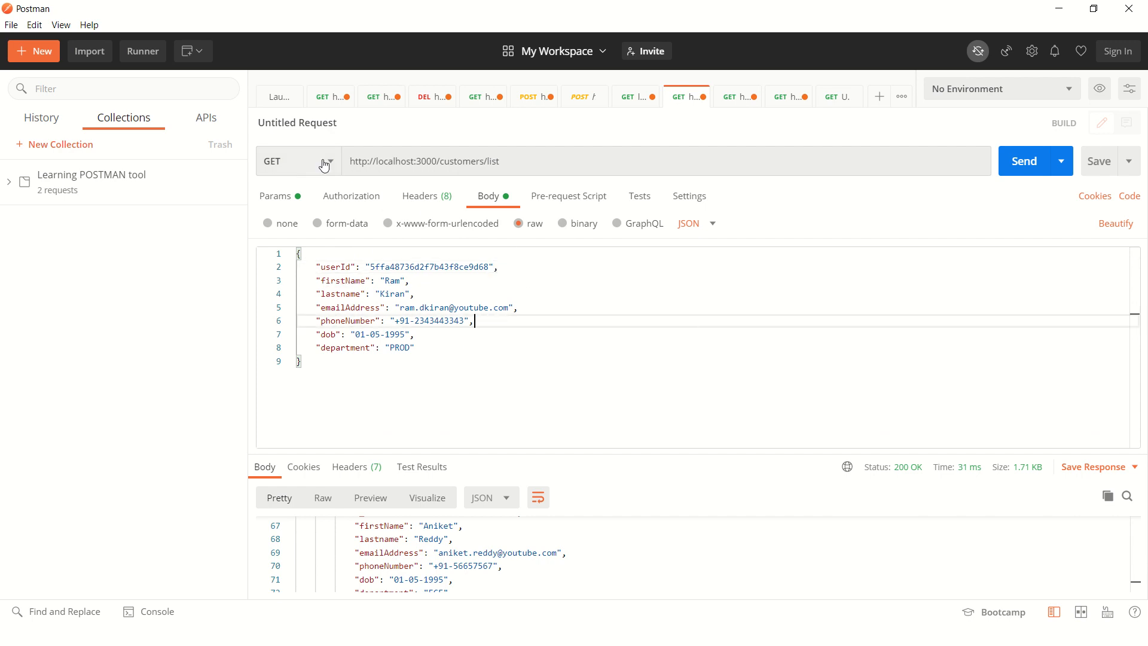
left_click(325, 162)
type("update")
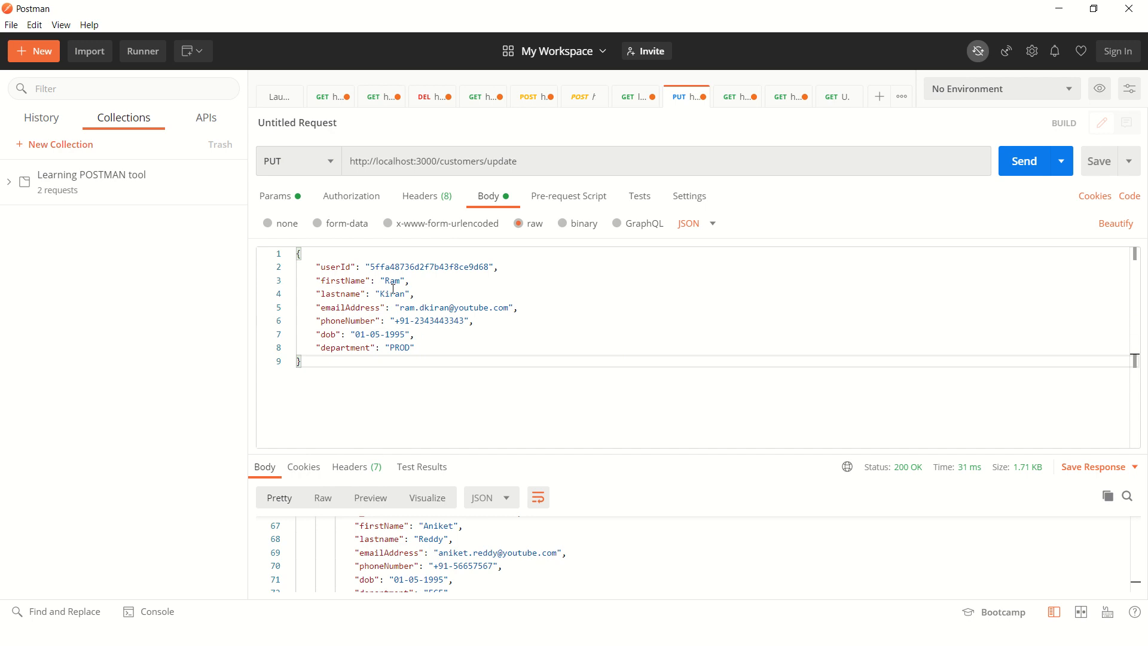
double_click(392, 280)
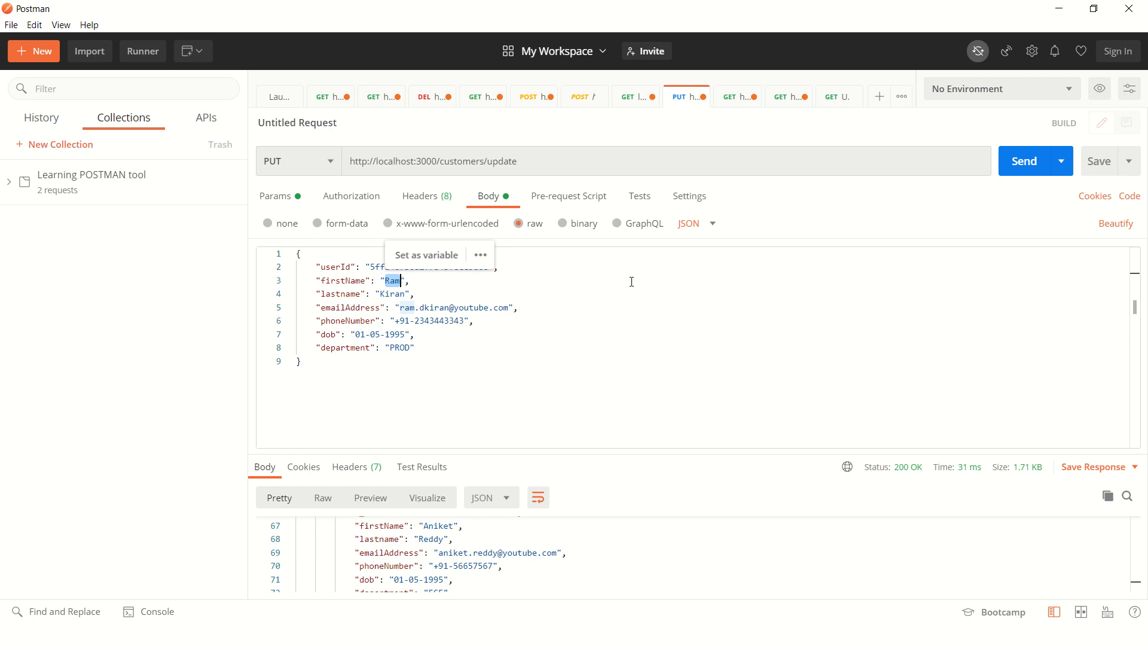
type("Amit")
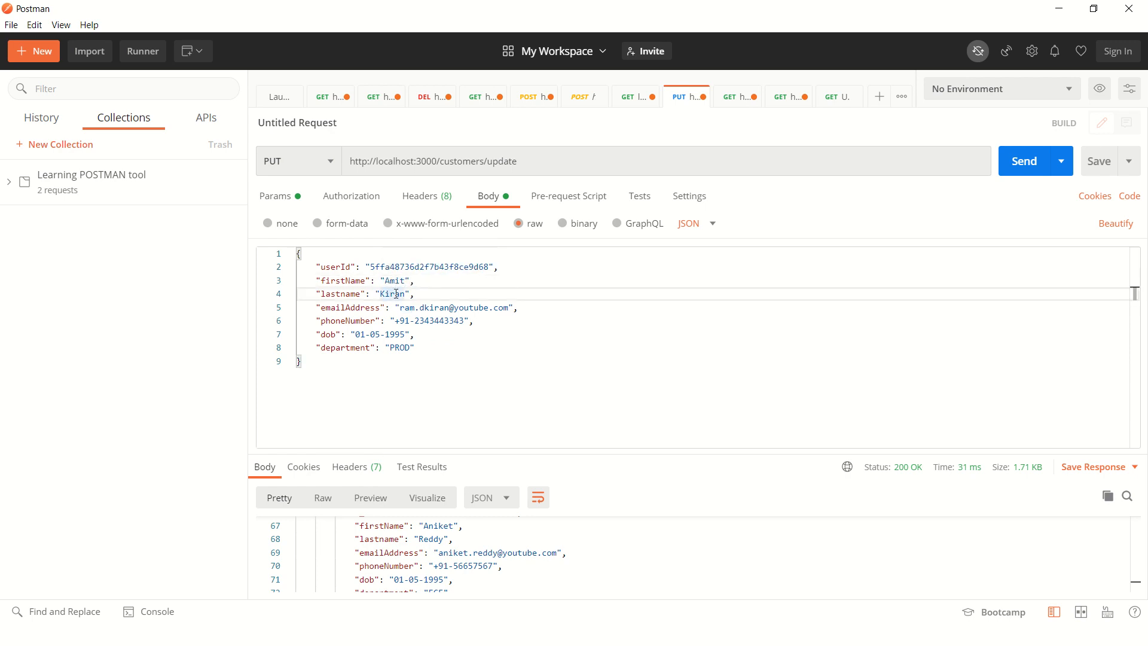
type("Kumar")
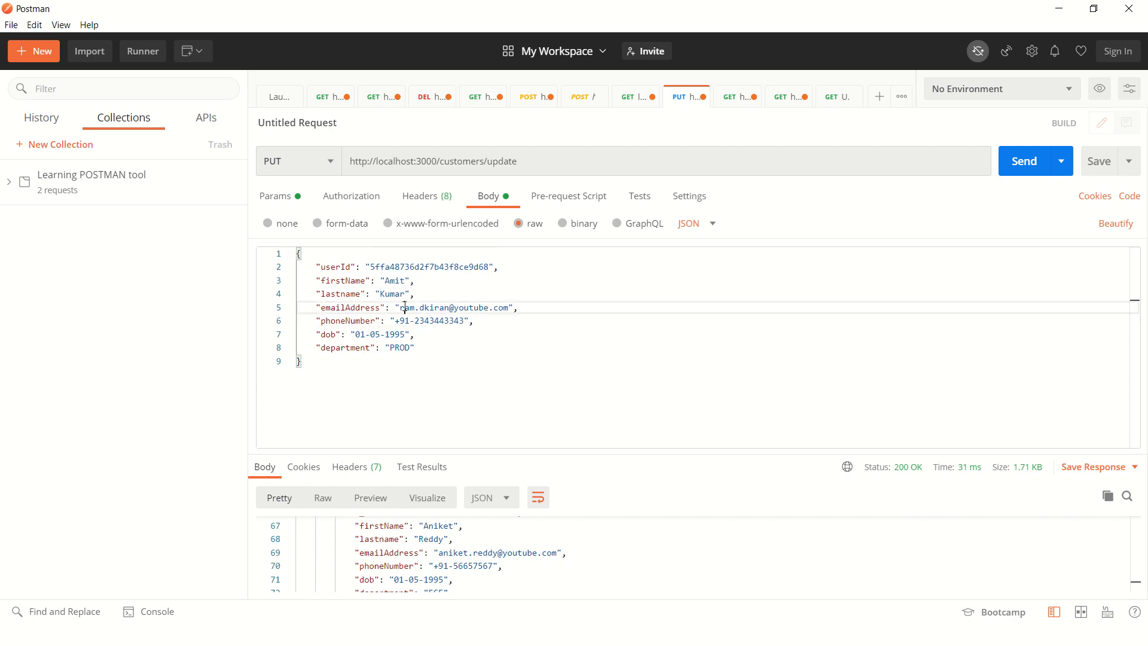
type("amit")
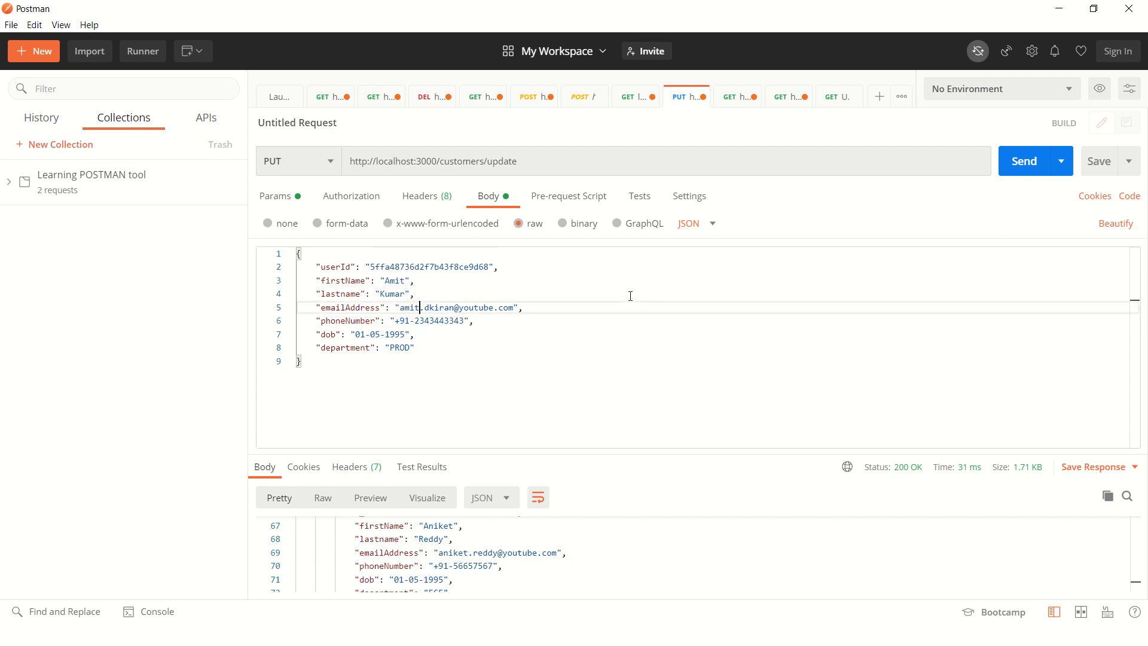
type("amit.kup")
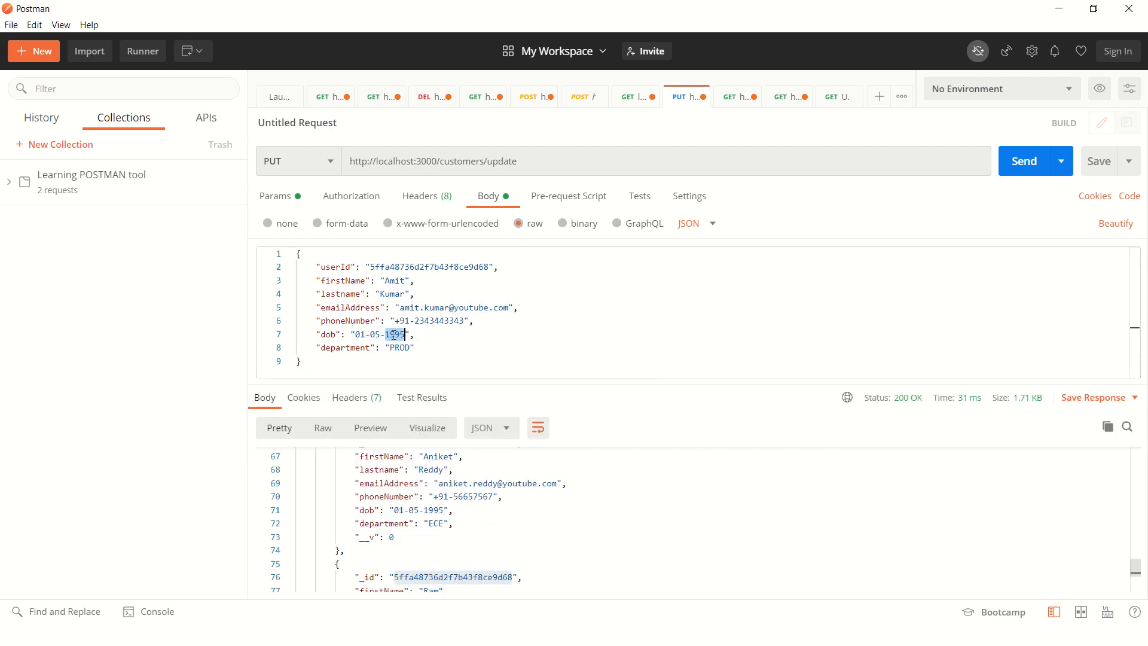
left_click(535, 352)
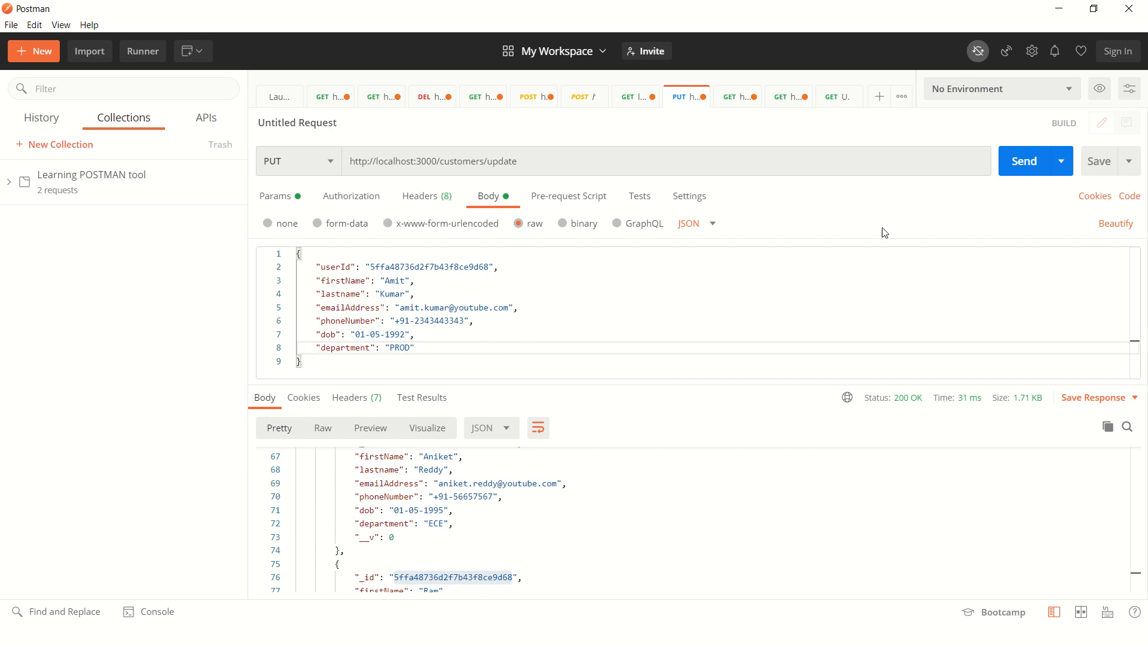
left_click(654, 335)
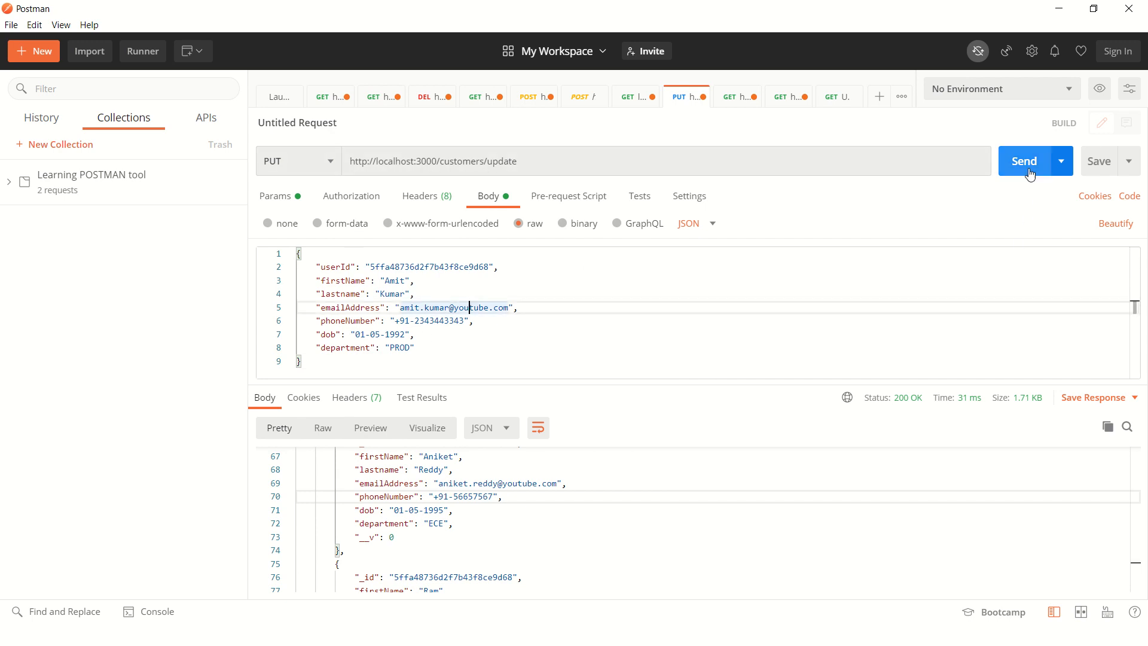
left_click(1024, 160)
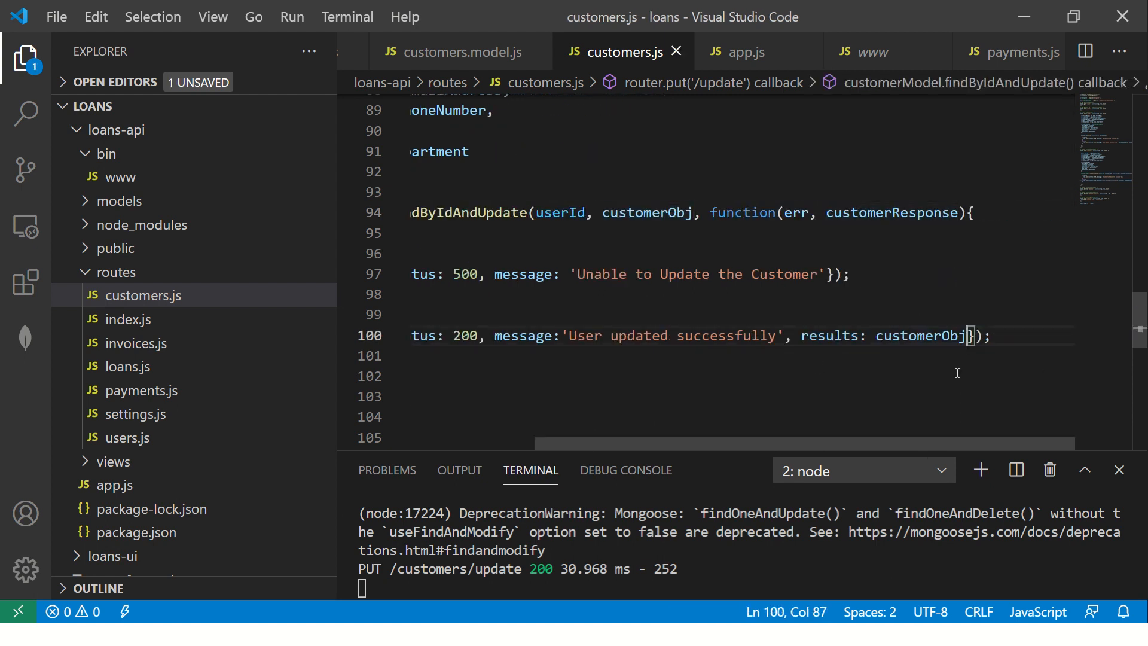
mouse_move(792, 445)
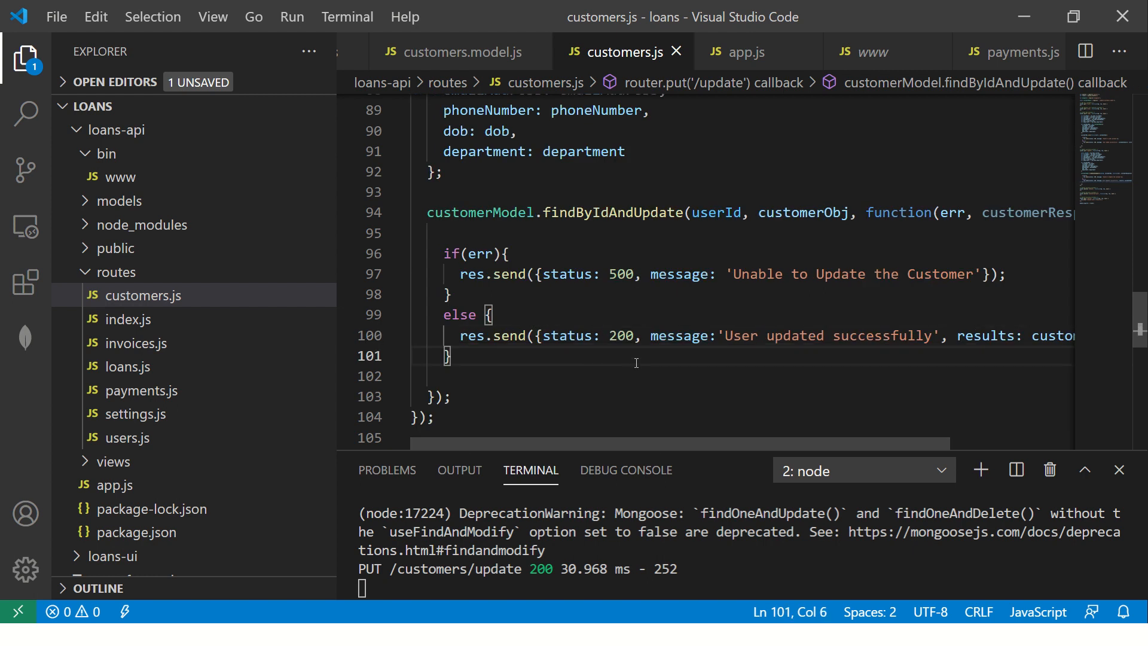
Stop the node server with Ctrl+C and restart it with npm run start
key("Ctrl+C")
type("cls")
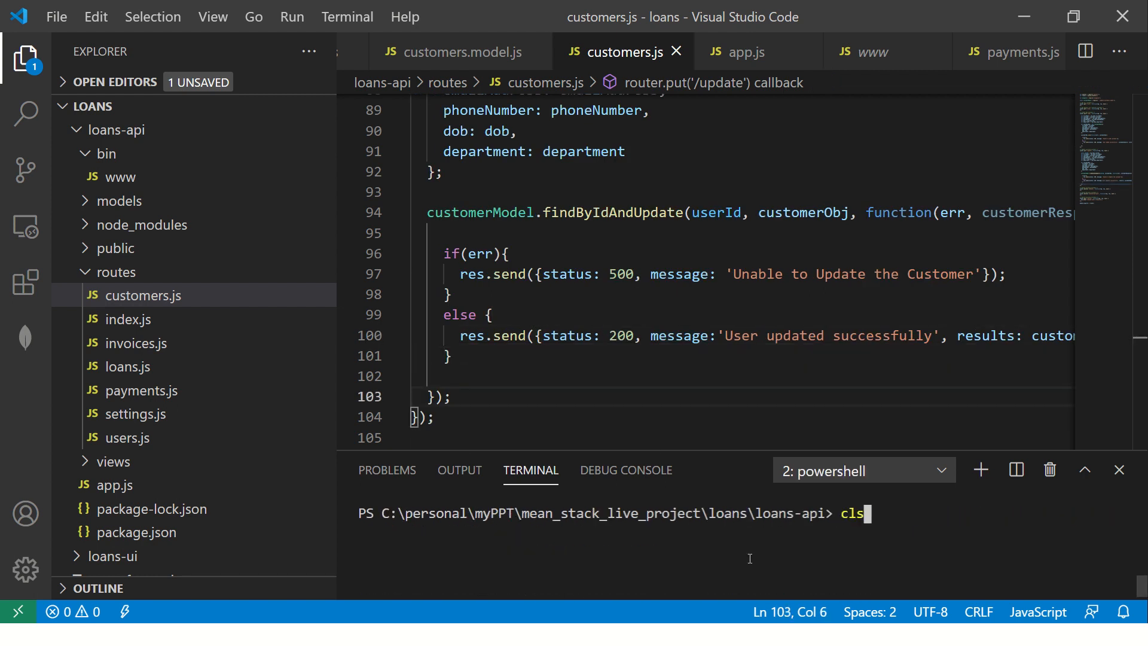
type("npm run start")
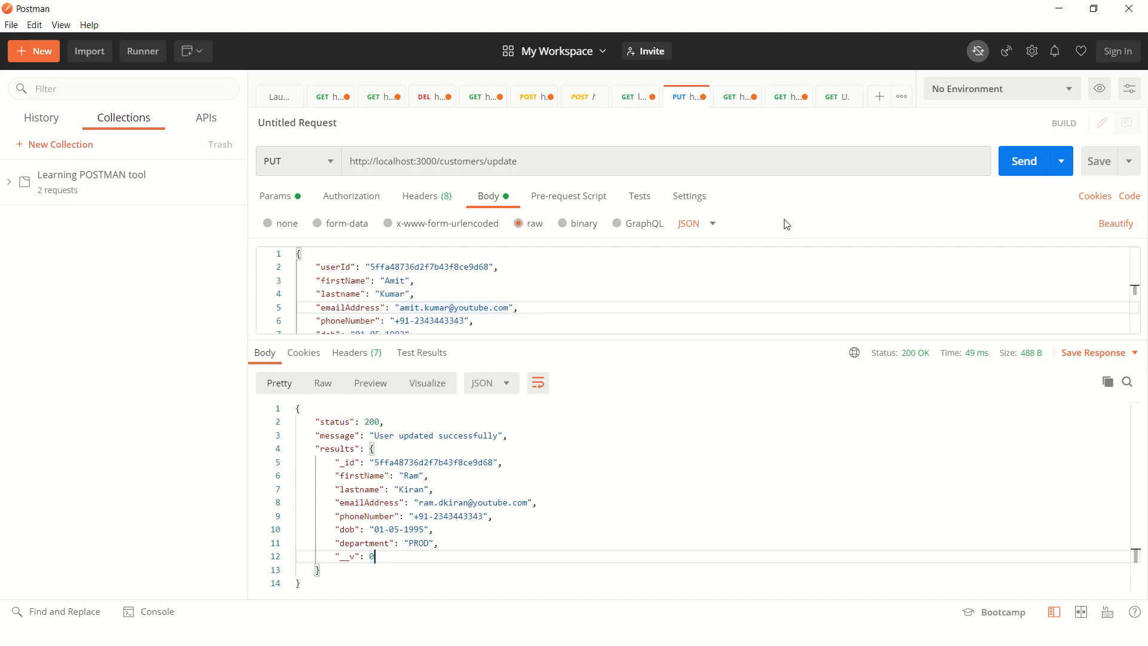
double_click(395, 280)
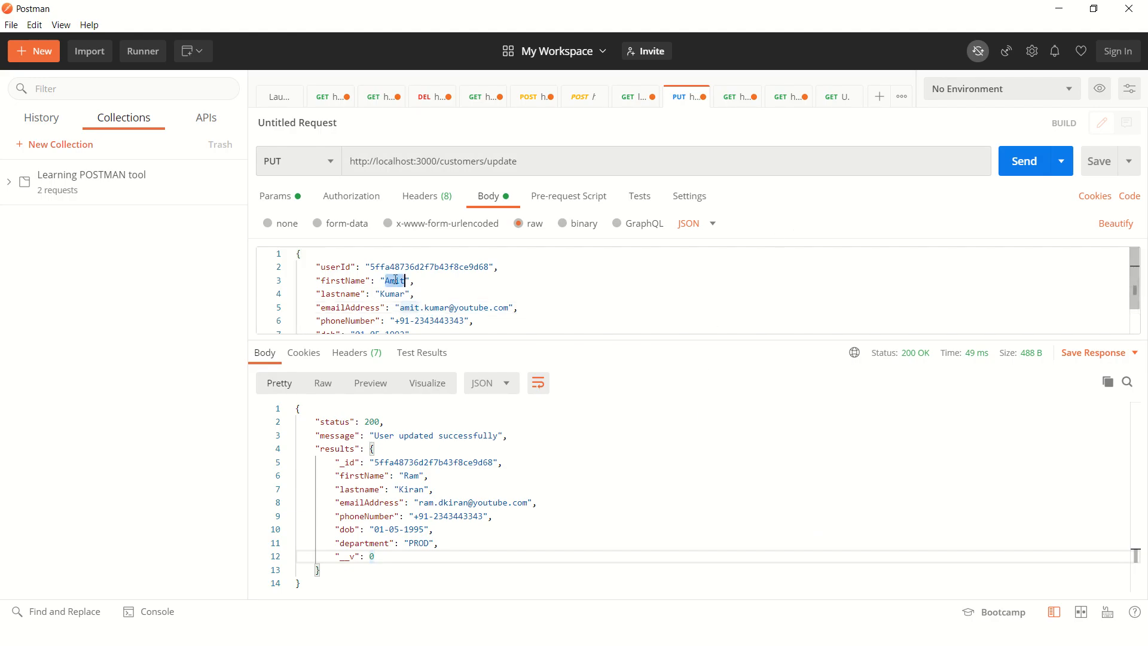
type("Pra")
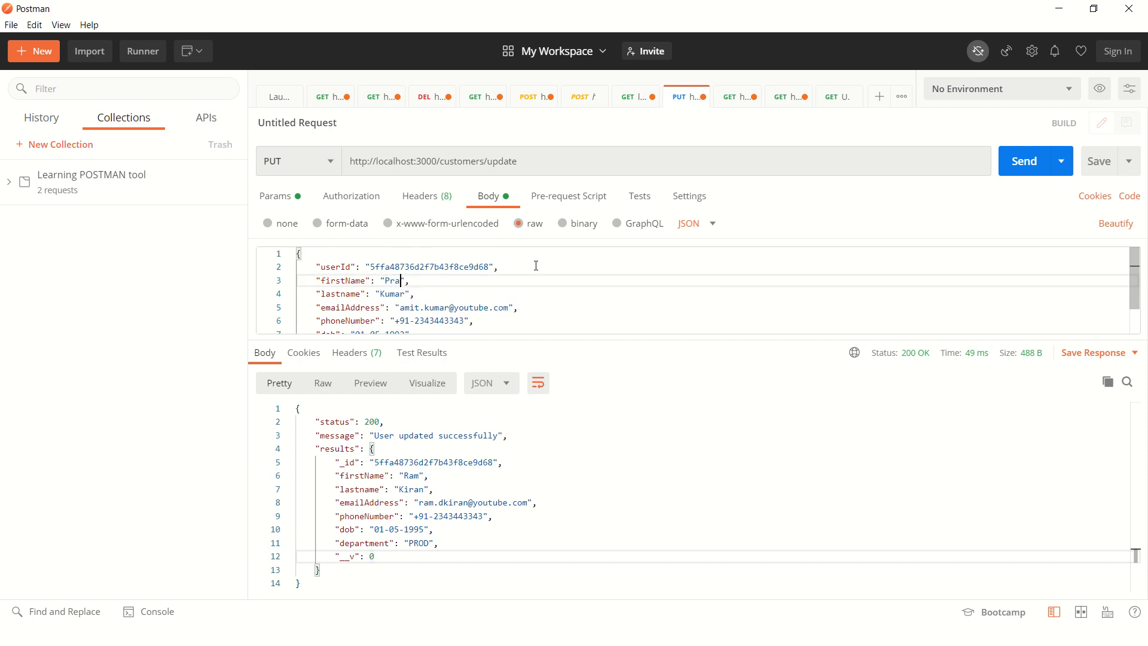
type("veen")
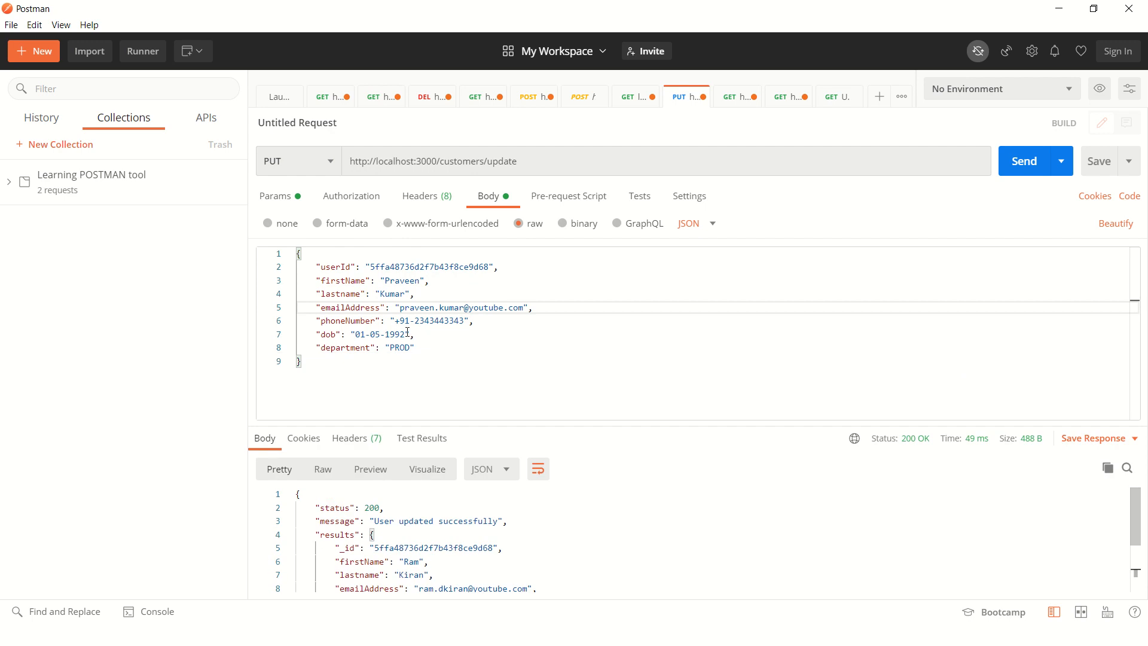
key("Backspace")
type("1")
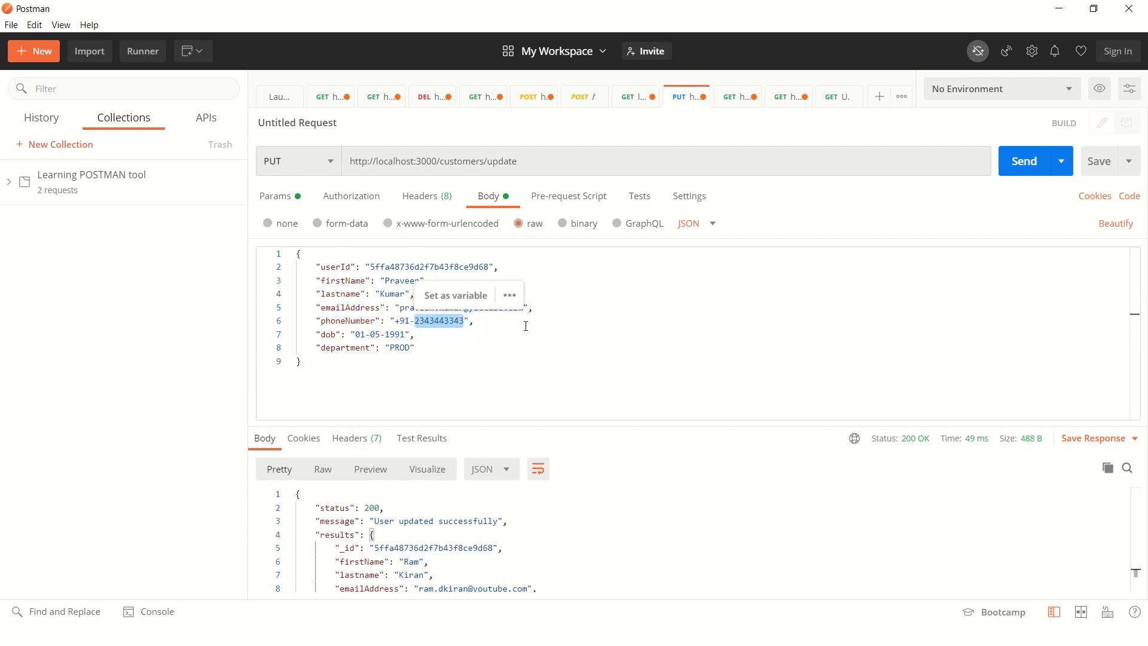
type("455455")
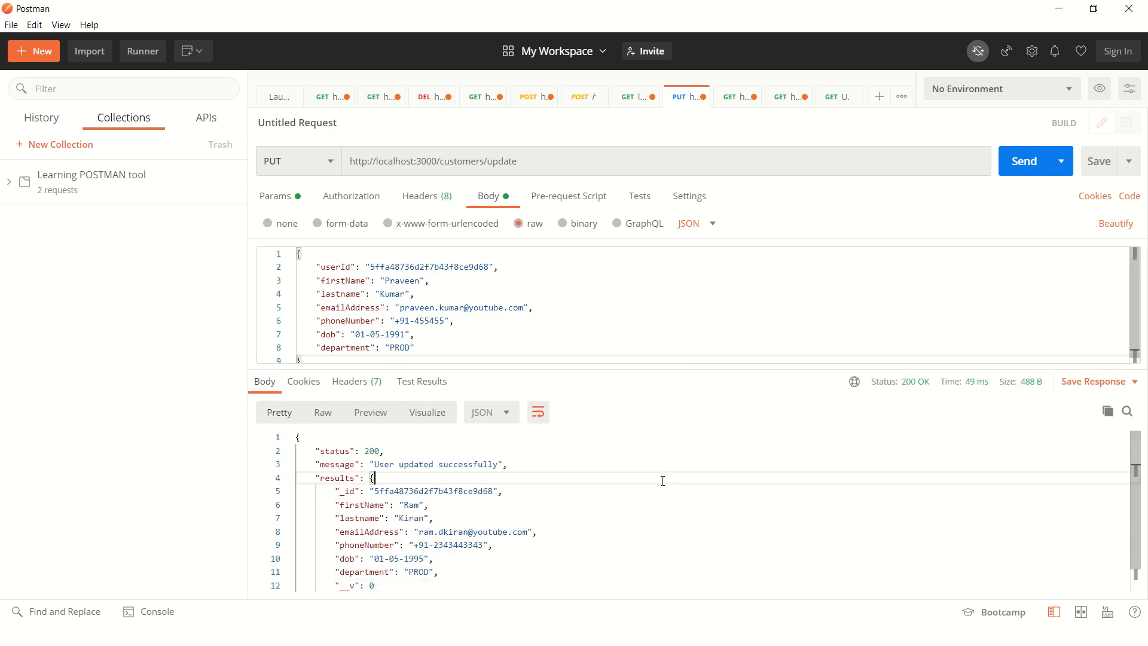
scroll("down", 3)
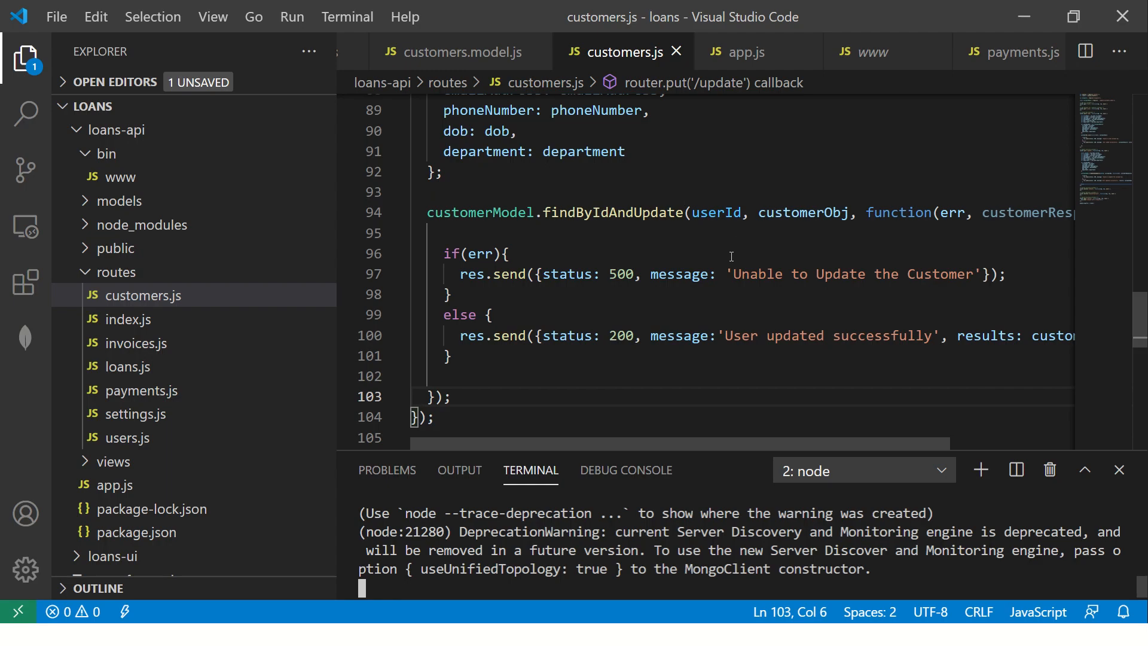
left_click(507, 253)
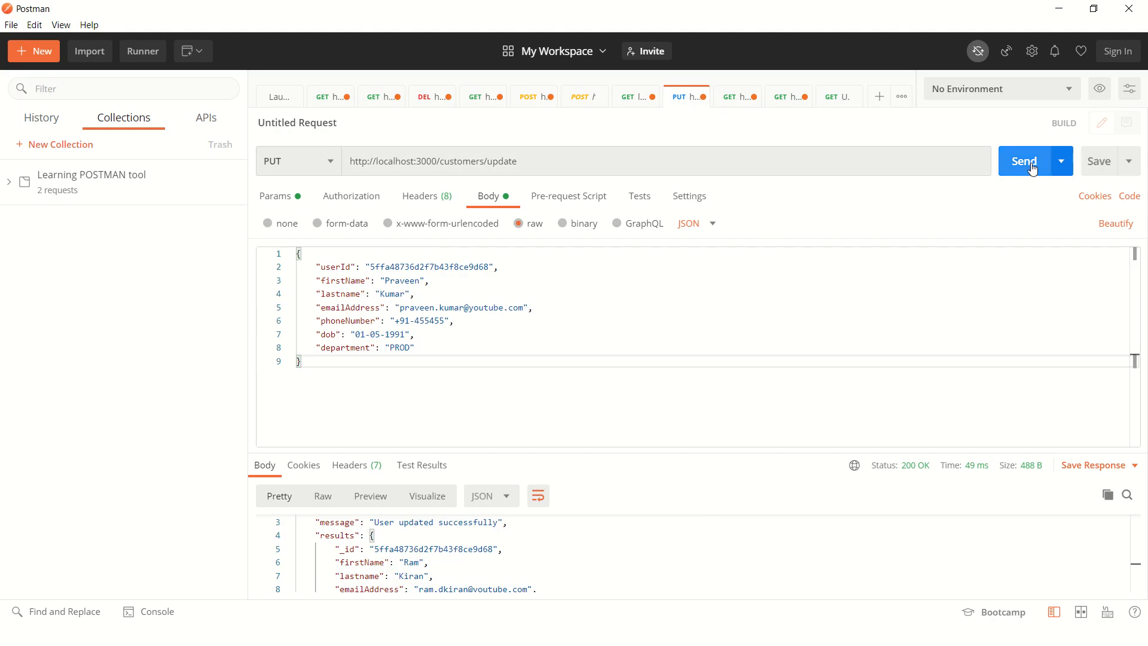
left_click(1024, 160)
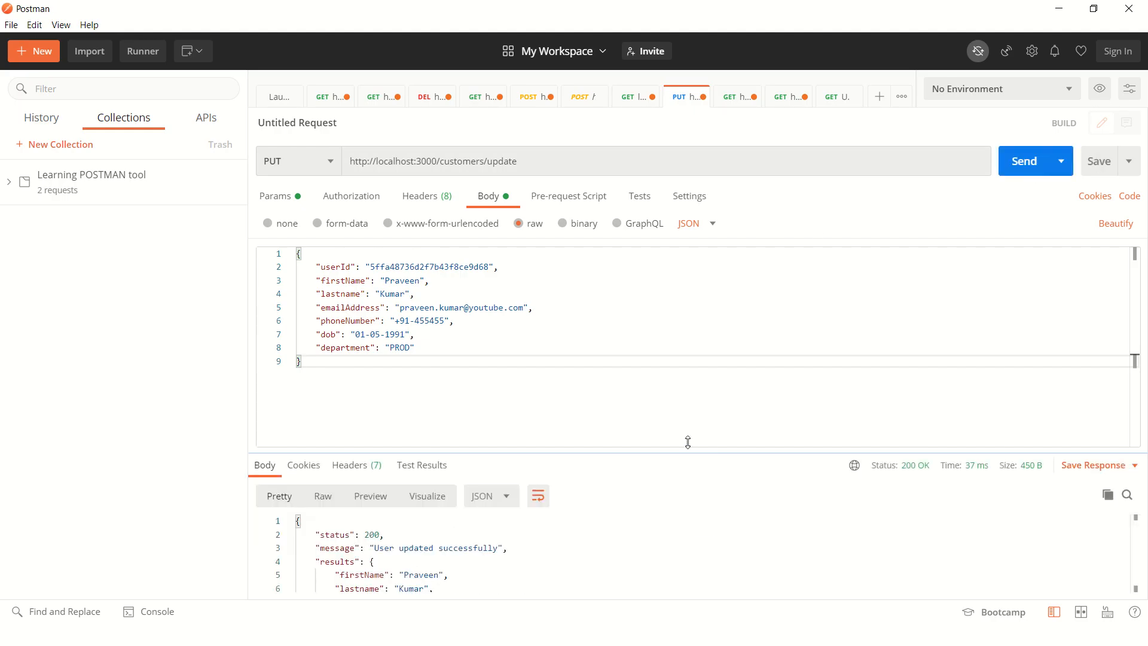
left_click_drag(688, 442, 687, 321)
type("lis")
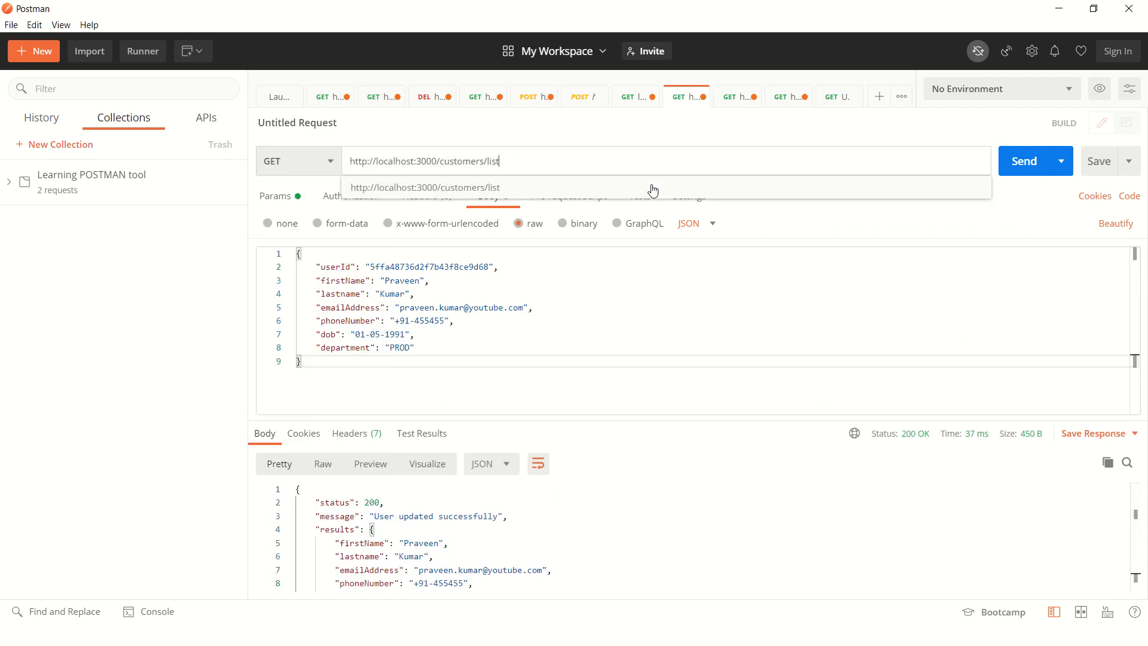
left_click(1023, 161)
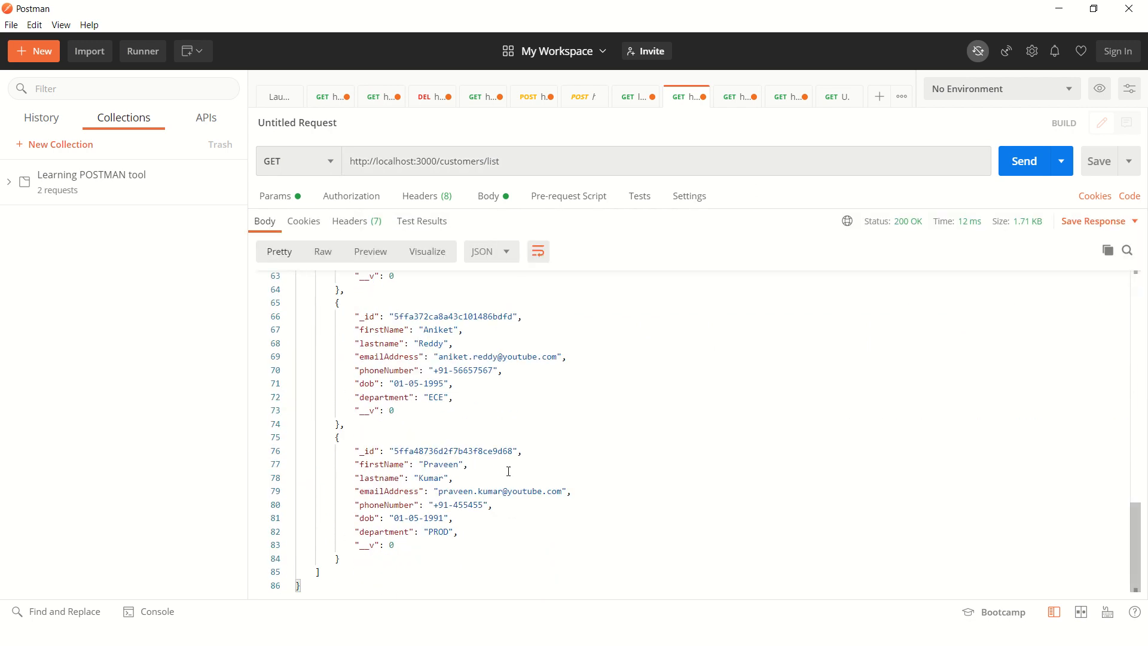
left_click_drag(358, 451, 339, 558)
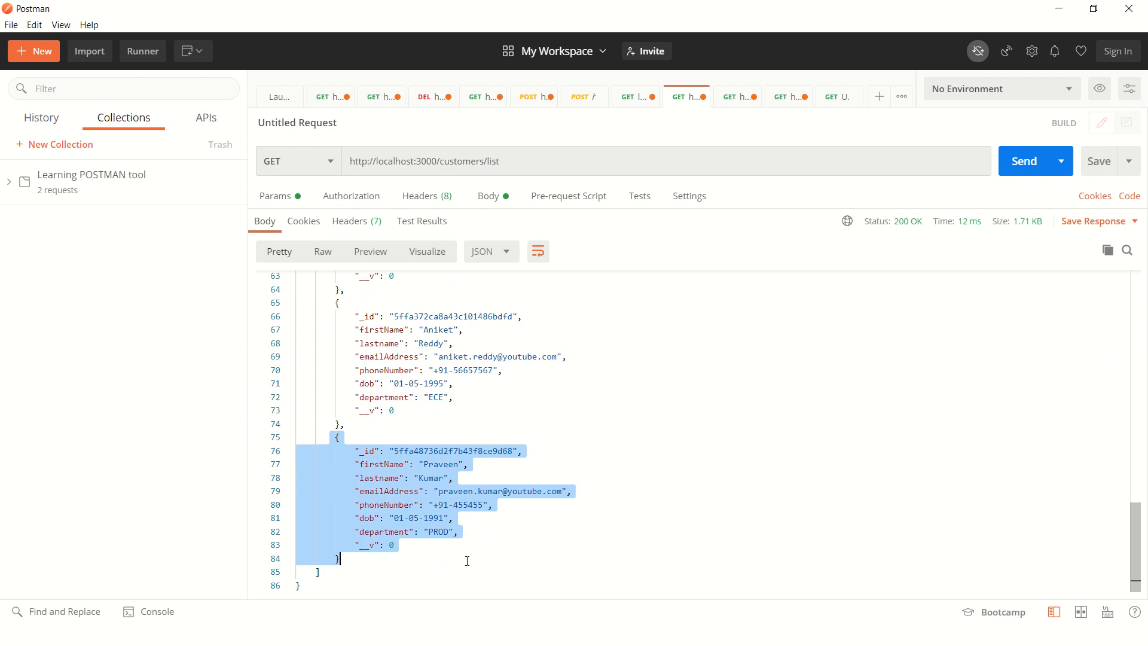
left_click(392, 545)
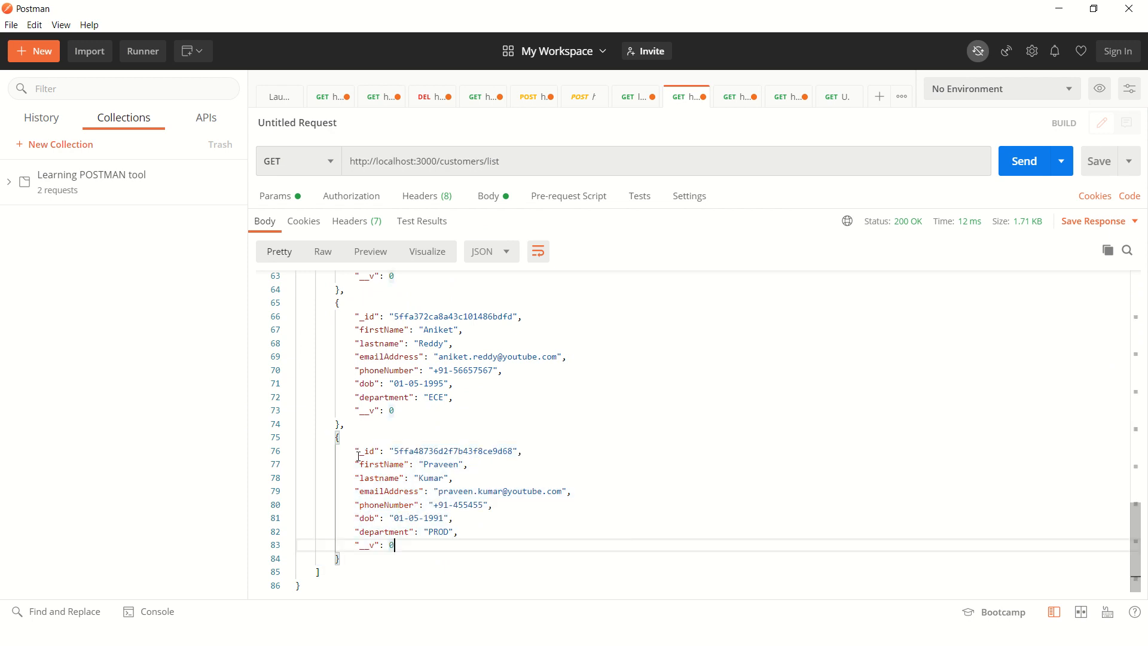
mouse_move(1039, 298)
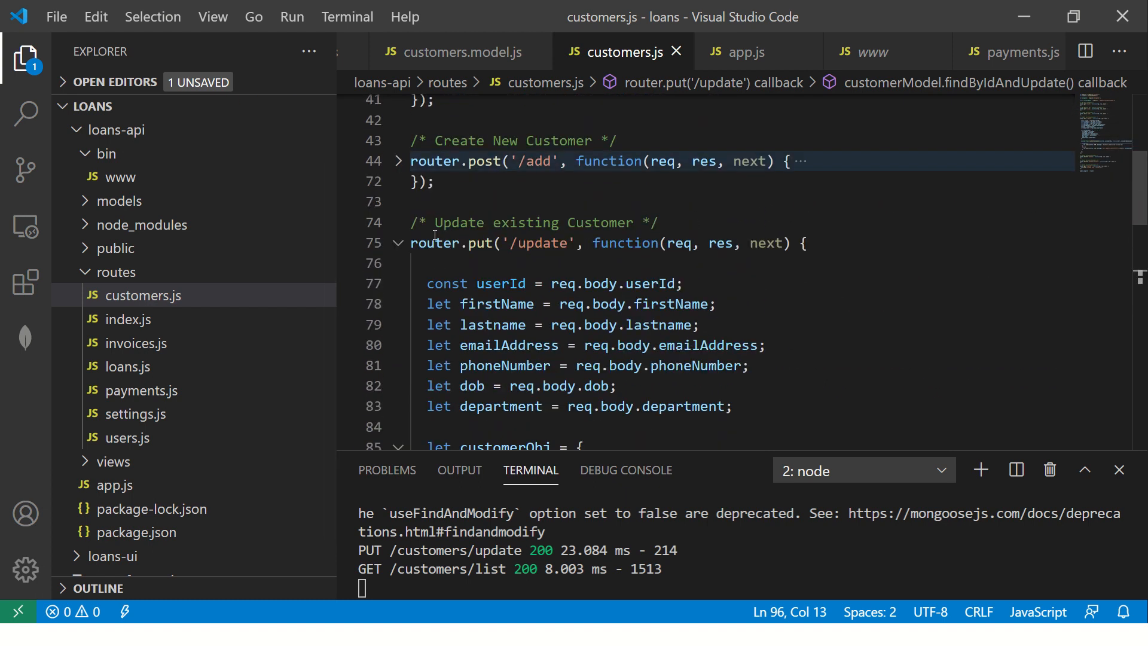
Fold the /update and /view handlers, move to the /search route, then switch to Loan Manager
left_click(398, 243)
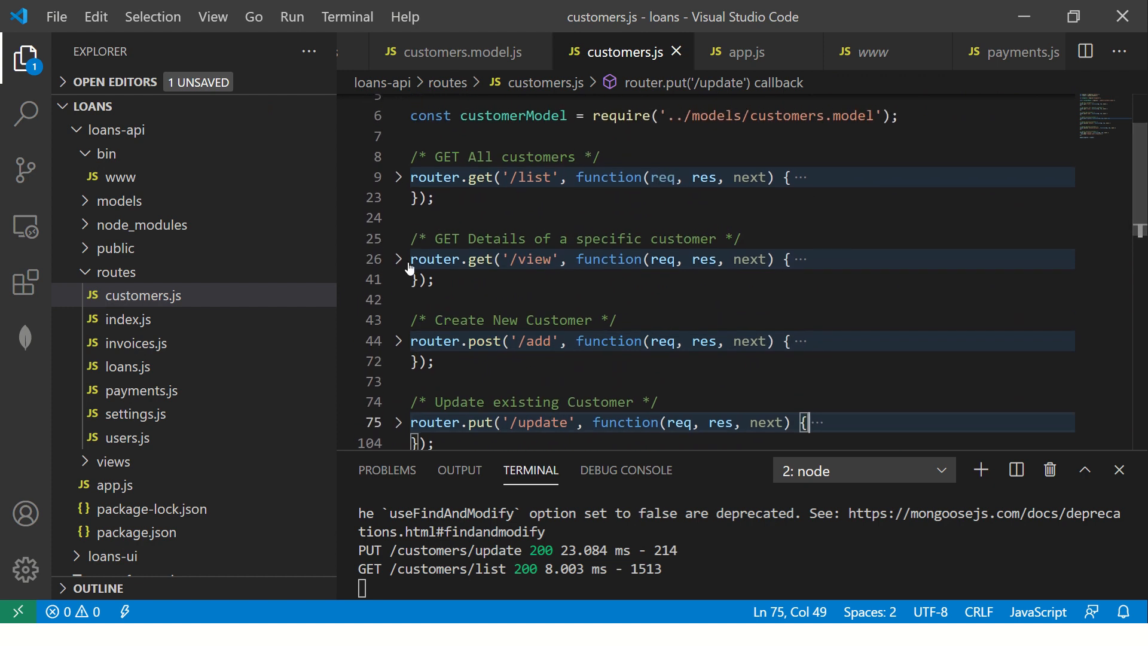
left_click(398, 258)
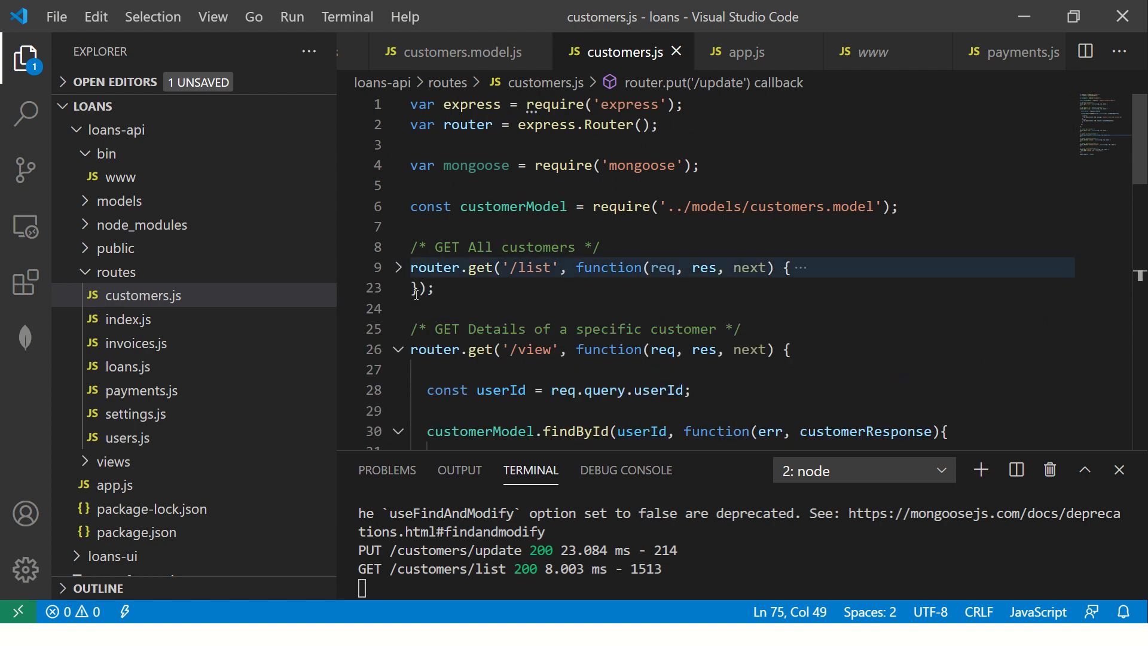
left_click(398, 349)
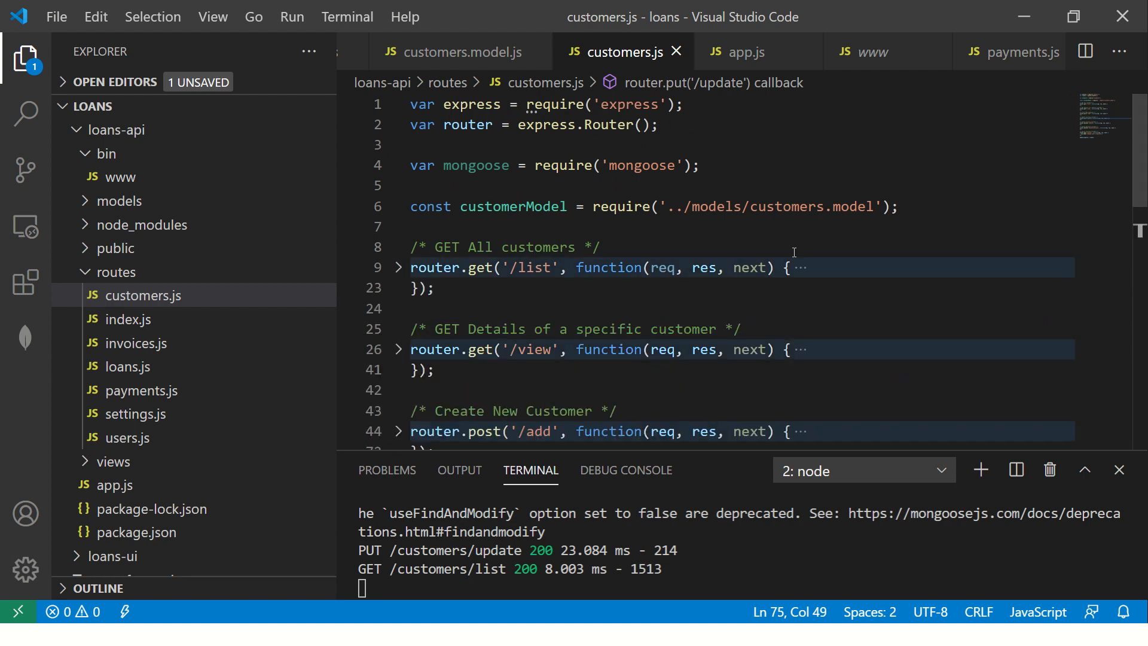
scroll("down", 3)
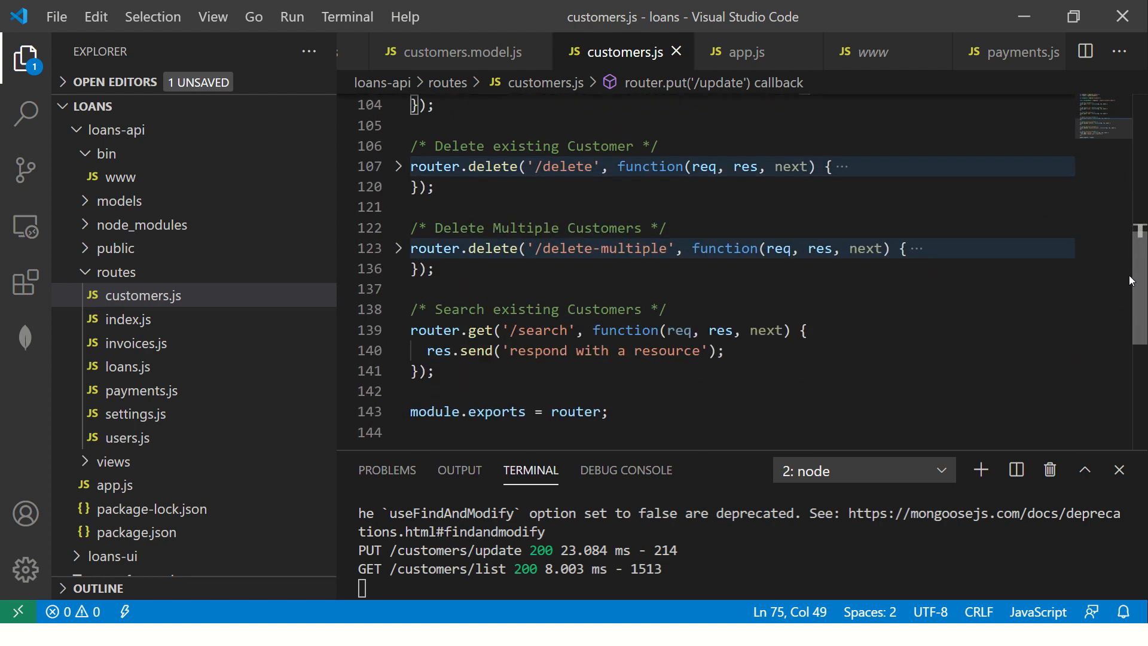
left_click(411, 330)
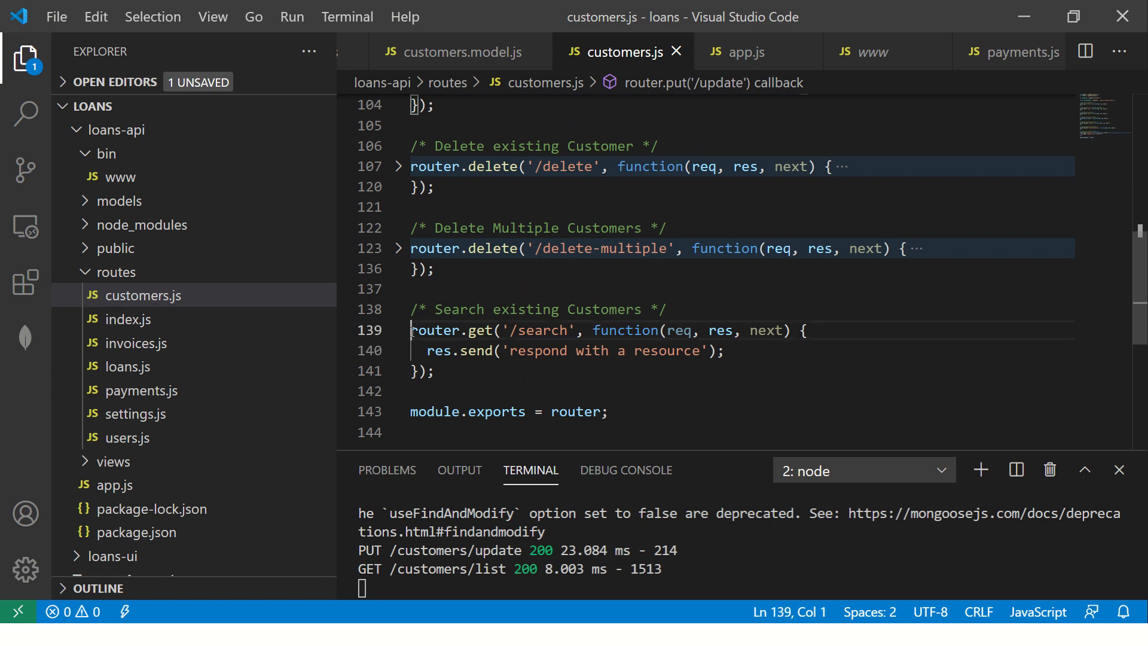
key("Alt+Tab")
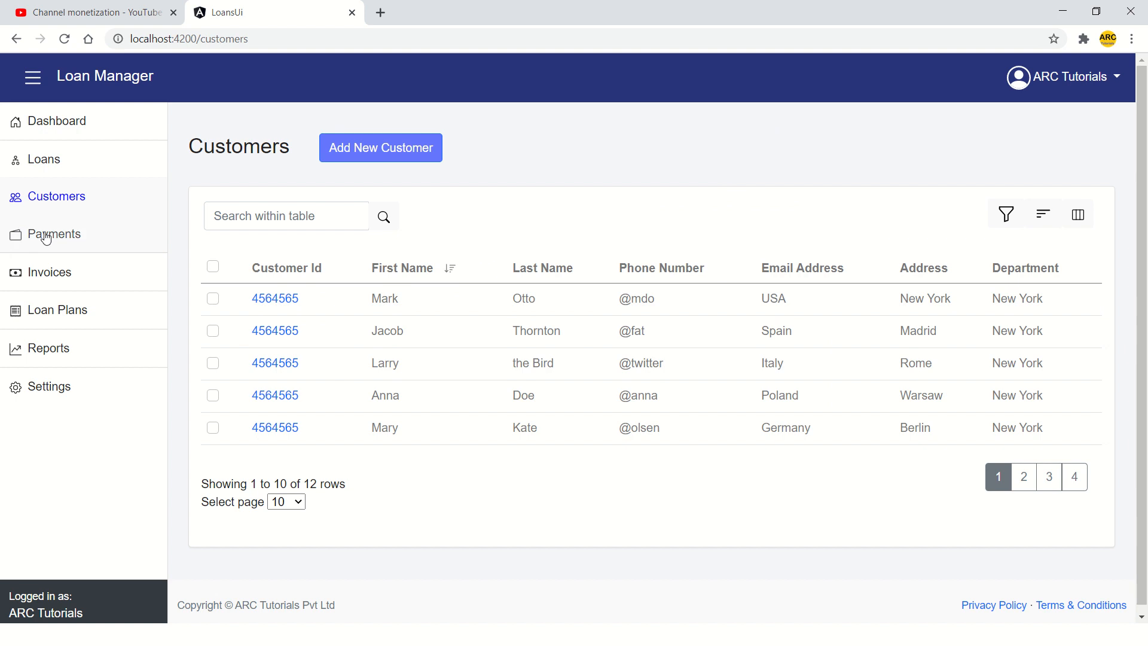
mouse_move(719, 265)
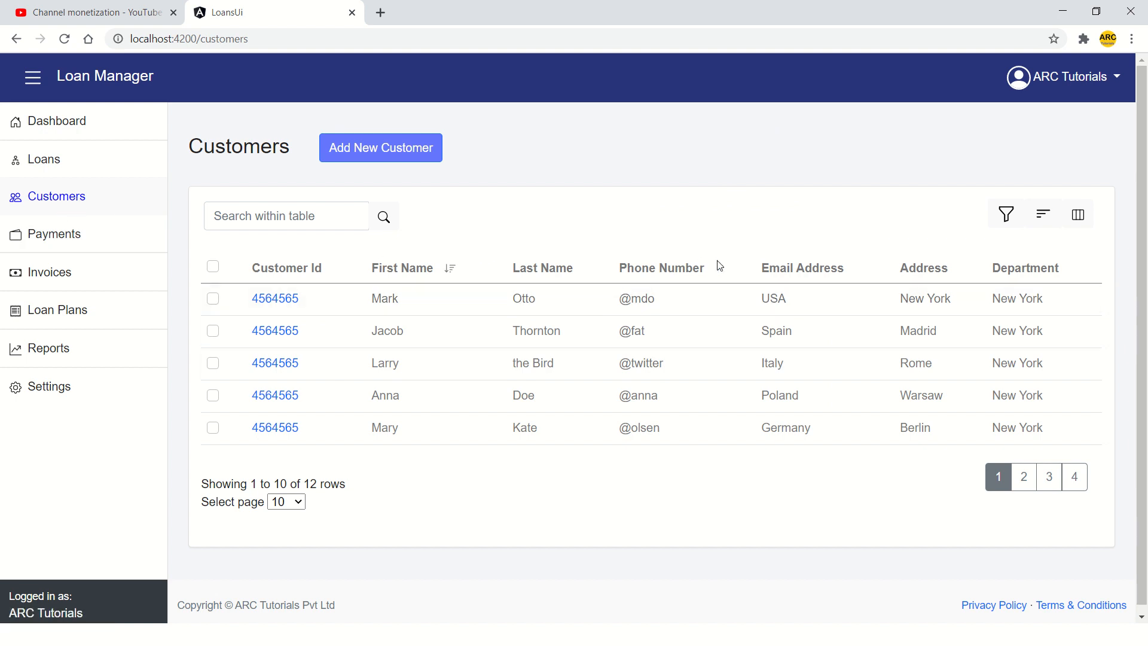
mouse_move(708, 294)
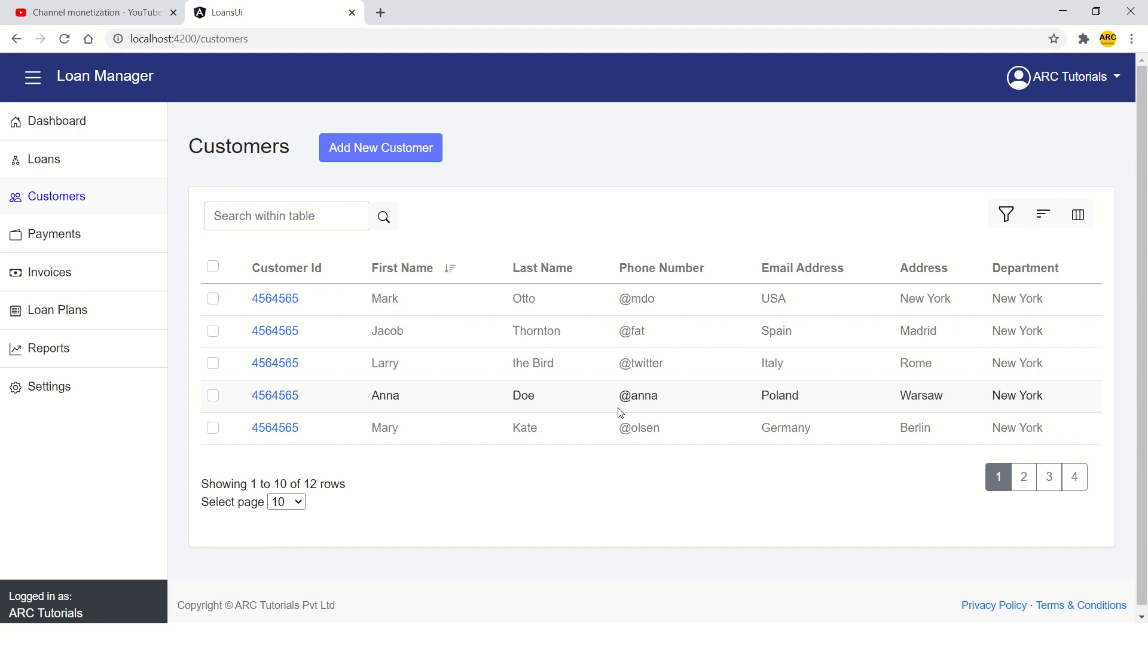
mouse_move(866, 254)
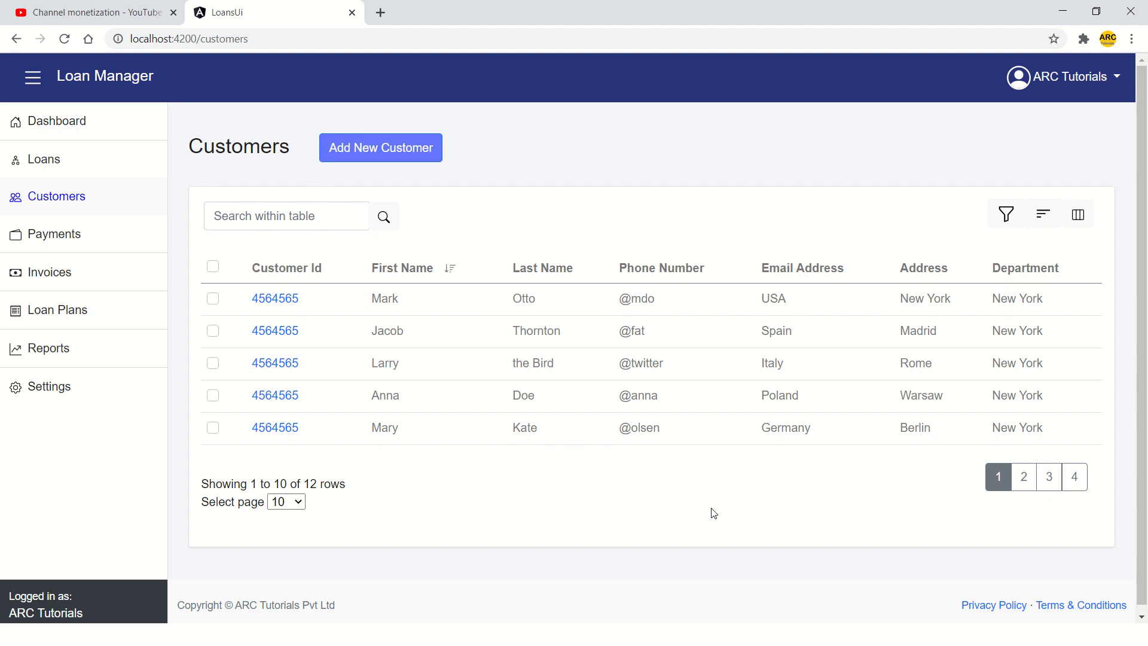
key("Alt+Tab")
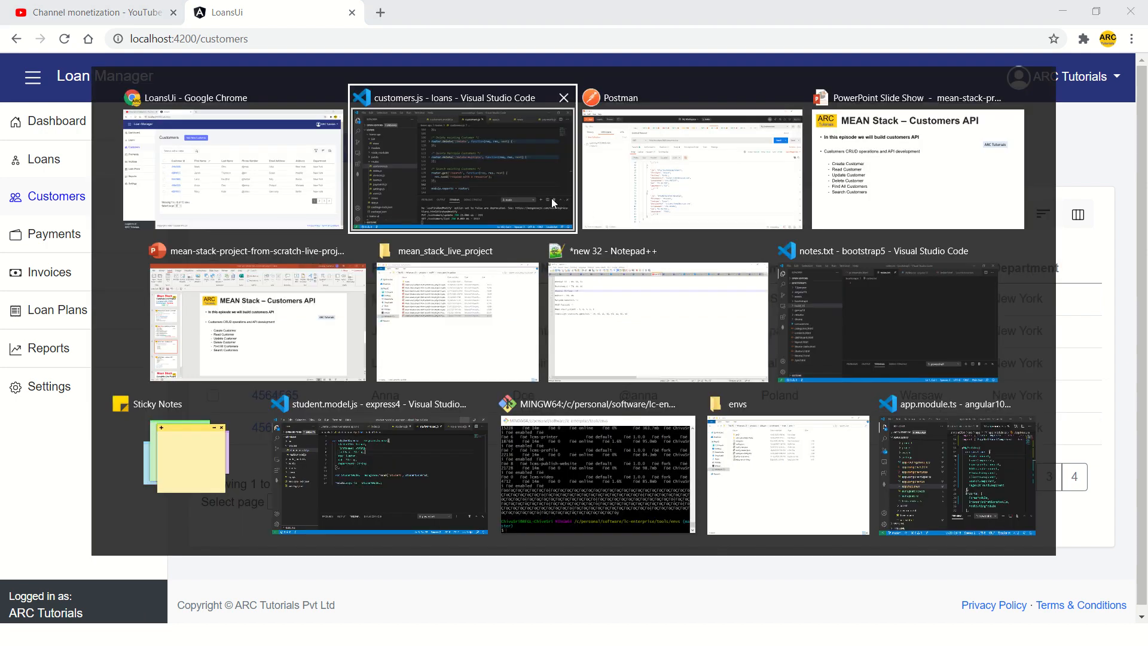